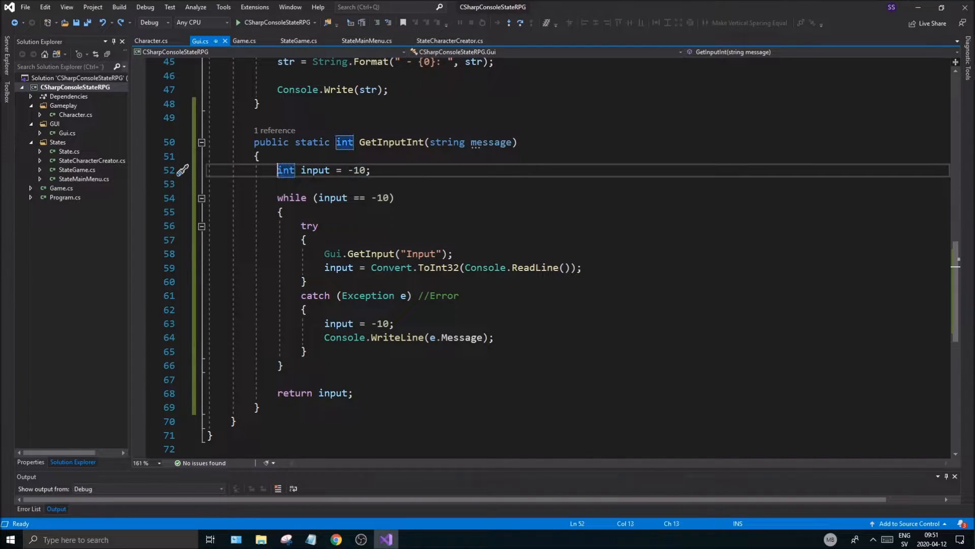
# Make GetInputInt's input a Nullable<int> starting at null, looping while null, returning input.Value.
pyautogui.write('Nullable<')
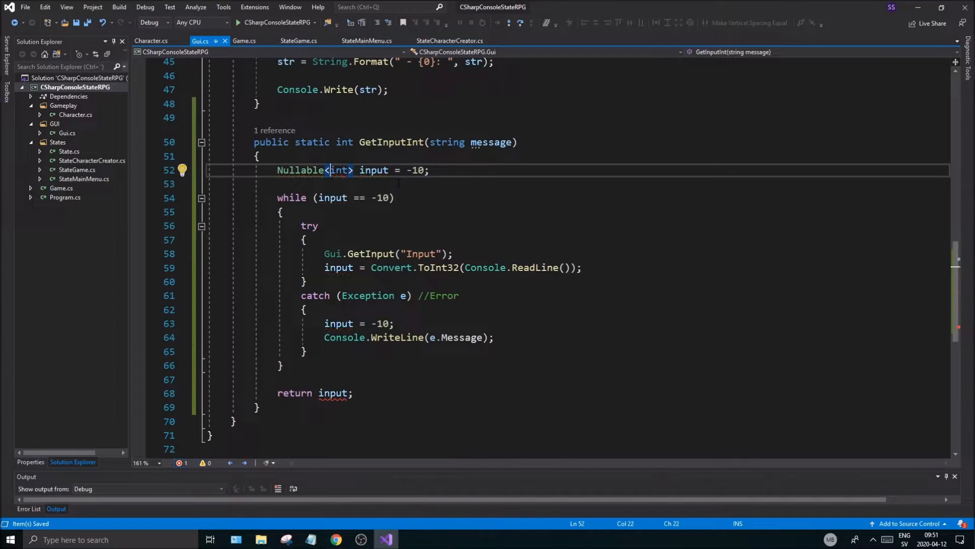
pyautogui.doubleClick(417, 170)
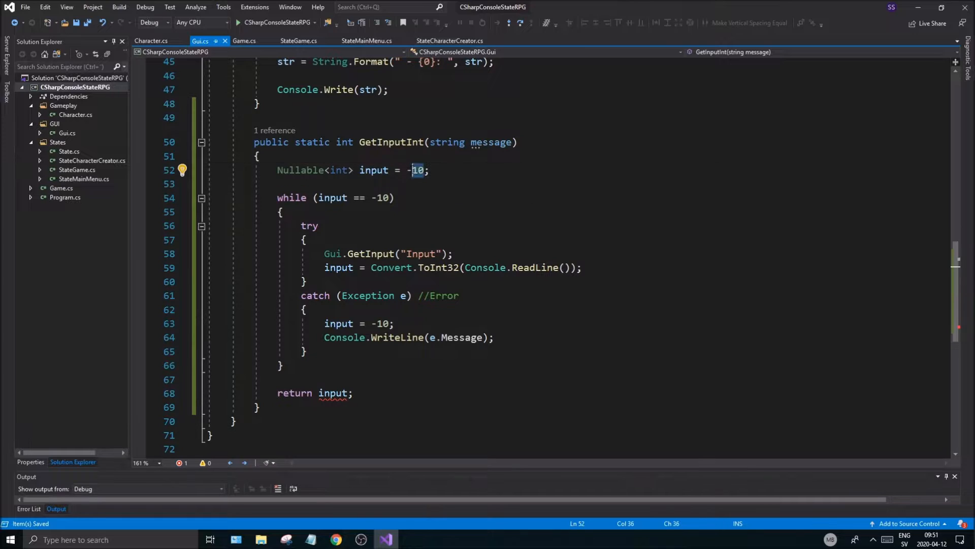
pyautogui.write('null')
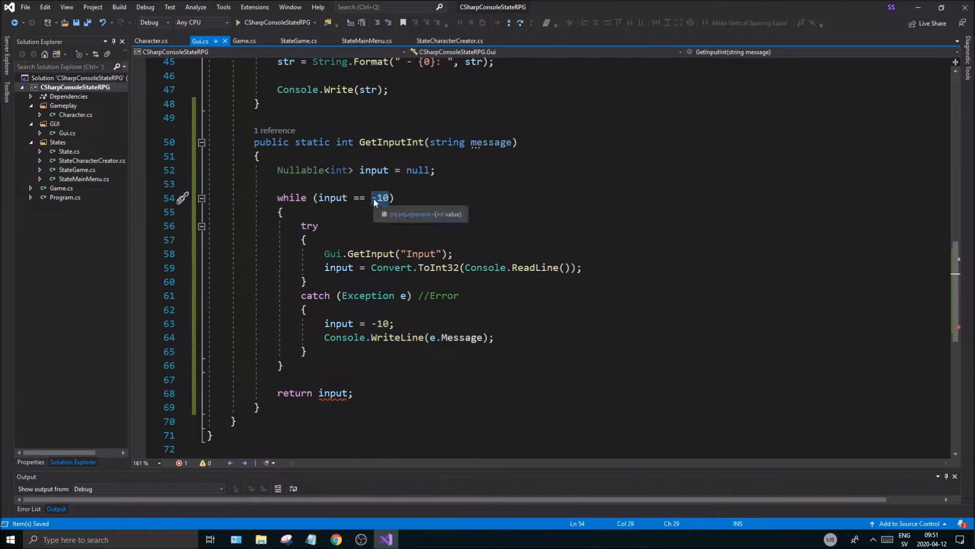
pyautogui.write('null')
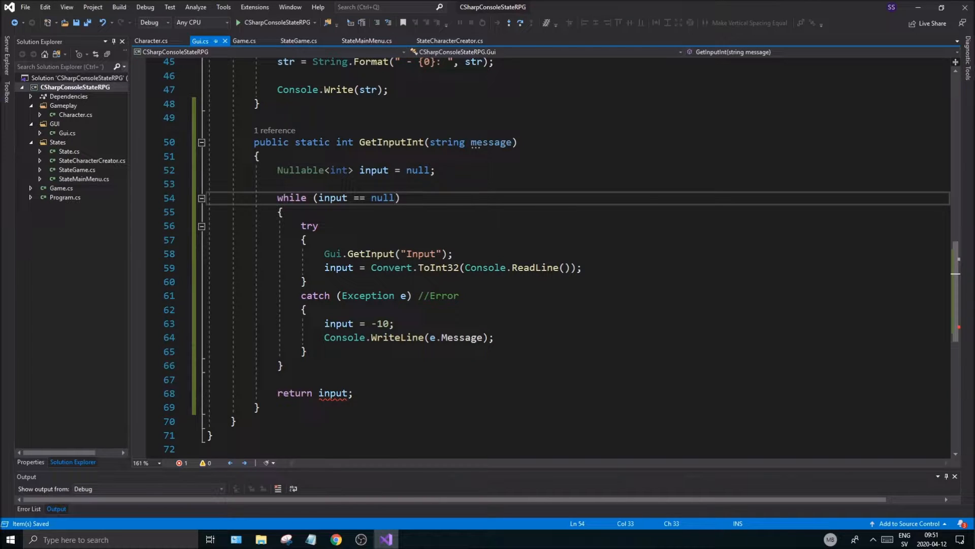
pyautogui.click(373, 170)
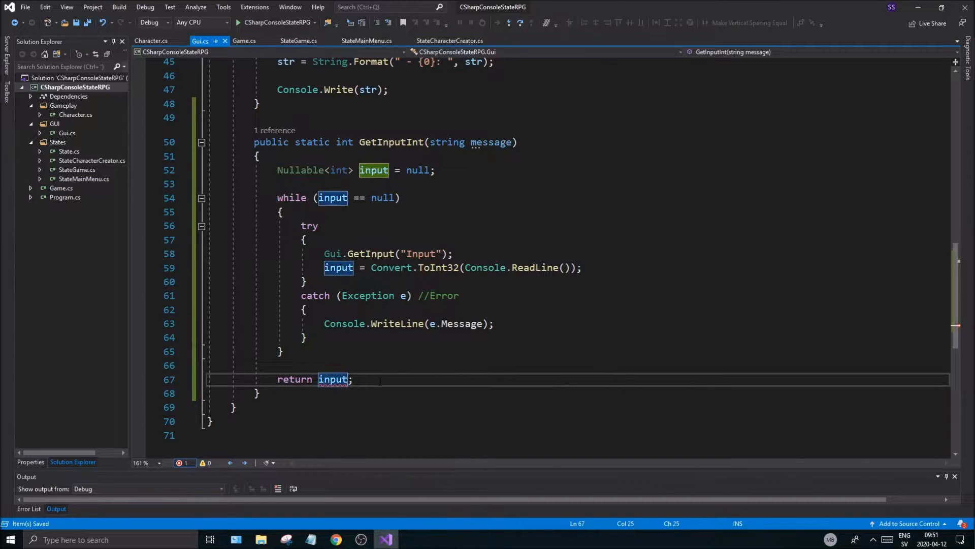
pyautogui.write('.')
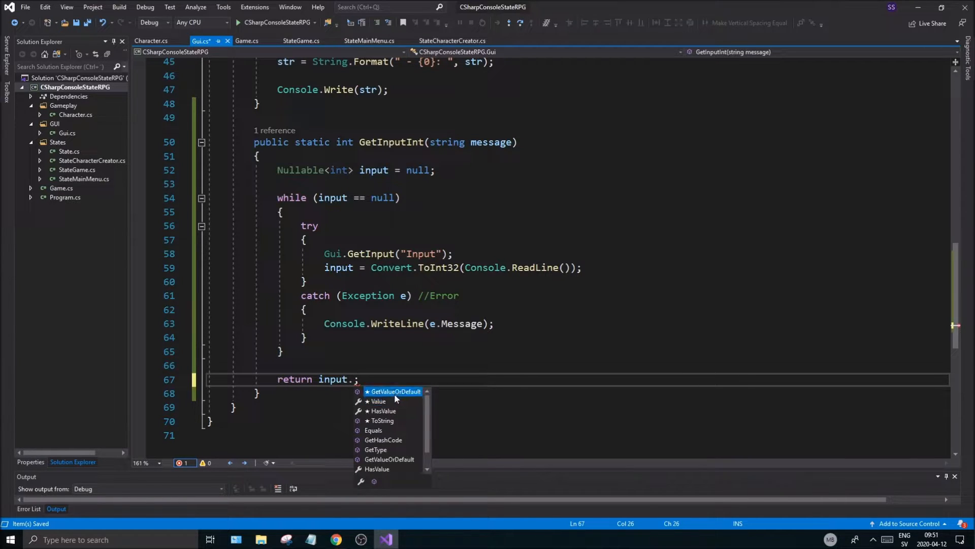
pyautogui.moveTo(396, 391)
pyautogui.write('Value')
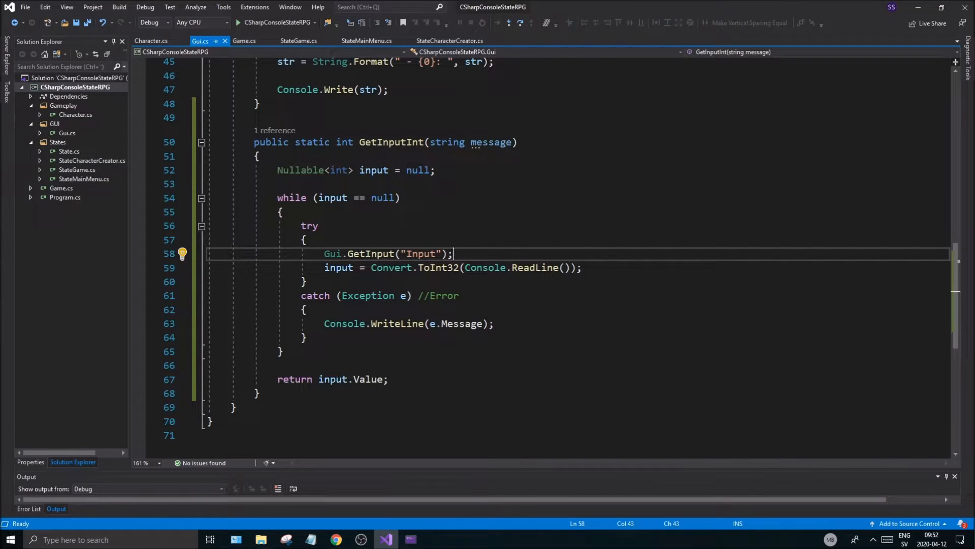
# Review StateMainMenu's Update, where GetInputInt's result goes to ProcessInput, then scroll to the fields.
pyautogui.click(244, 41)
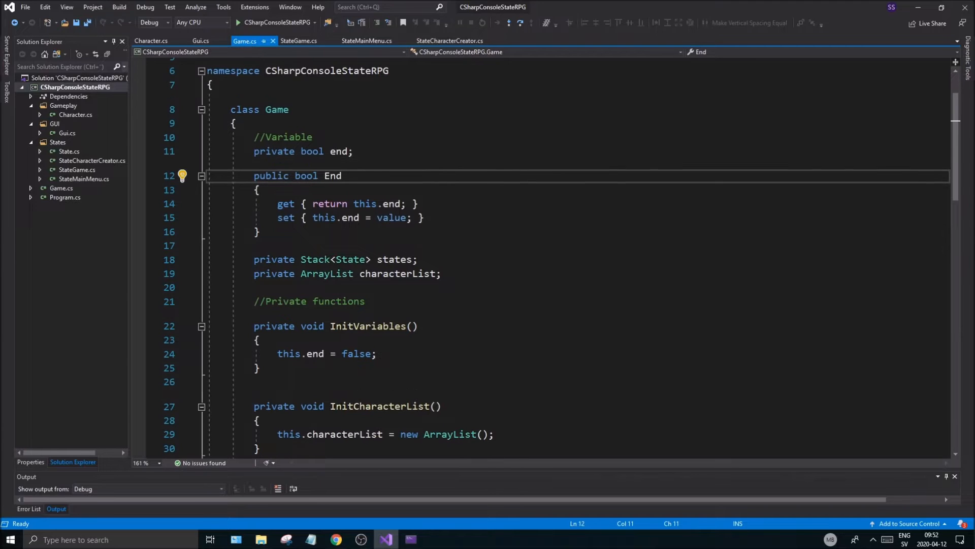
pyautogui.click(366, 41)
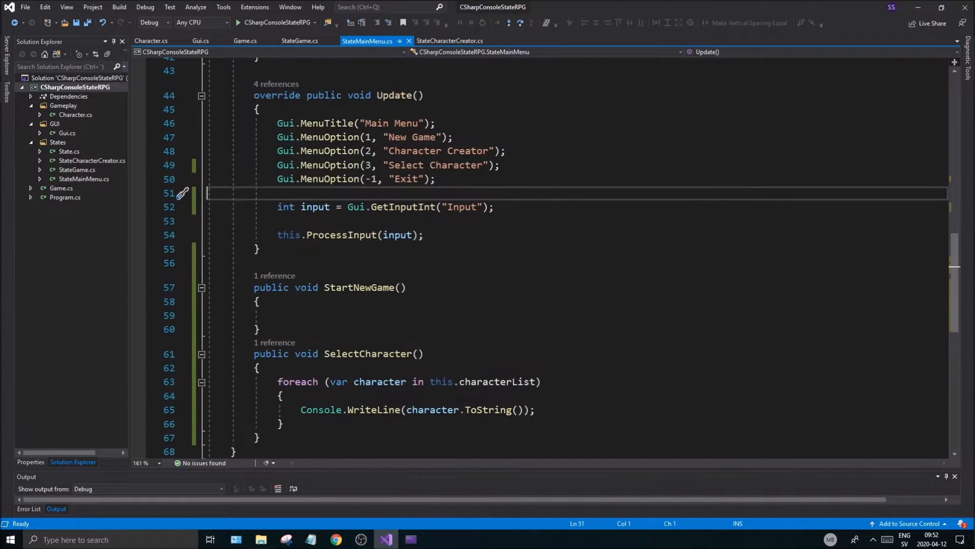
pyautogui.moveTo(411, 180)
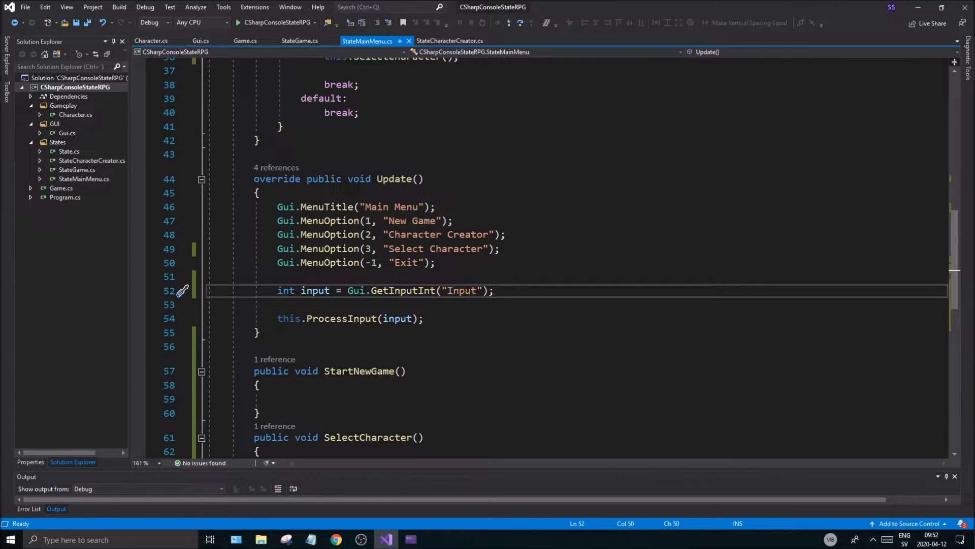
pyautogui.click(277, 277)
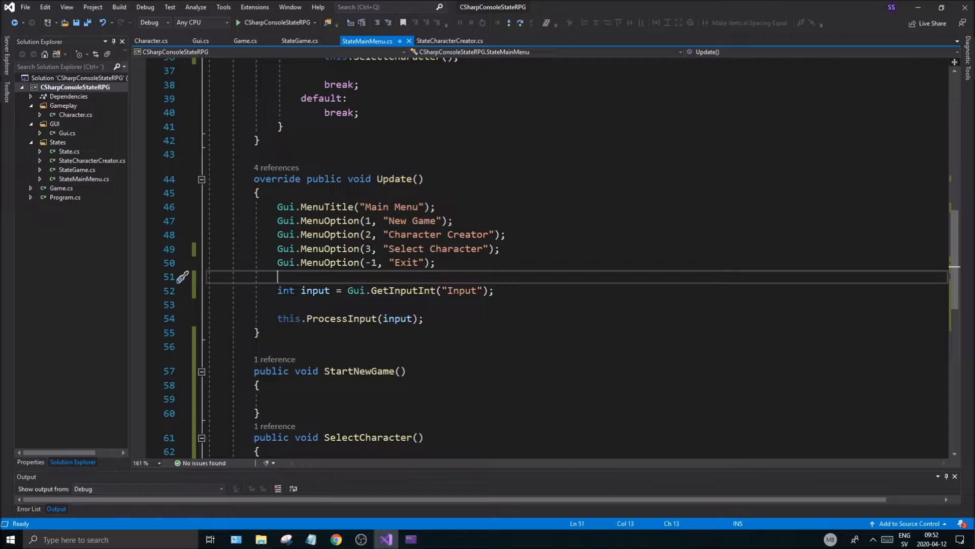
pyautogui.doubleClick(285, 290)
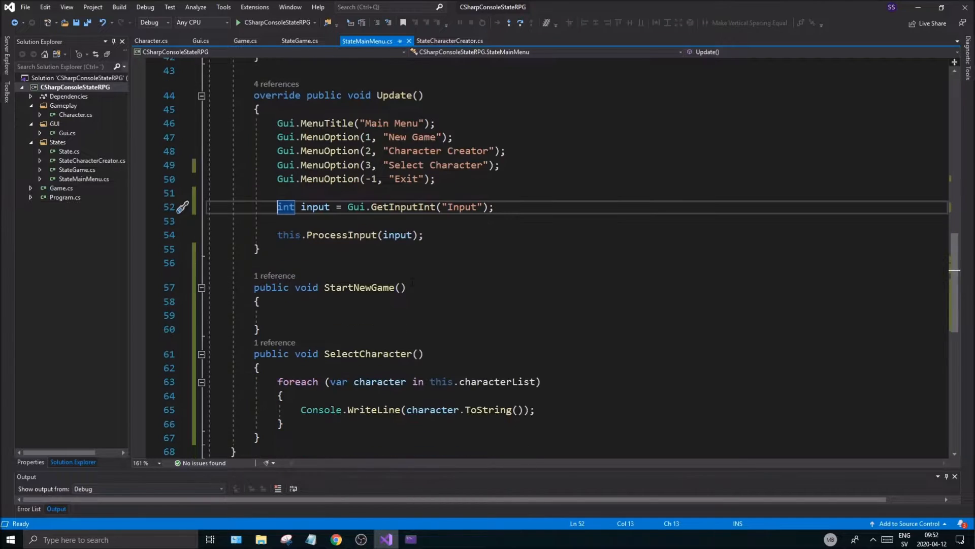
pyautogui.scroll(-3)
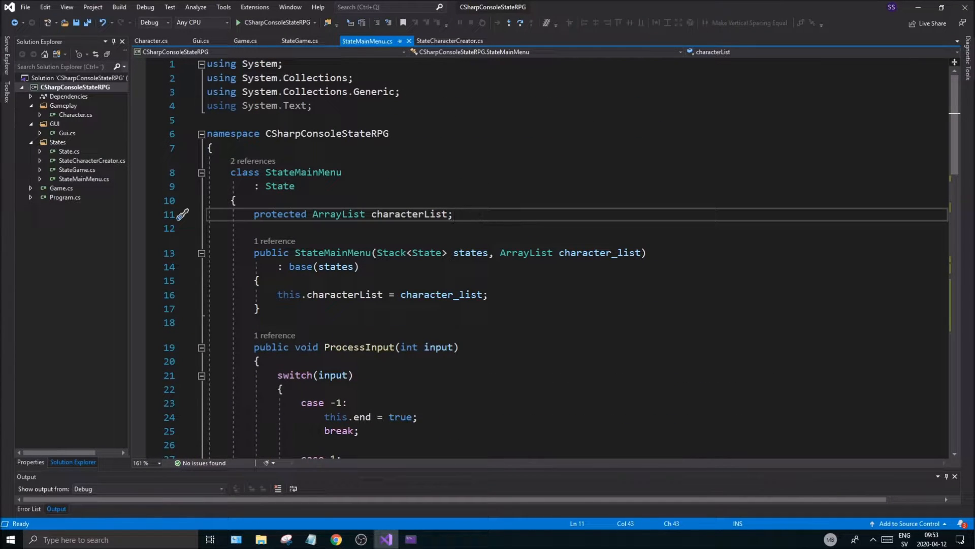
# Declare 'protected Character activeCharacter;' and set this.activeCharacter = null in the constructor.
pyautogui.write('protected Cha')
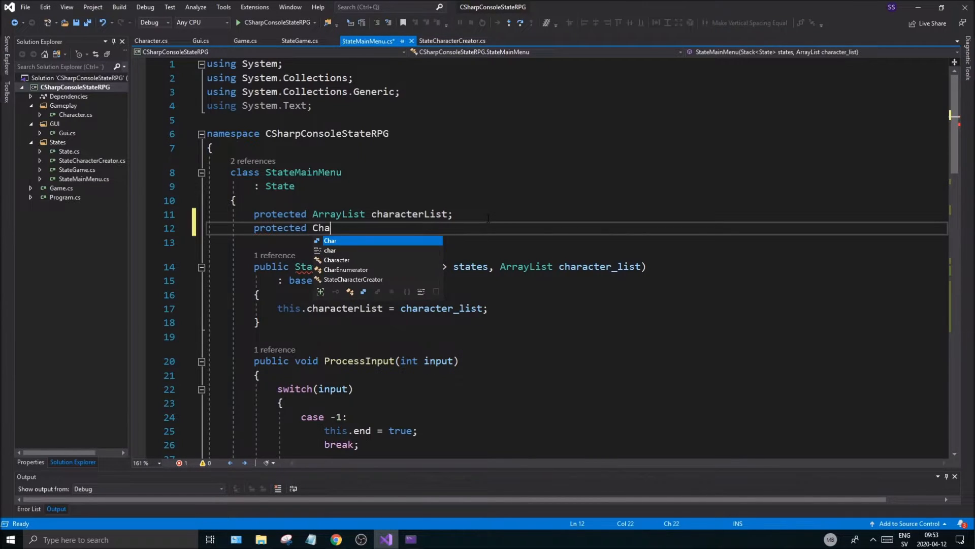
pyautogui.write('racter')
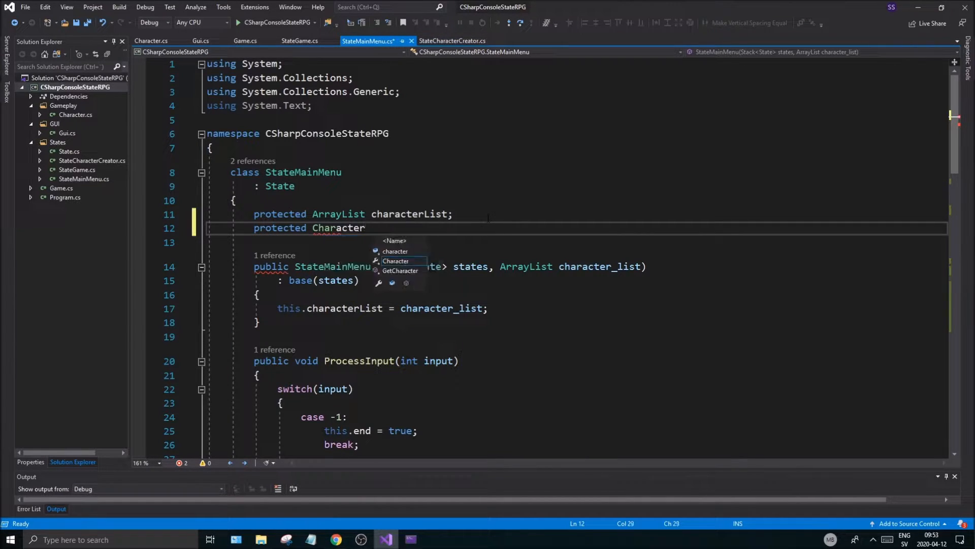
pyautogui.write('activeCharacter;')
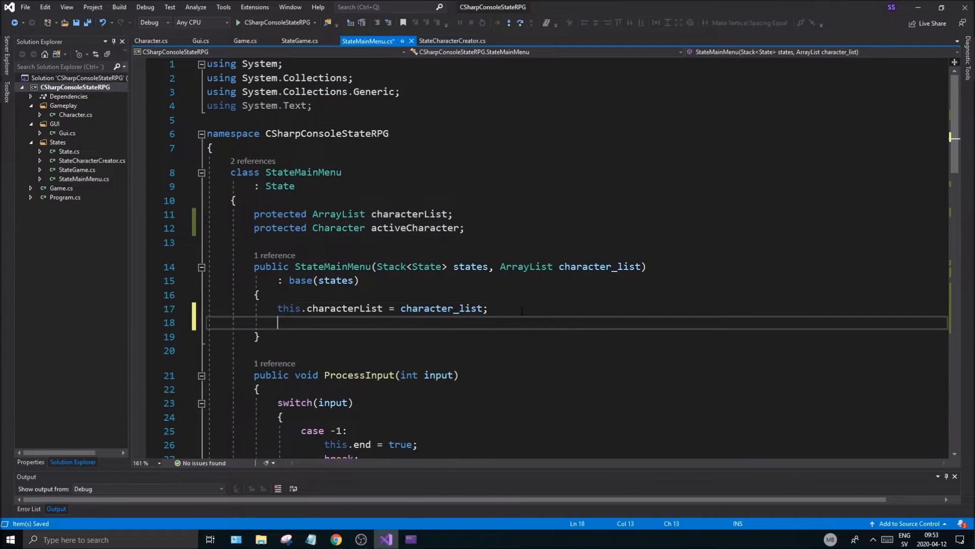
pyautogui.write('this.activeCharacter')
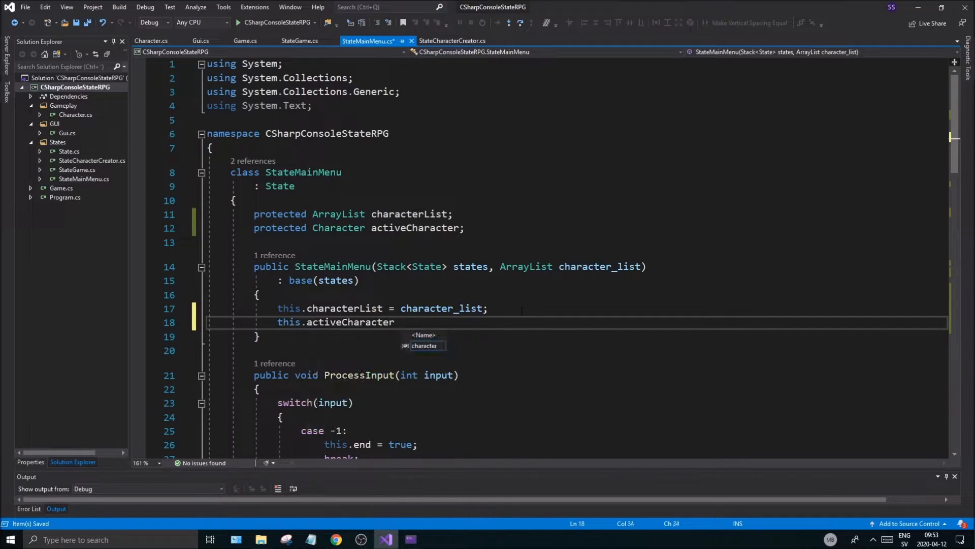
pyautogui.write('= null;')
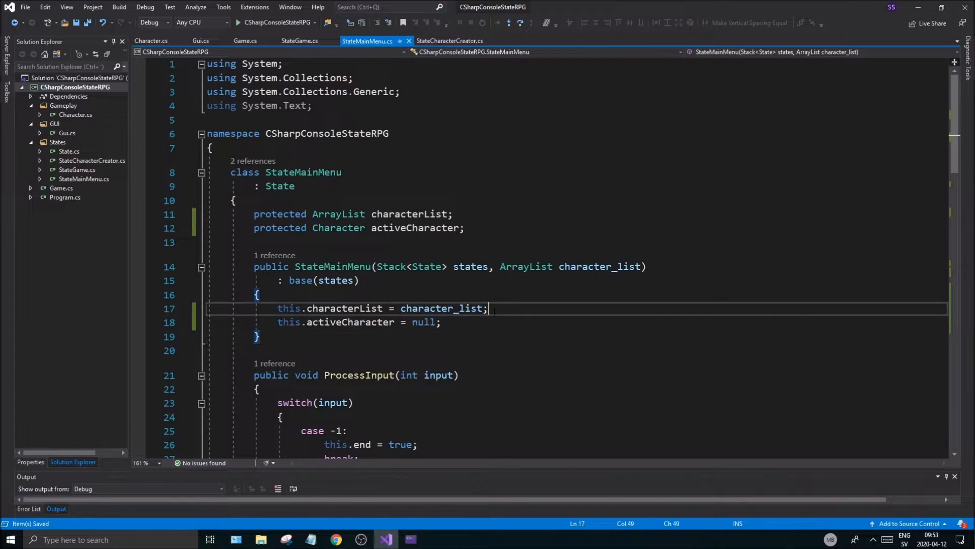
pyautogui.doubleClick(344, 307)
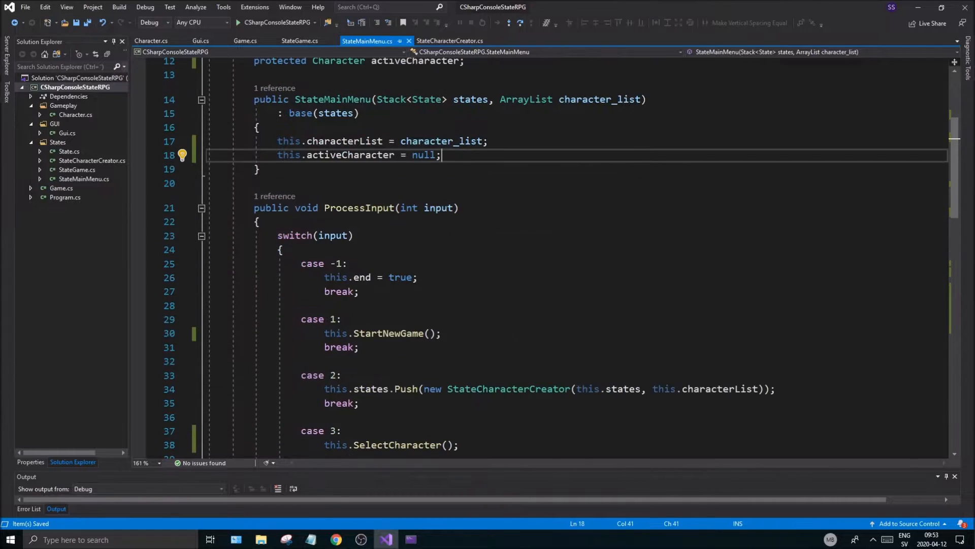
pyautogui.scroll(-3)
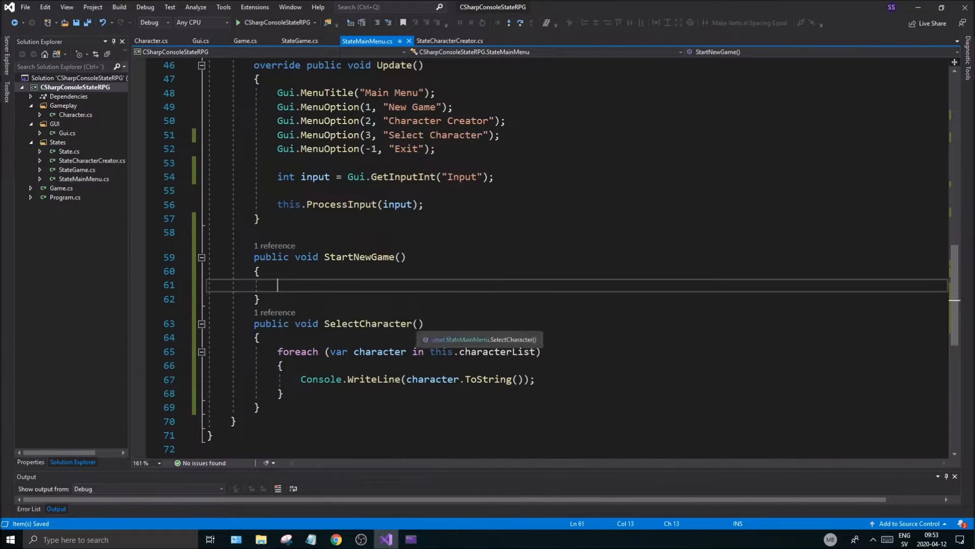
# Add an if (this.activeCharacter == null) check with comments to StartNewGame.
pyautogui.write('//While the activeCharacter variab')
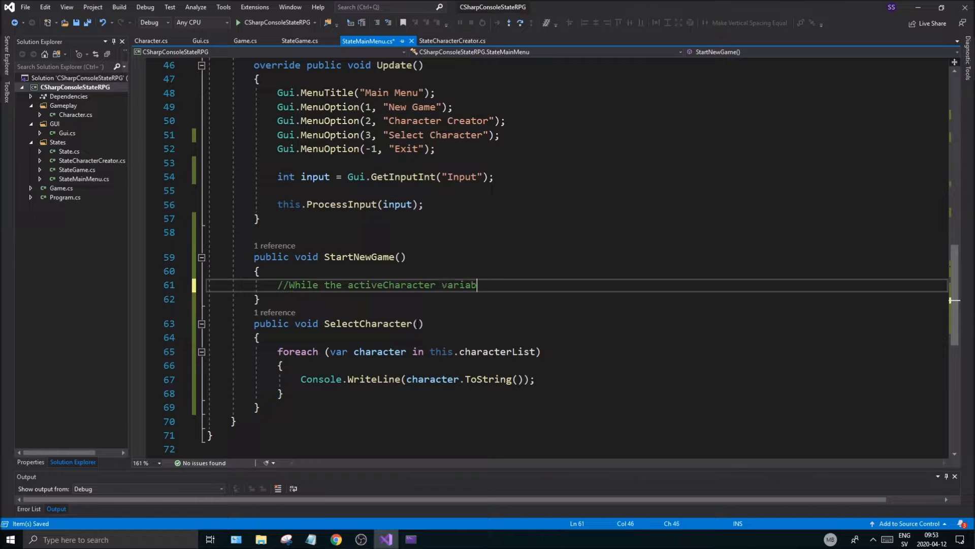
pyautogui.write('le is nukk')
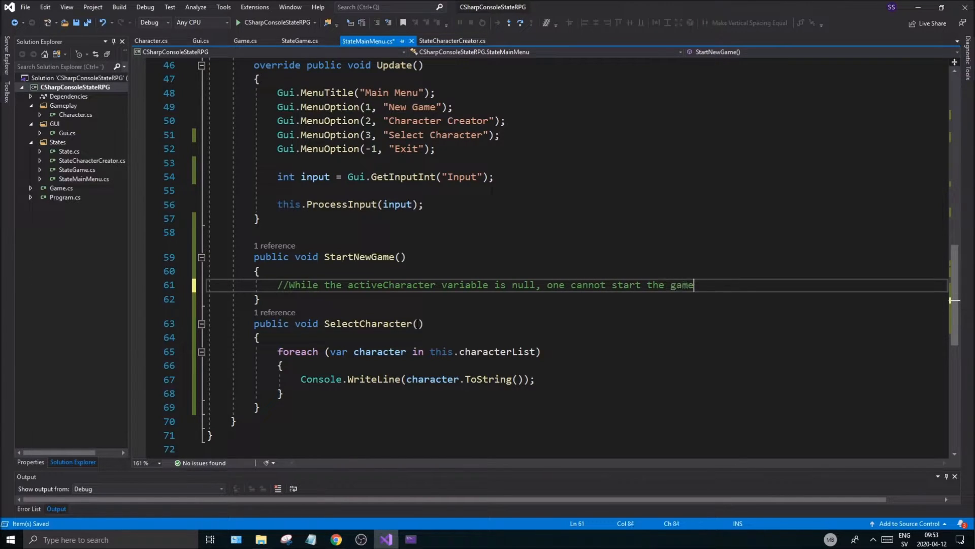
pyautogui.write('if')
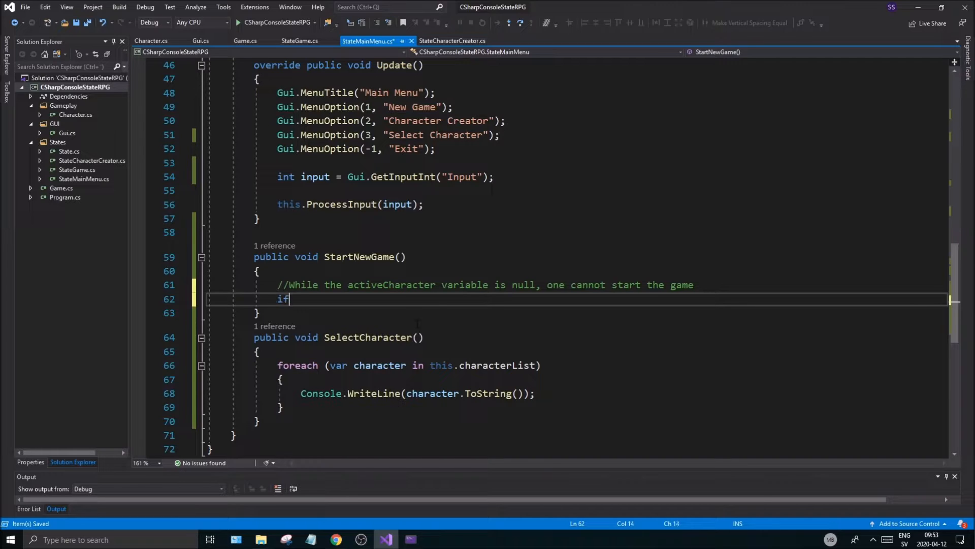
pyautogui.write('(this.')
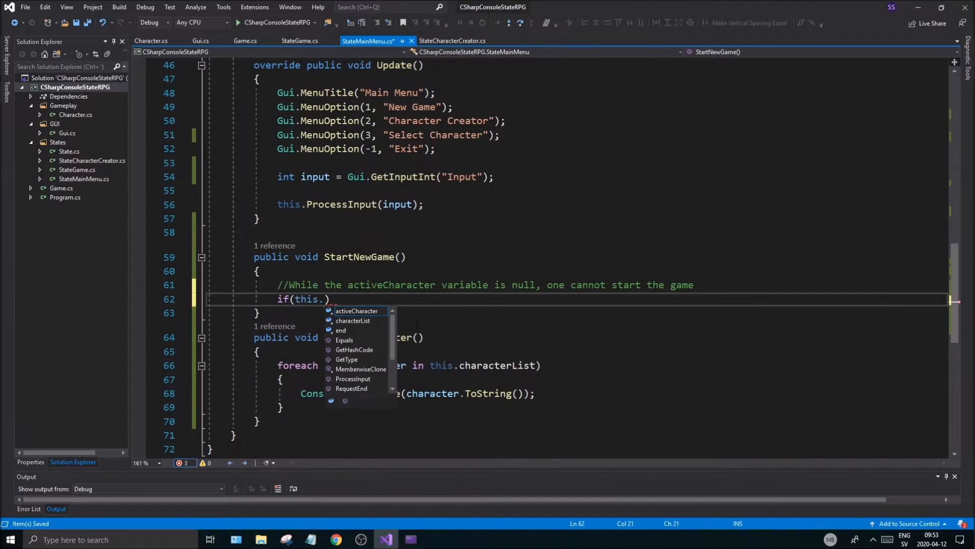
pyautogui.write('activeCharacter == null)')
pyautogui.write('else')
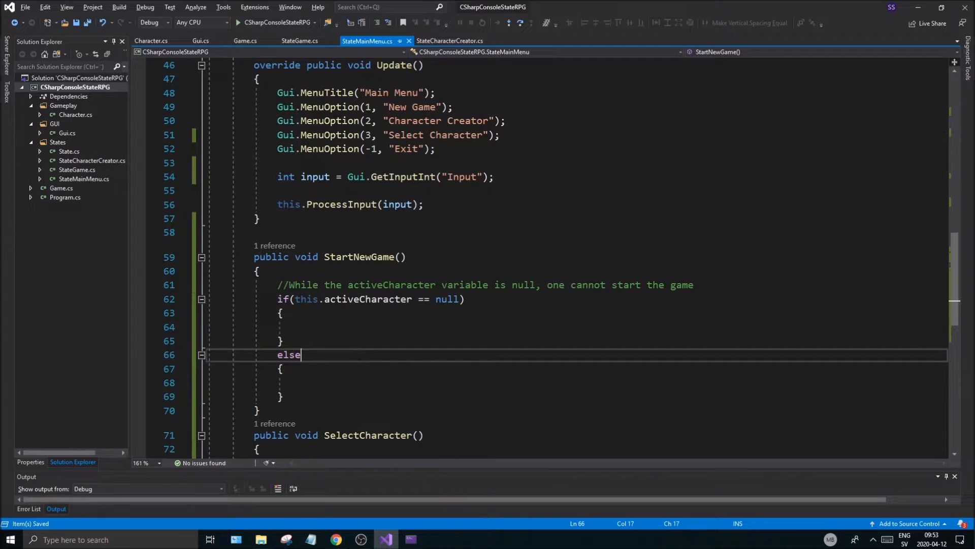
pyautogui.write('//Start g')
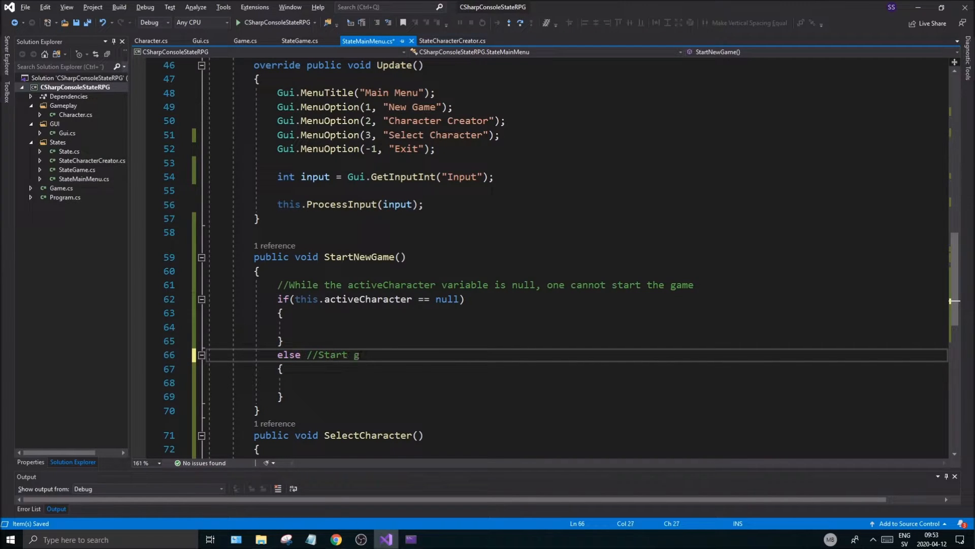
pyautogui.write('ame')
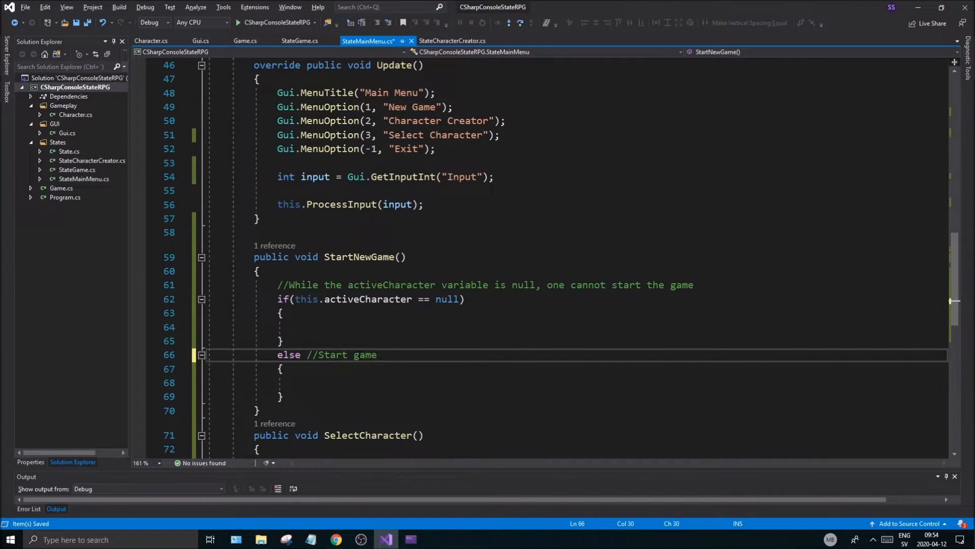
pyautogui.write('//Error')
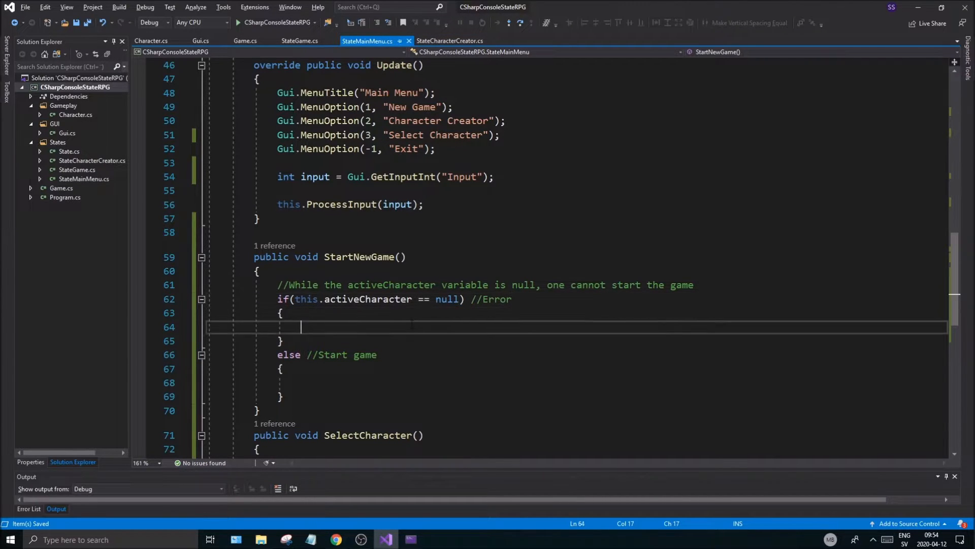
# Print "There is no Active Character selected! Please select one before starting the game.".
pyautogui.write('Con')
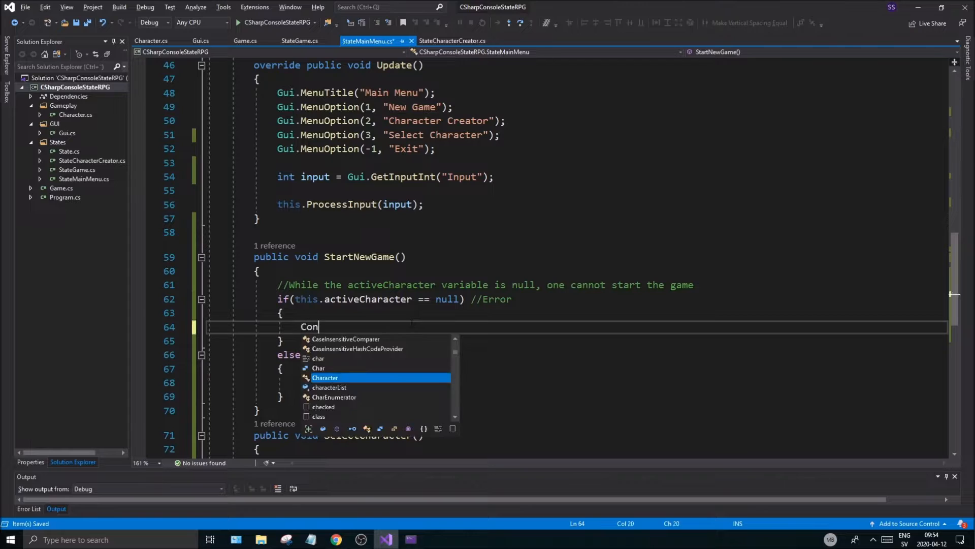
pyautogui.write('sole.WriteLine')
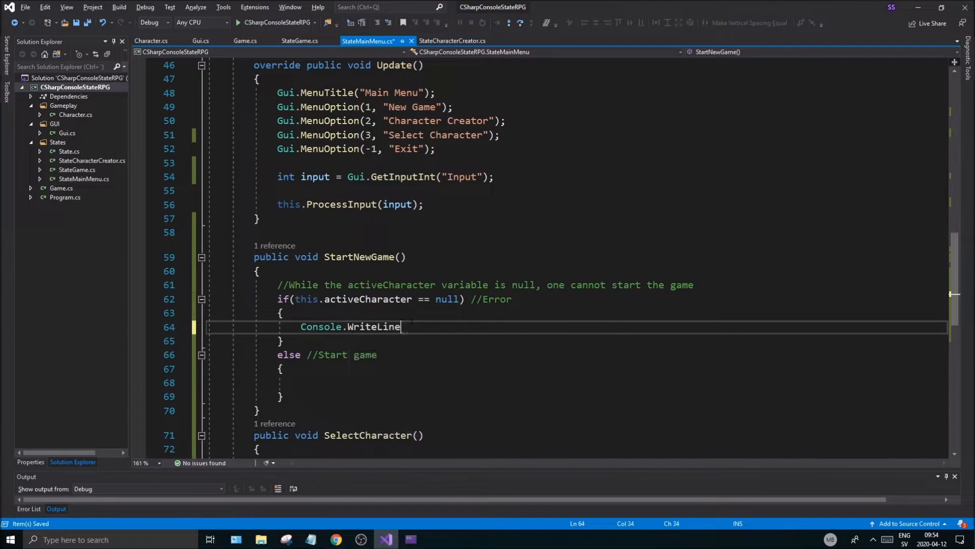
pyautogui.write('()')
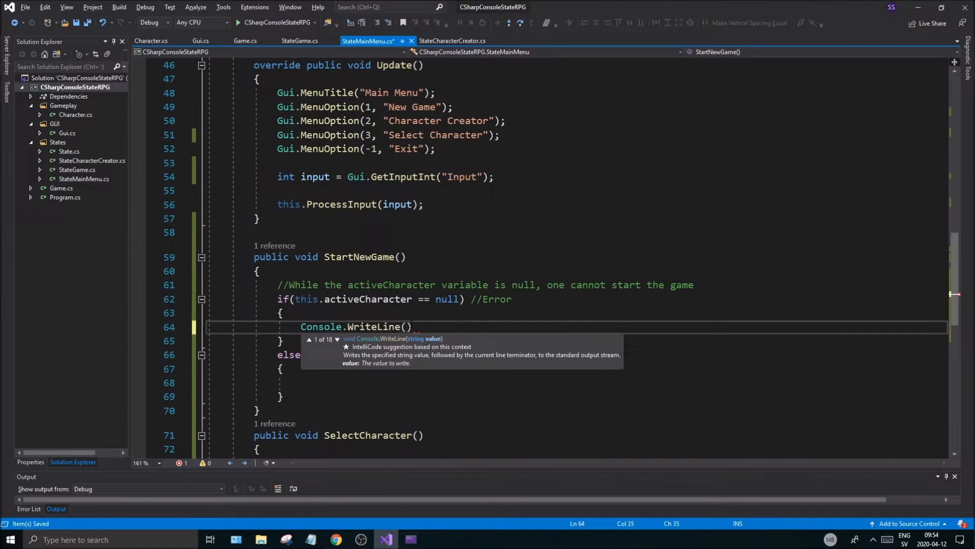
pyautogui.write('ER"')
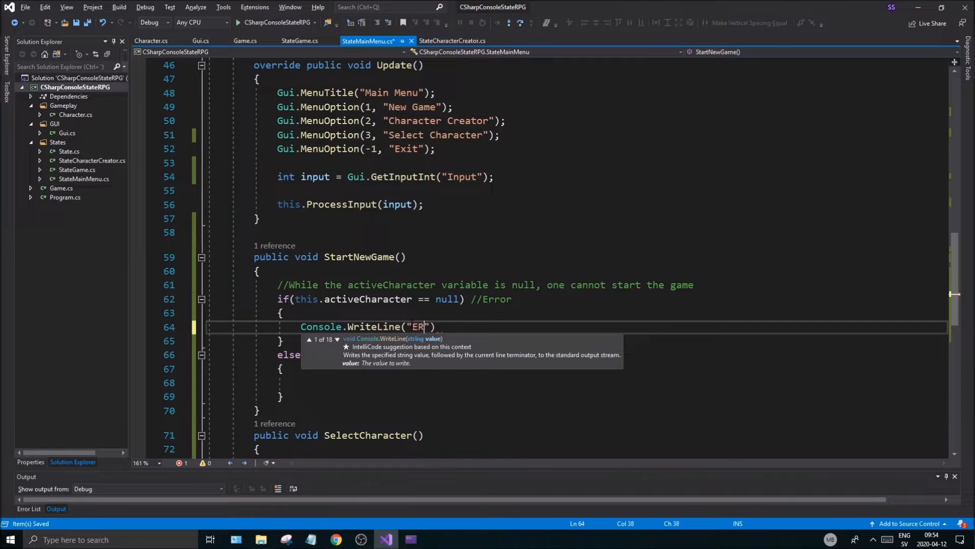
pyautogui.write('here is')
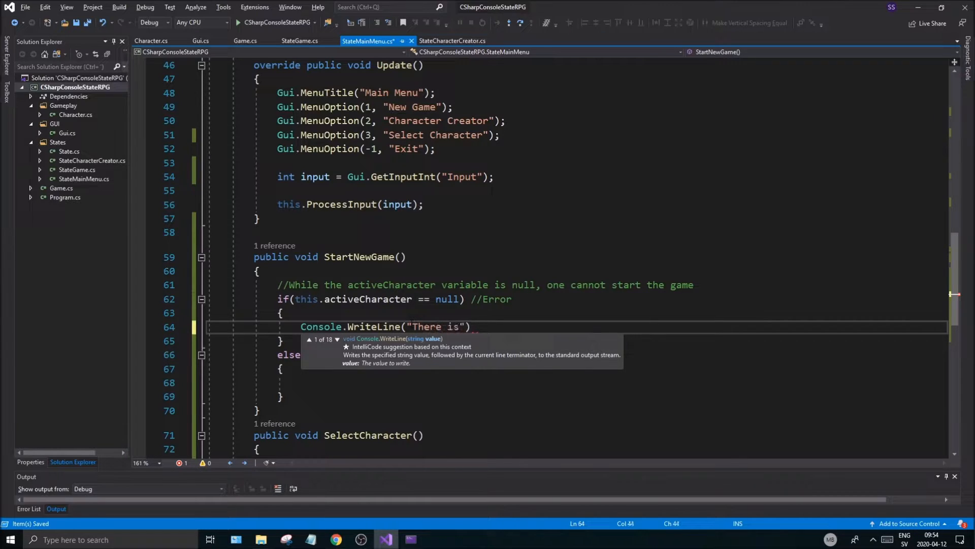
pyautogui.write('no Active Character selected! Please s')
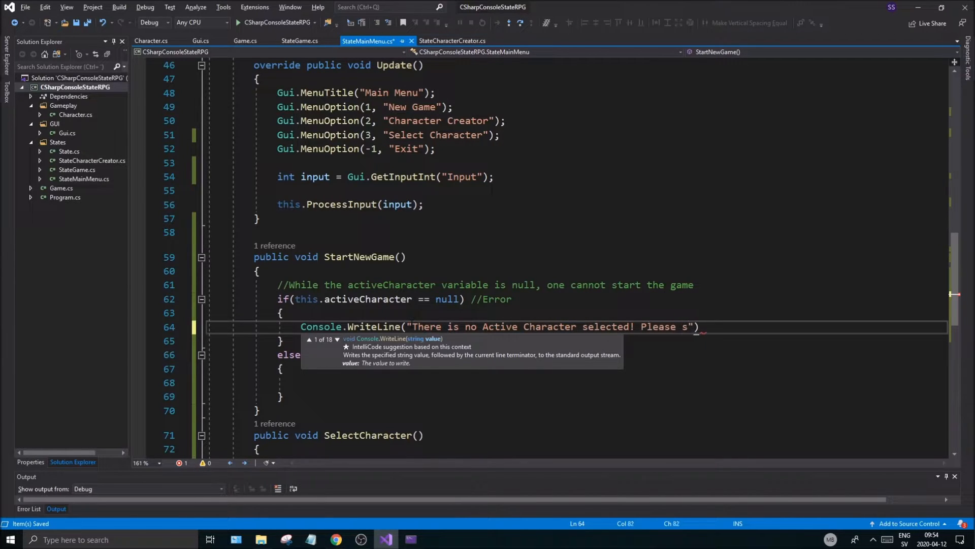
pyautogui.write('elect one before star')
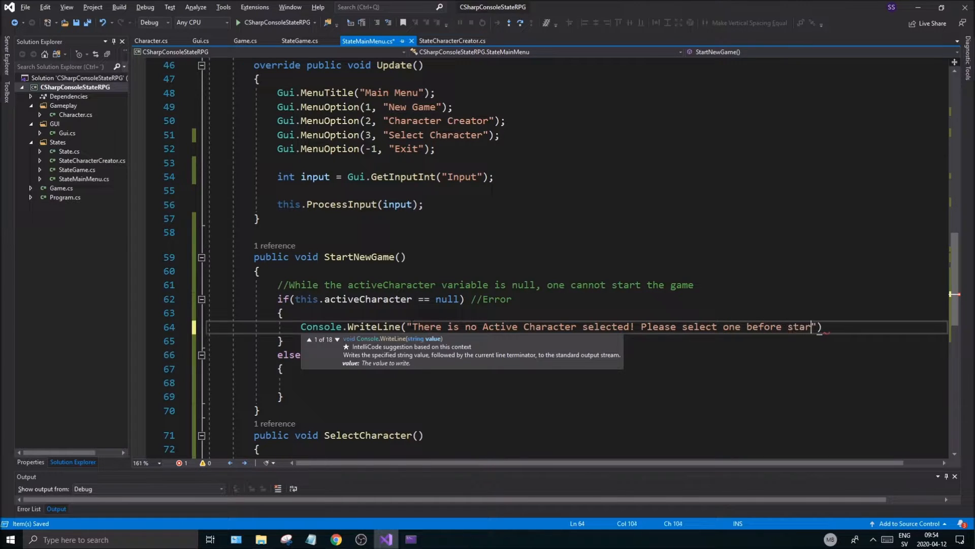
pyautogui.write('ting the game')
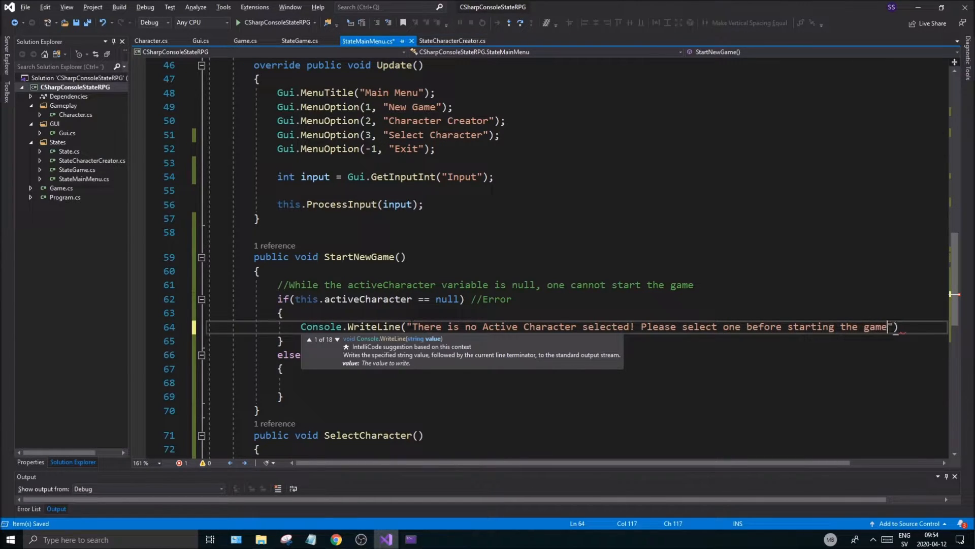
pyautogui.write('.");')
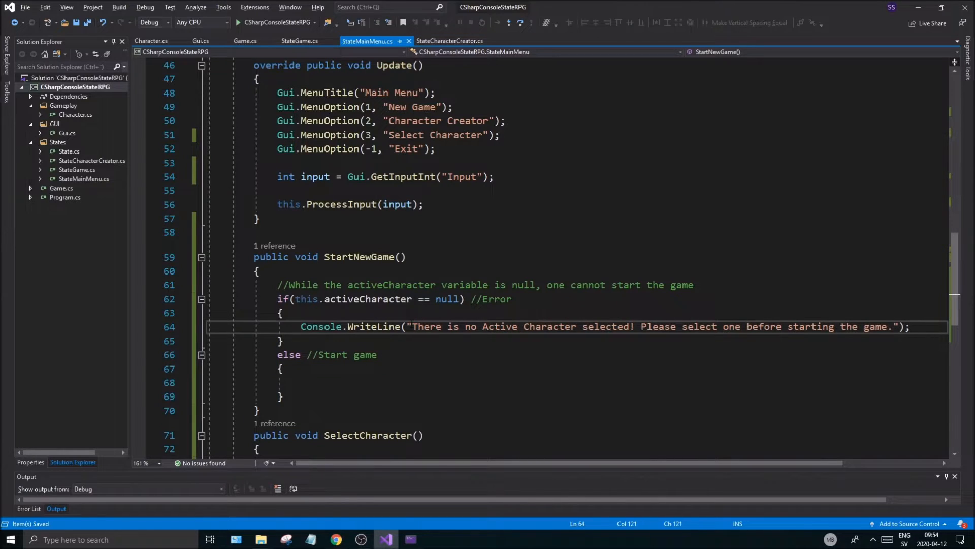
pyautogui.click(407, 326)
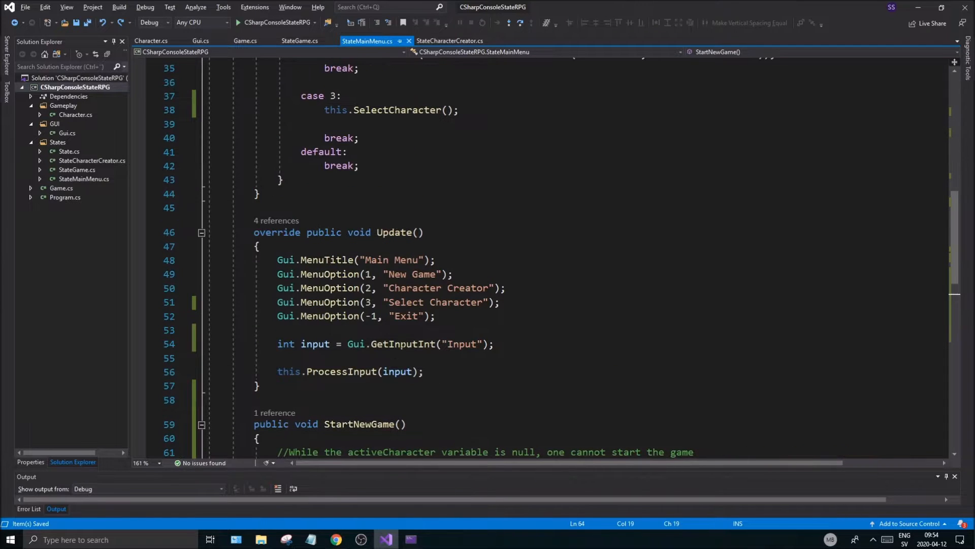
# Check Gui.cs for Announcement and use Gui.Announcement for the StartNewGame error instead.
pyautogui.click(200, 41)
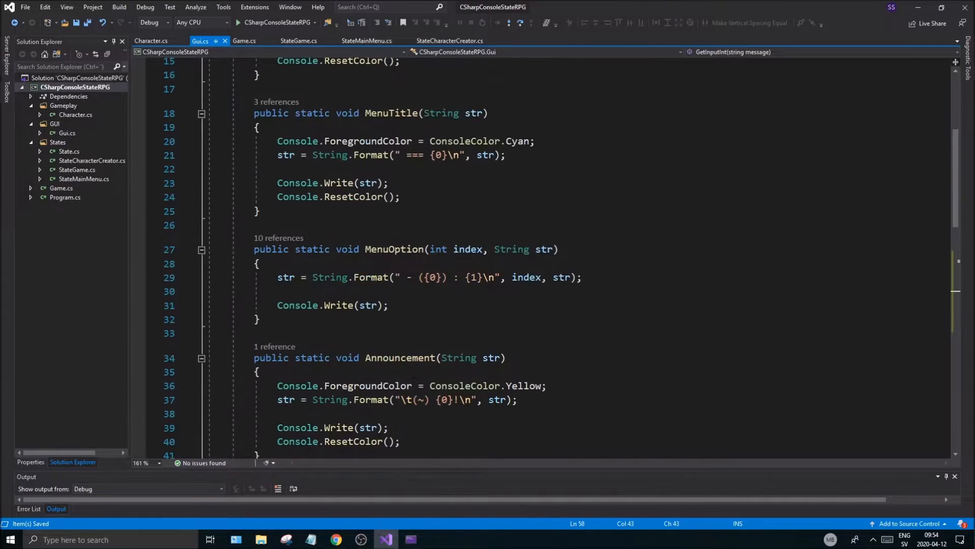
pyautogui.scroll(-3)
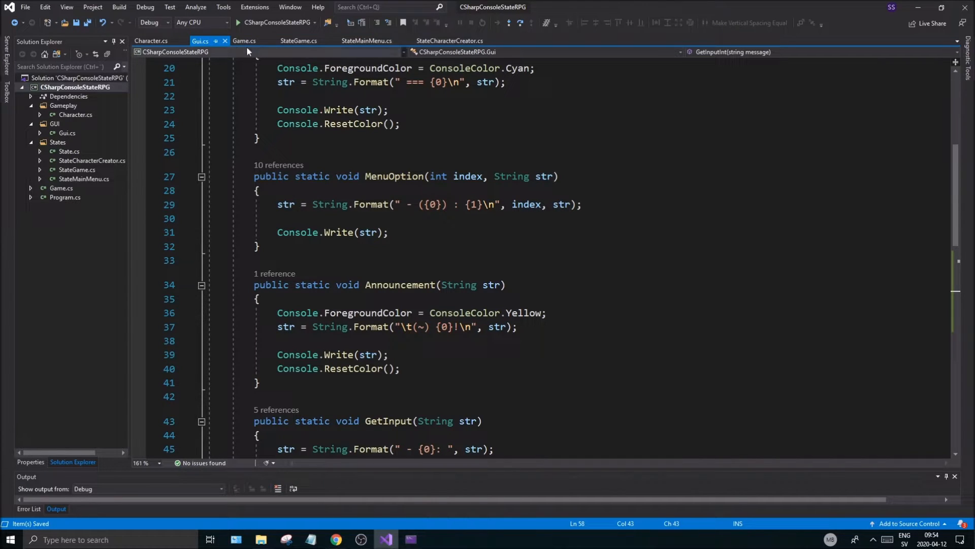
pyautogui.click(367, 41)
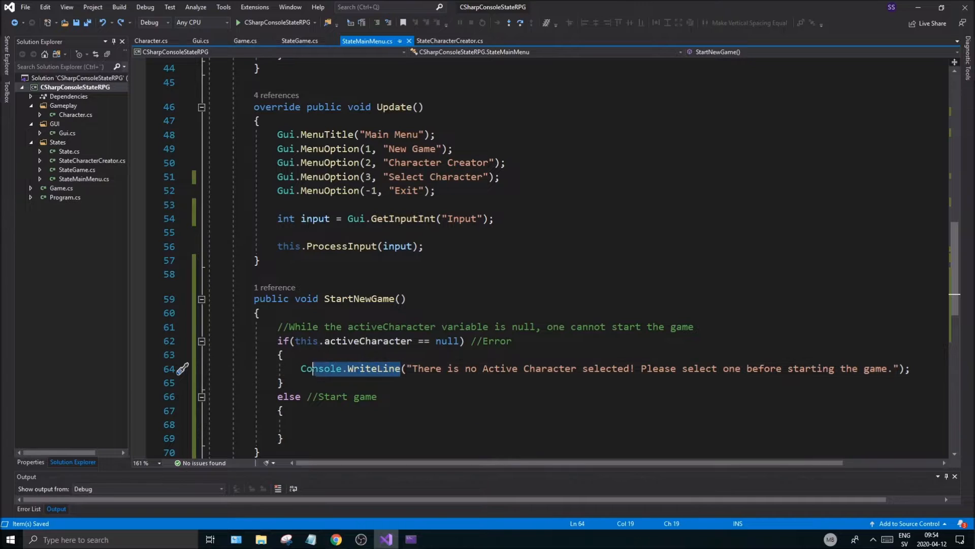
pyautogui.write('Gui.Announcement')
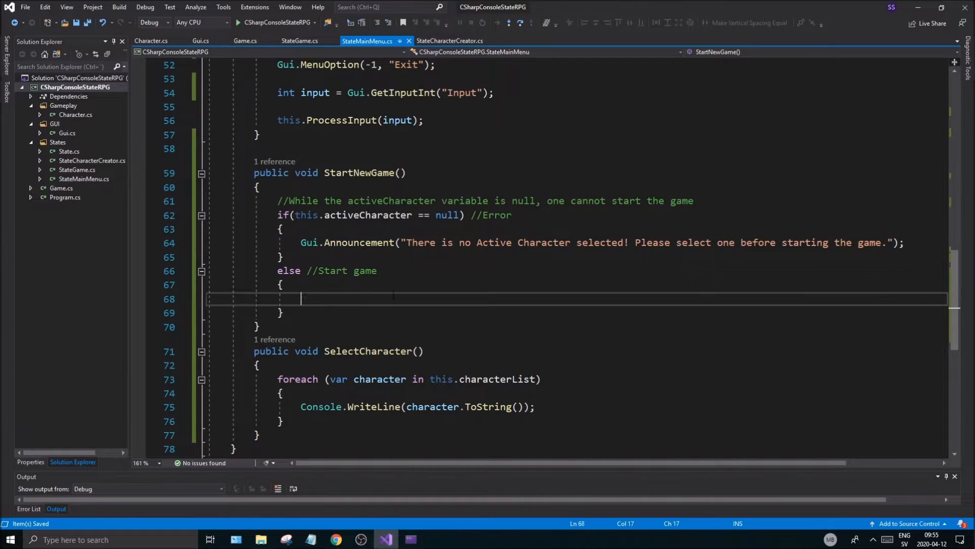
pyautogui.scroll(-3)
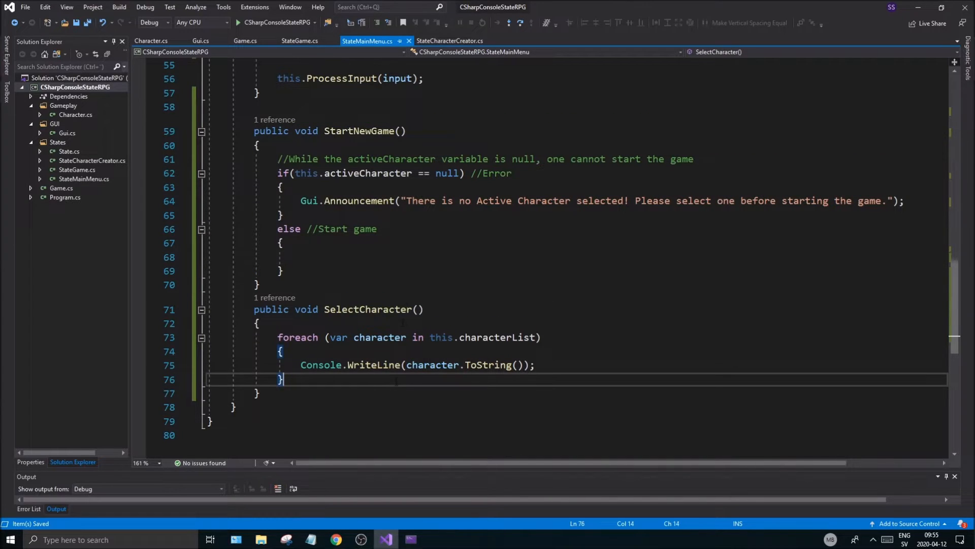
pyautogui.click(303, 257)
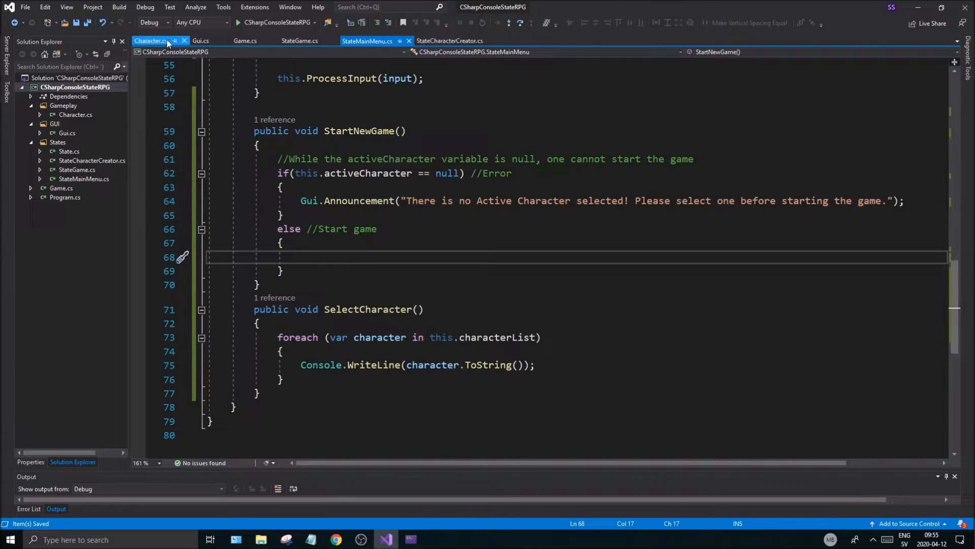
pyautogui.click(299, 41)
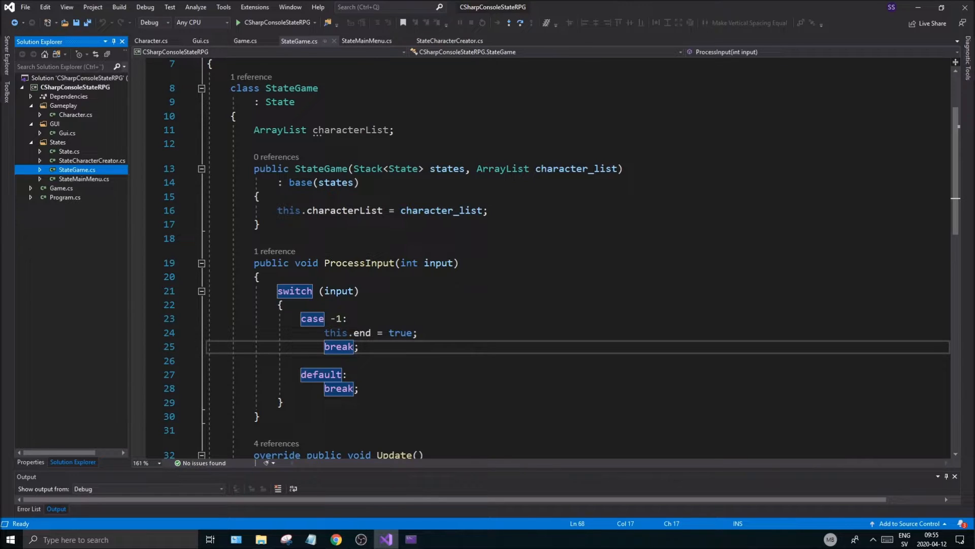
pyautogui.click(366, 40)
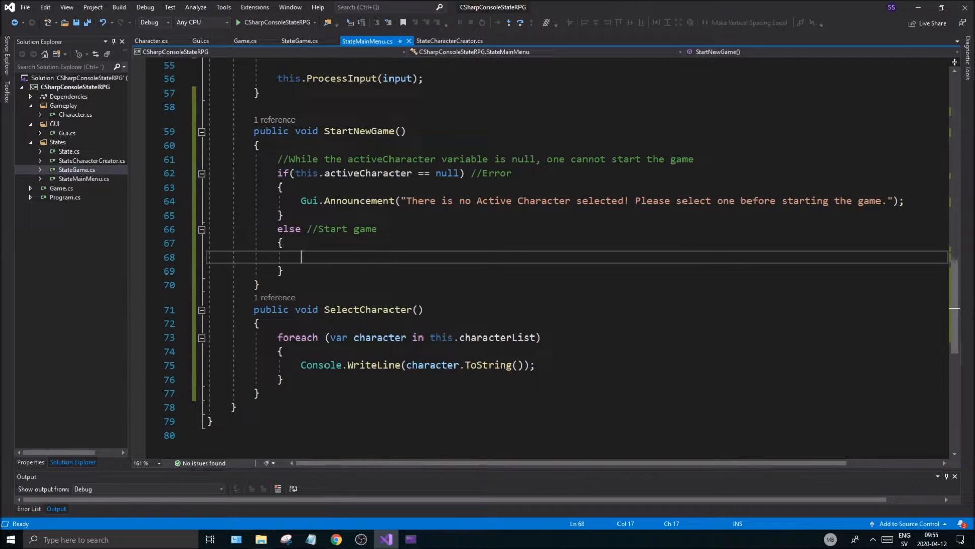
pyautogui.scroll(-3)
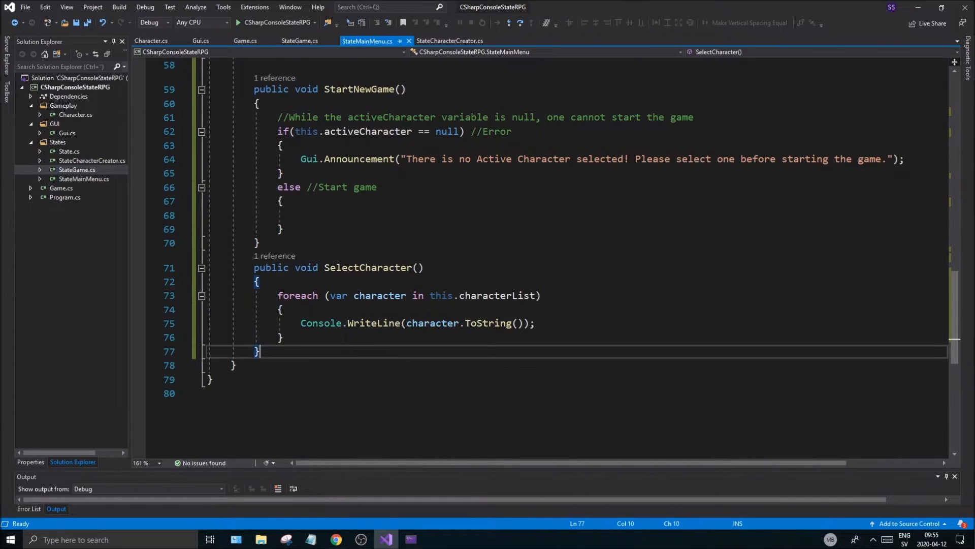
pyautogui.click(283, 337)
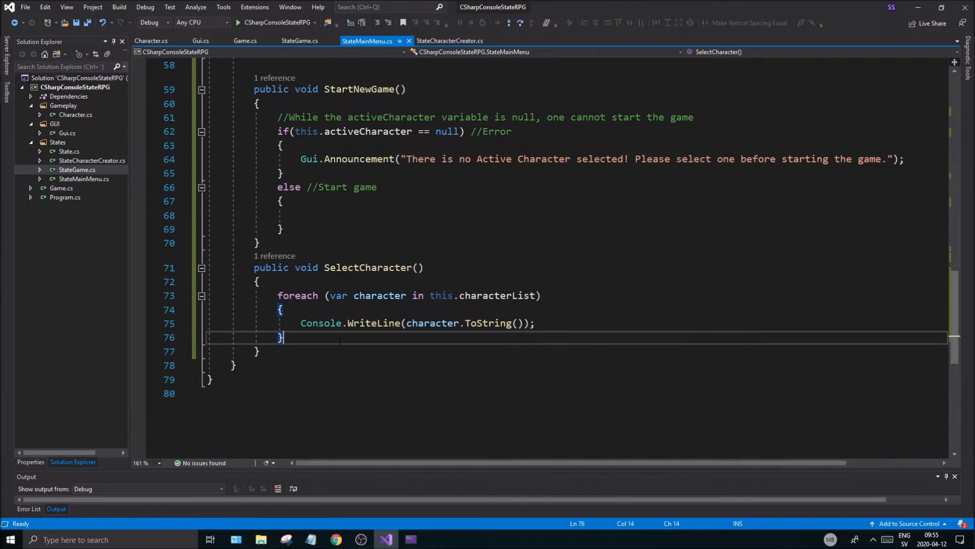
# Replace the foreach with a for loop over characterList.Count printing i, ': ' and characterList[i].
pyautogui.press('enter')
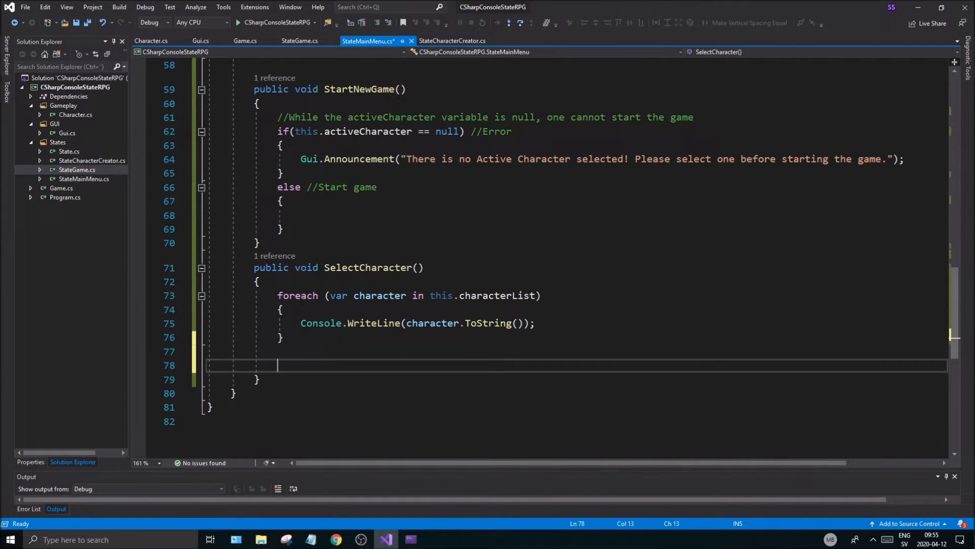
pyautogui.doubleClick(297, 294)
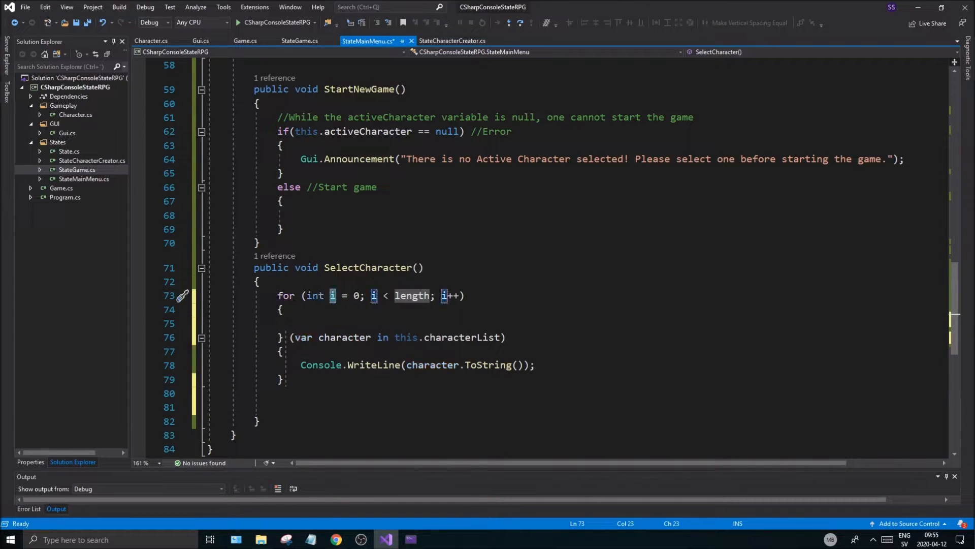
pyautogui.write('thg')
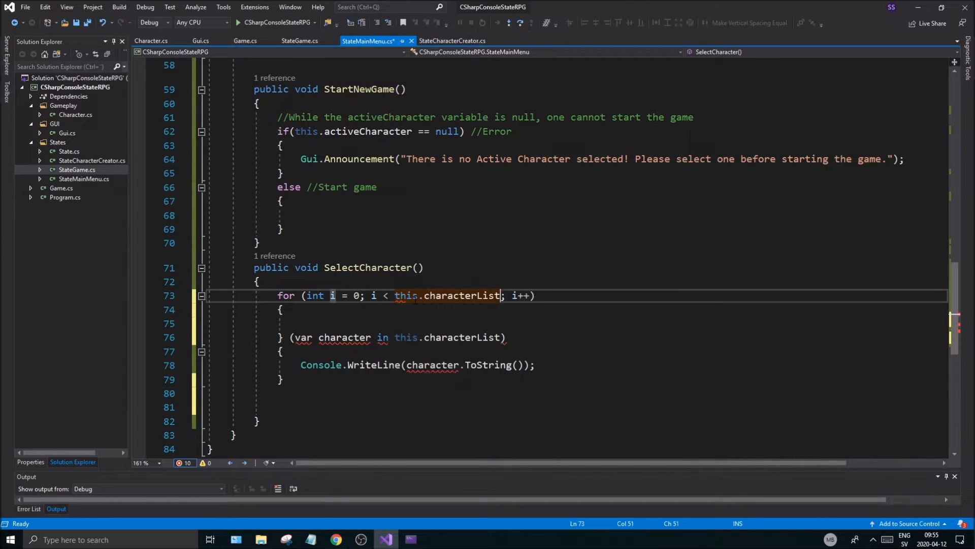
pyautogui.write('.Count')
pyautogui.click(419, 365)
pyautogui.write('i + ')
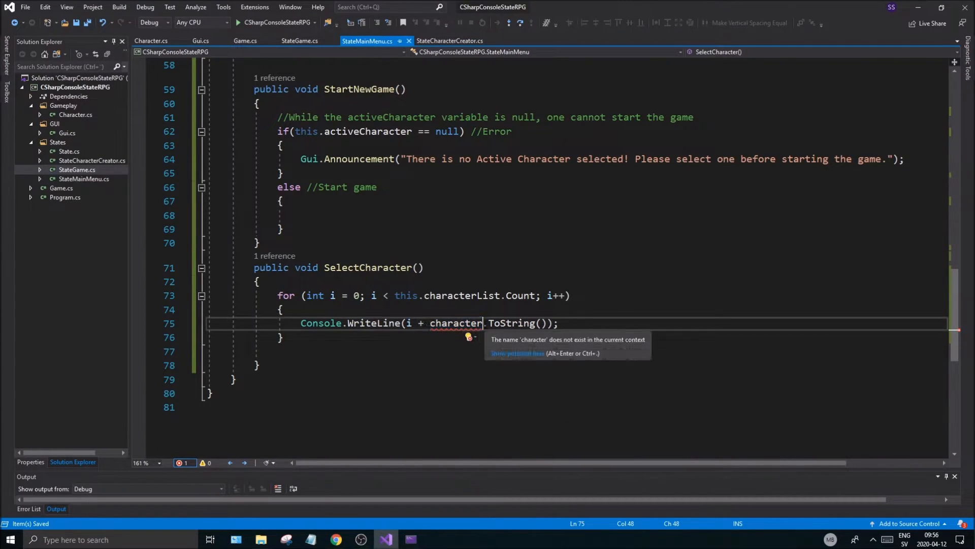
pyautogui.write('List')
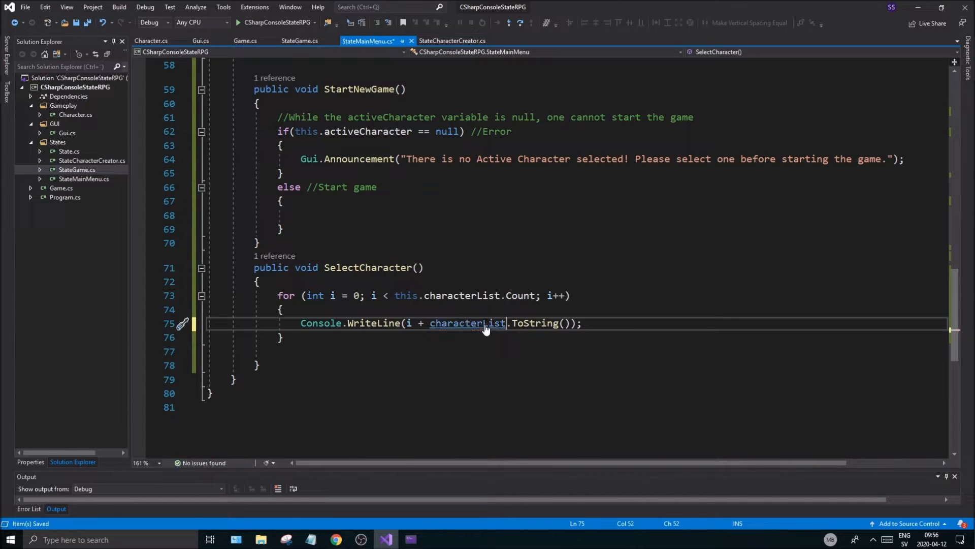
pyautogui.write('[i]')
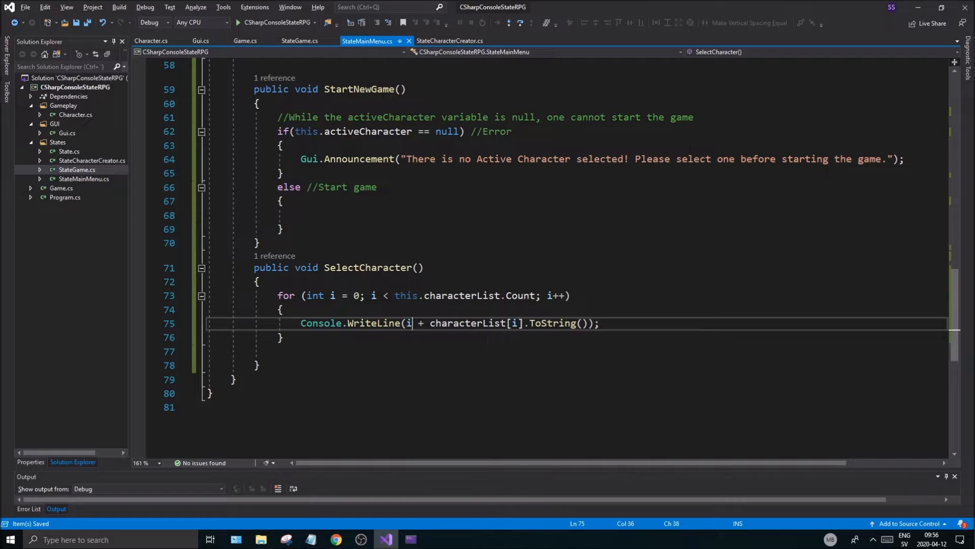
pyautogui.write('" "')
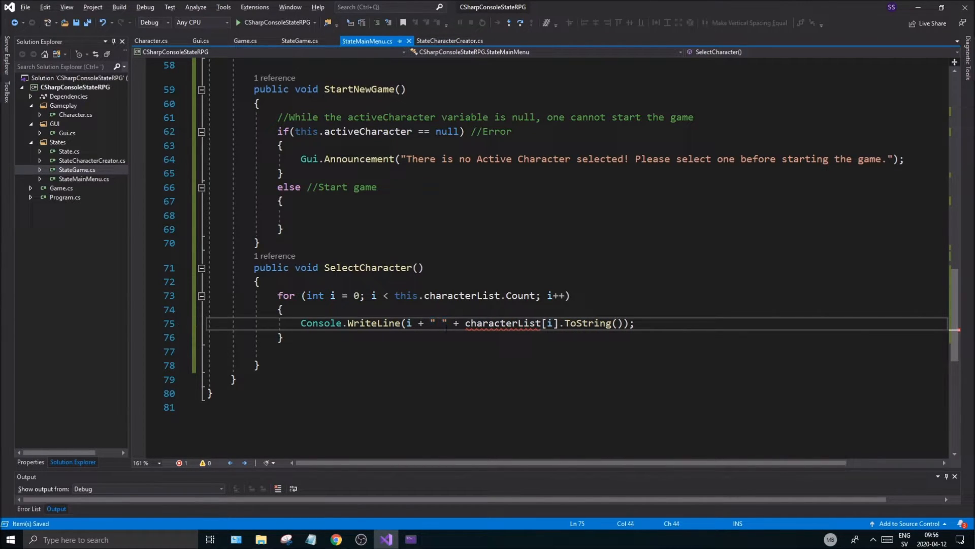
pyautogui.press('Backspace')
pyautogui.write(':')
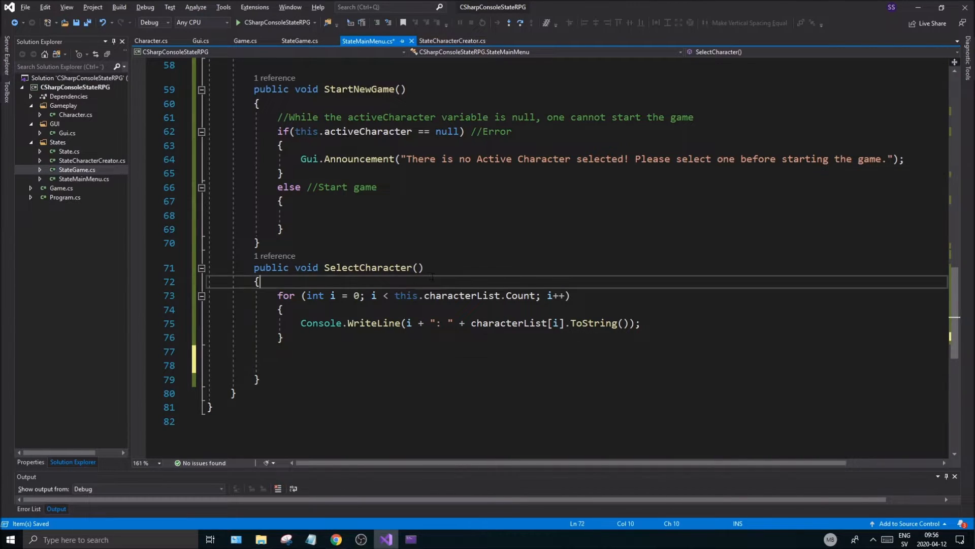
# Add a '//Print all characters' comment and int choice = Gui.GetInputInt("Character selection:");.
pyautogui.write('//Print')
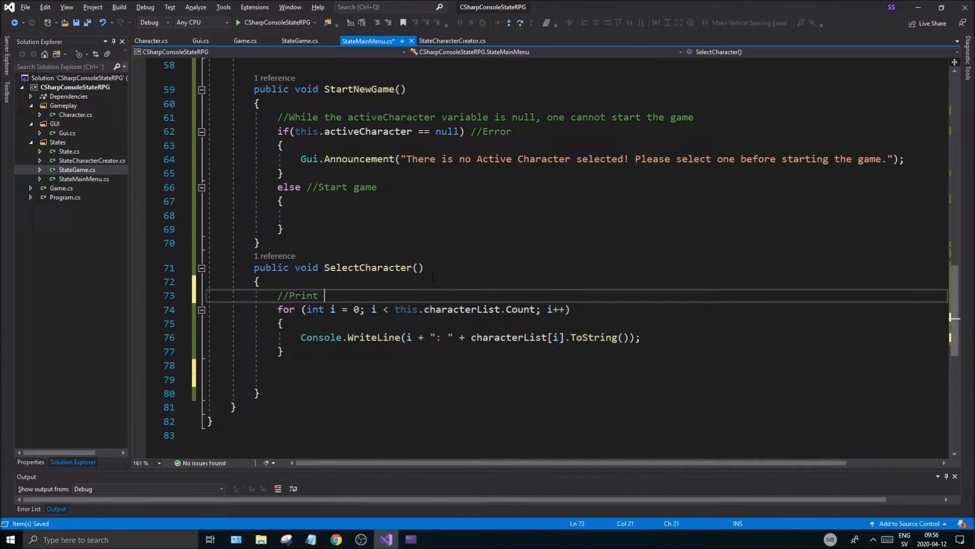
pyautogui.write('all characters to select')
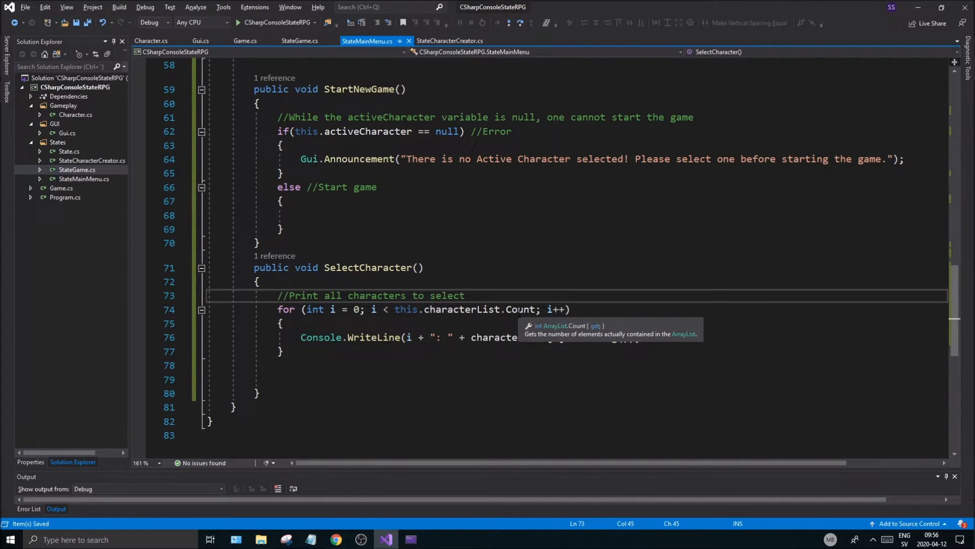
pyautogui.write('int chp')
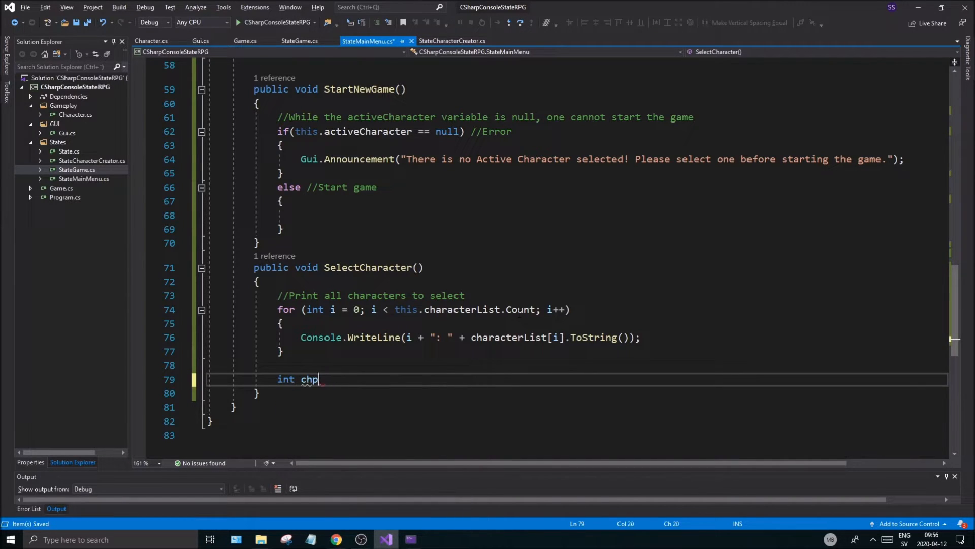
pyautogui.write('oice =')
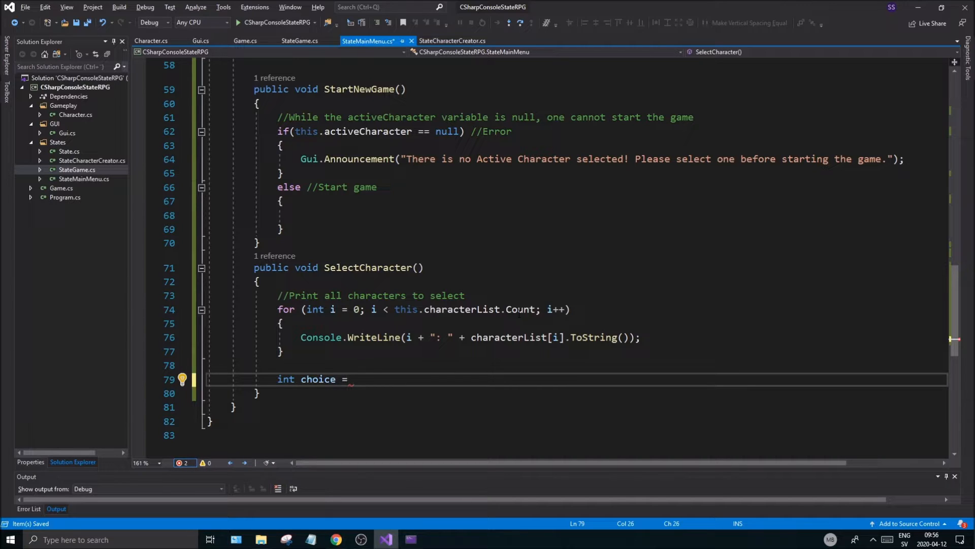
pyautogui.write('Gio')
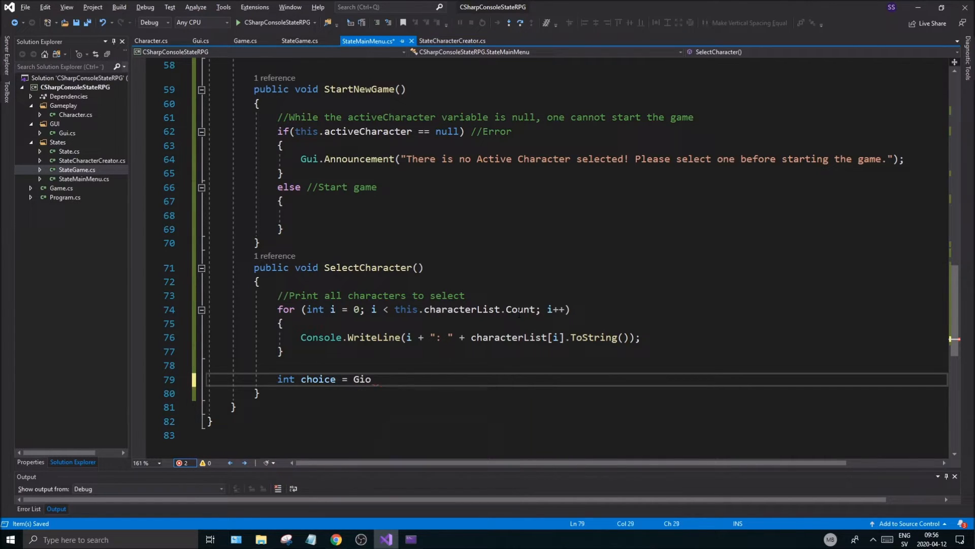
pyautogui.write('.')
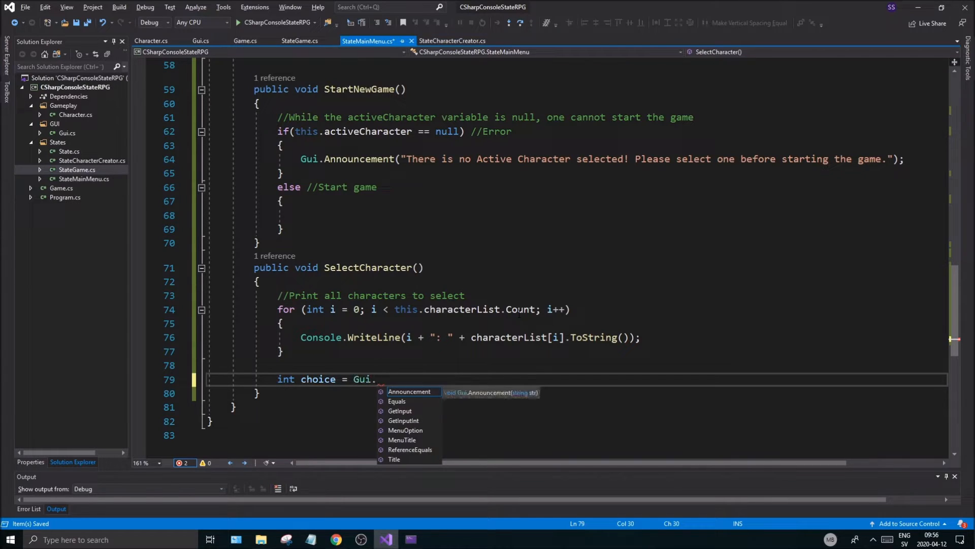
pyautogui.write('GetInputInt')
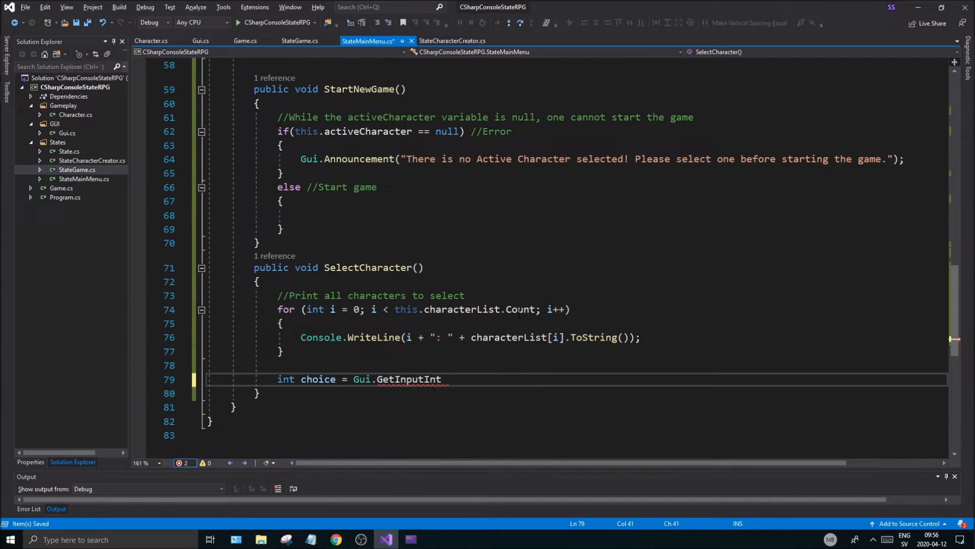
pyautogui.write('()')
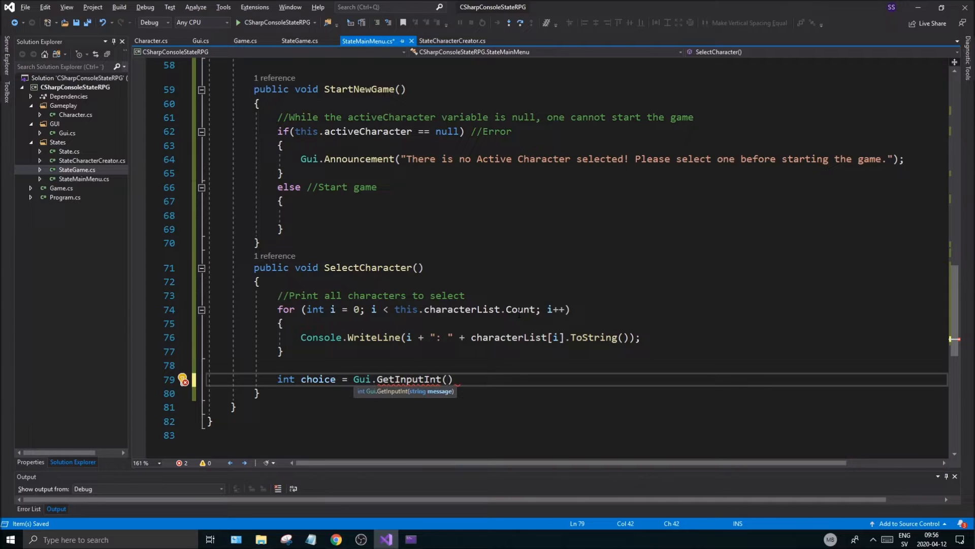
pyautogui.write('""')
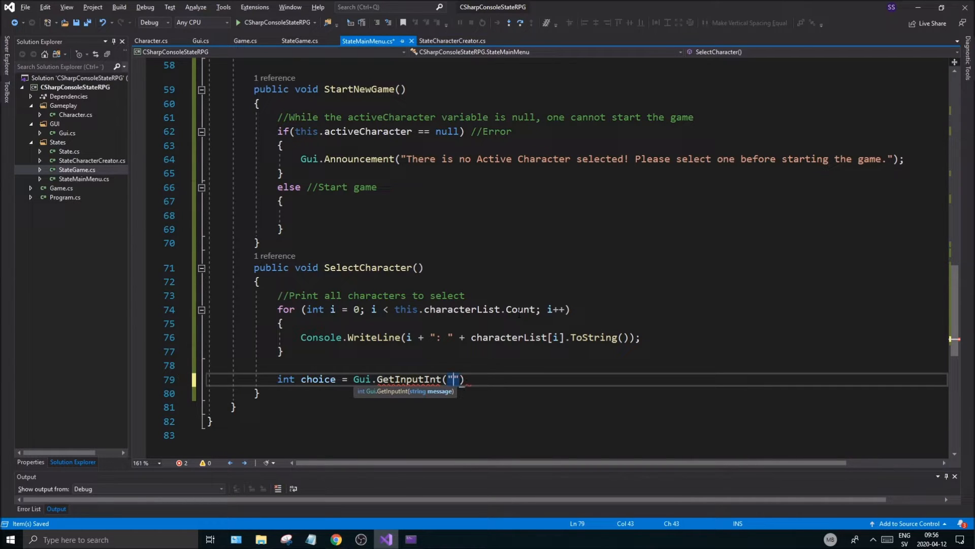
pyautogui.write('S')
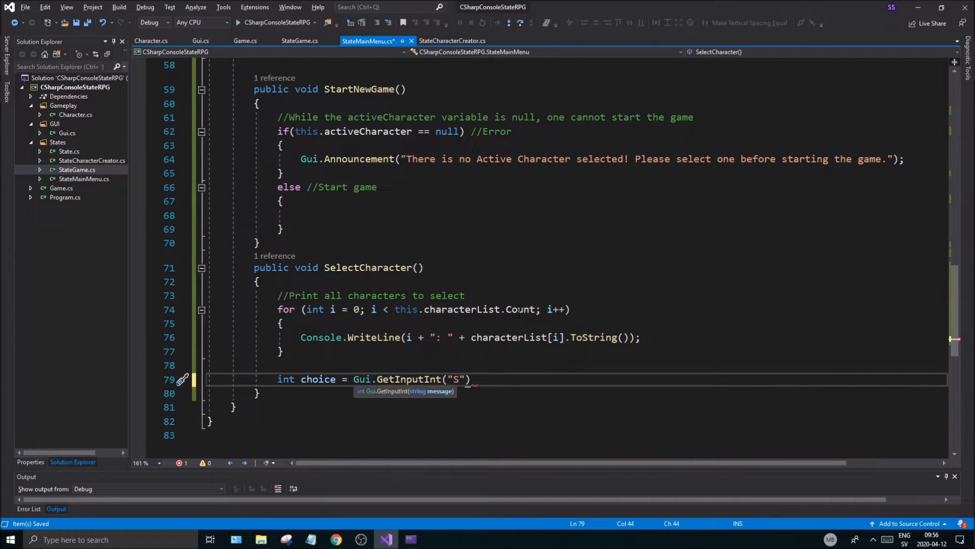
pyautogui.write('Character')
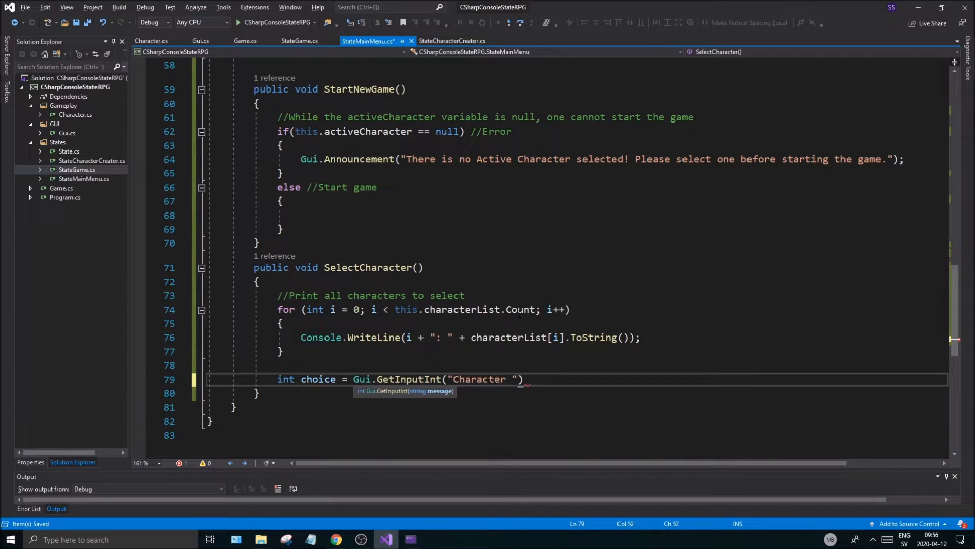
pyautogui.write('selection:')
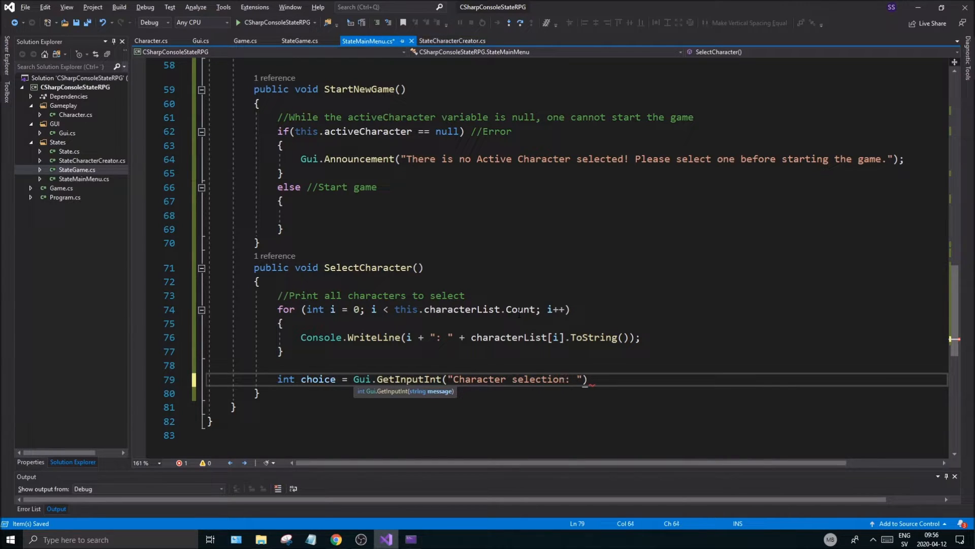
pyautogui.write(';')
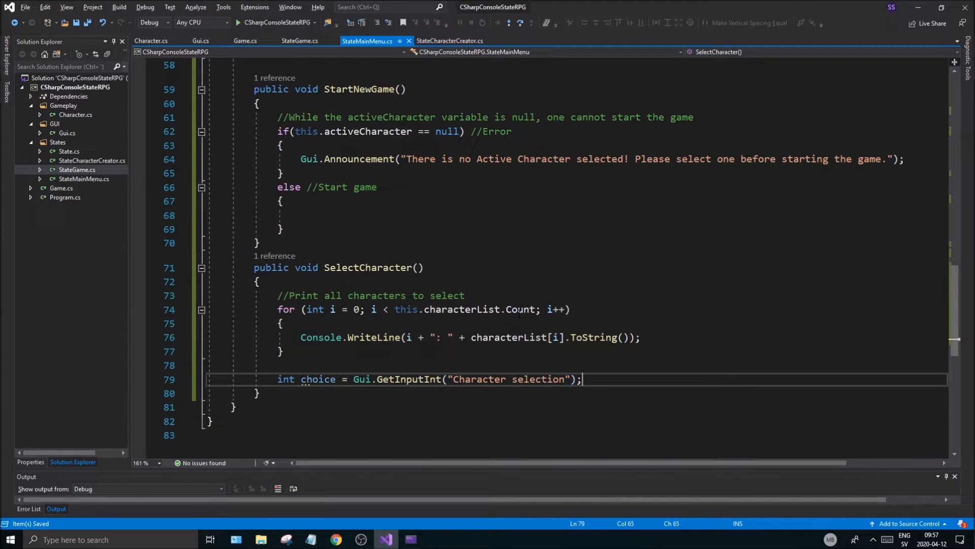
# Add an if comparing choice with 0 and this.characterList.Count, an empty block, then else.
pyautogui.press('enter')
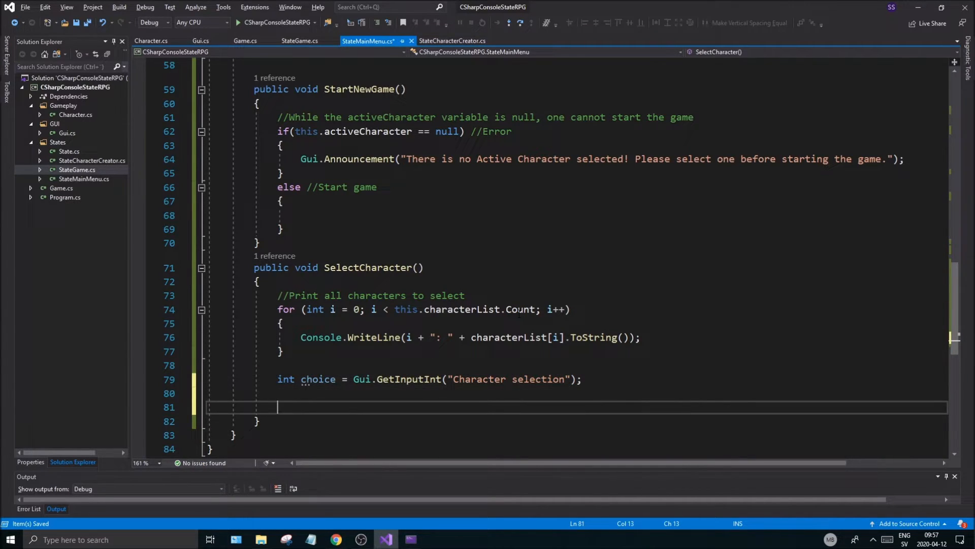
pyautogui.write('if()')
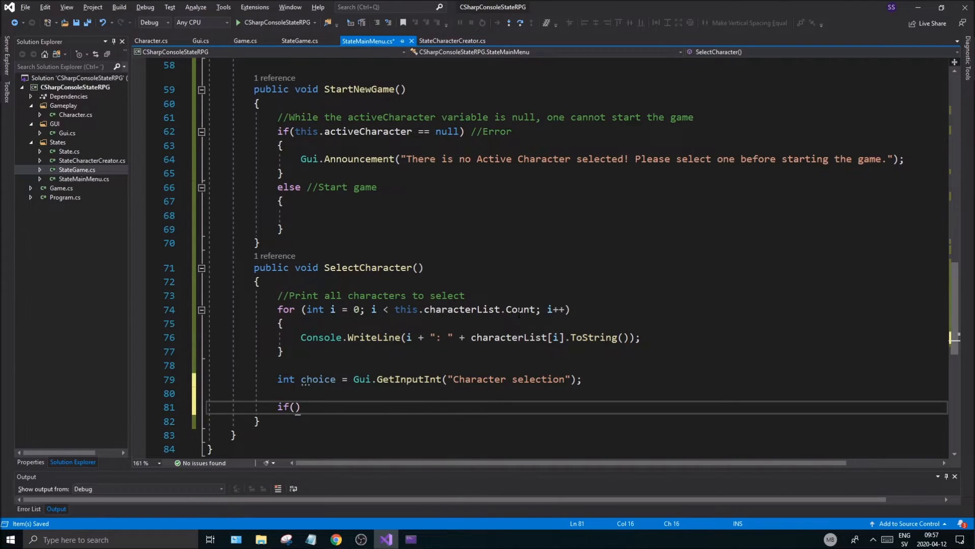
pyautogui.write('choice')
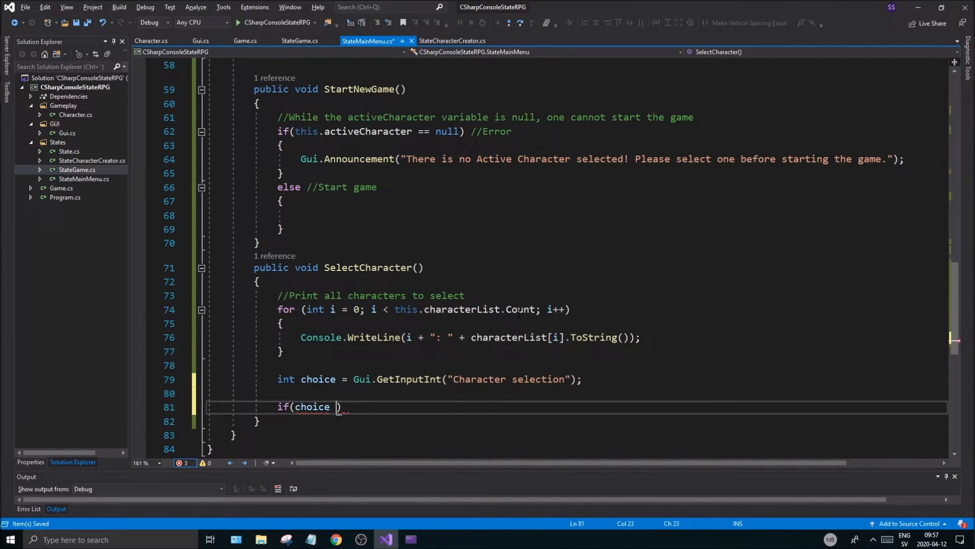
pyautogui.write('< 0 ||')
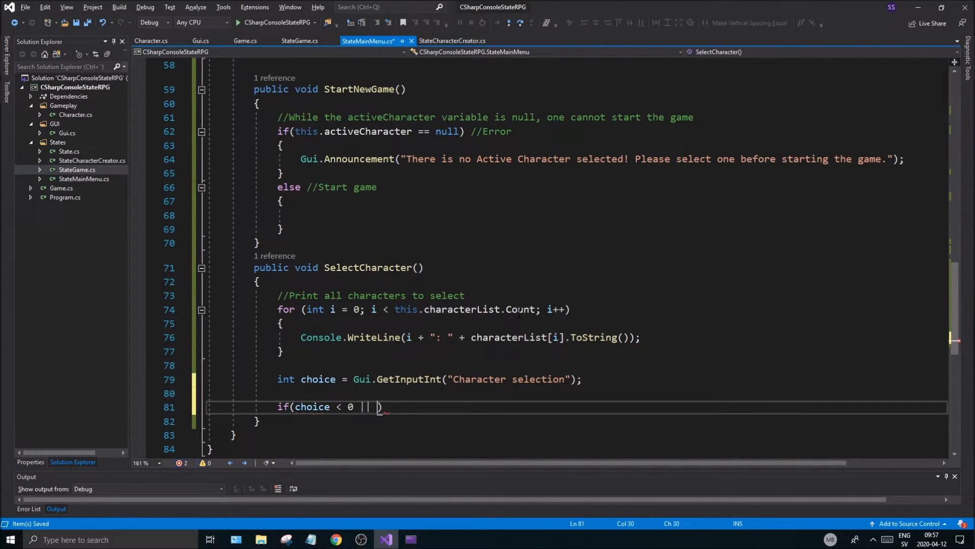
pyautogui.write('>= this.characterList.Count')
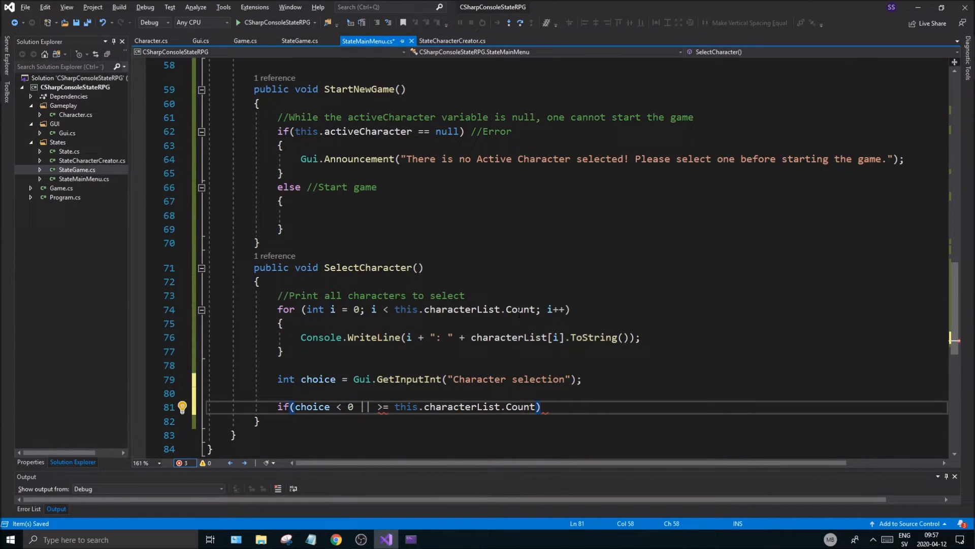
pyautogui.write('c')
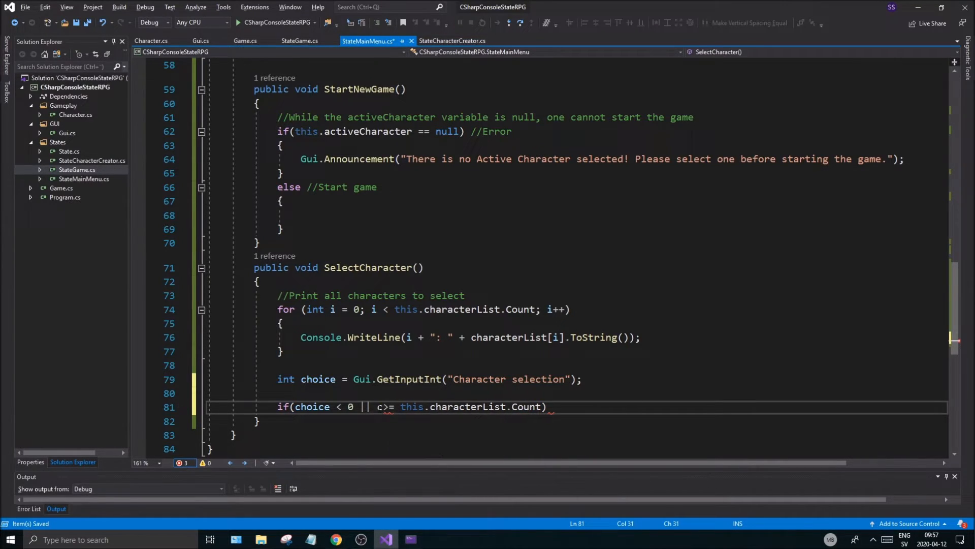
pyautogui.write('hoice <')
pyautogui.write('{')
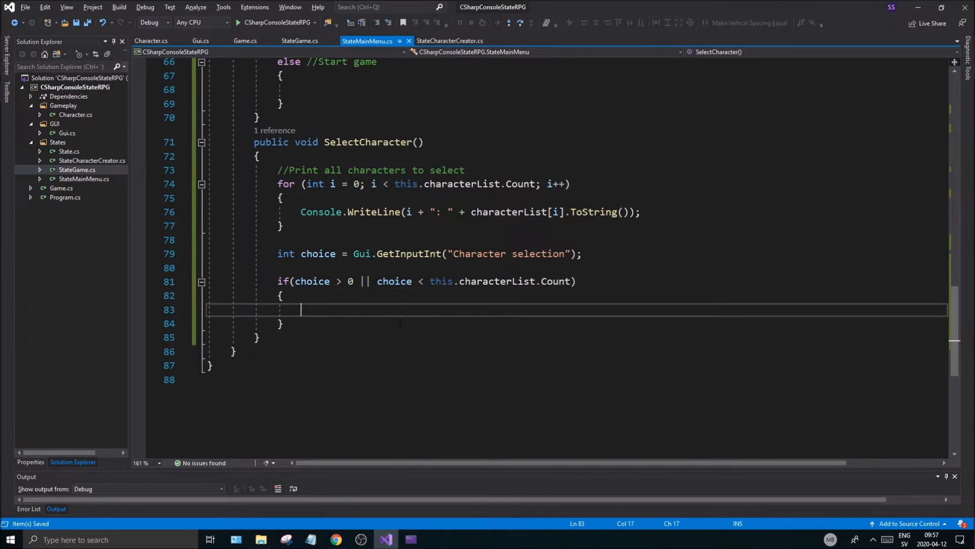
pyautogui.press('enter')
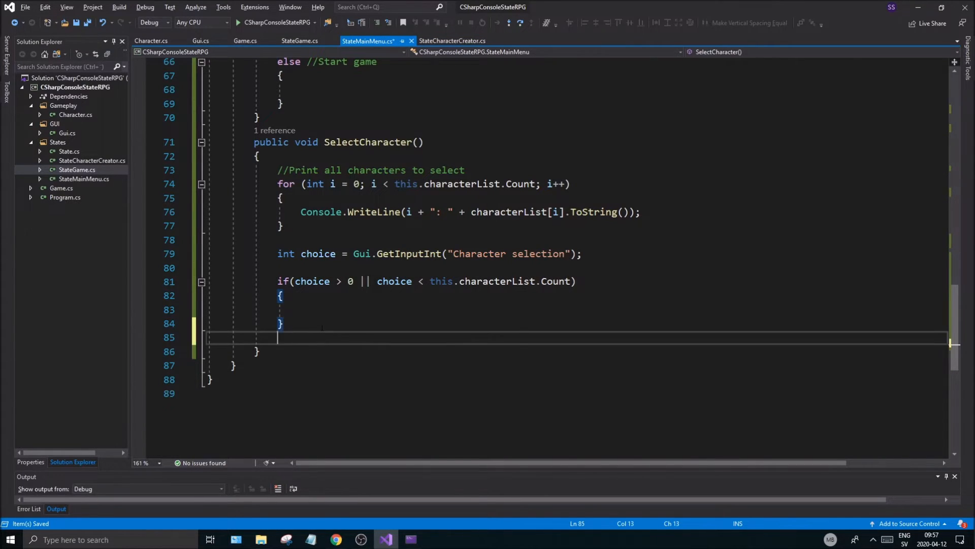
pyautogui.write('else')
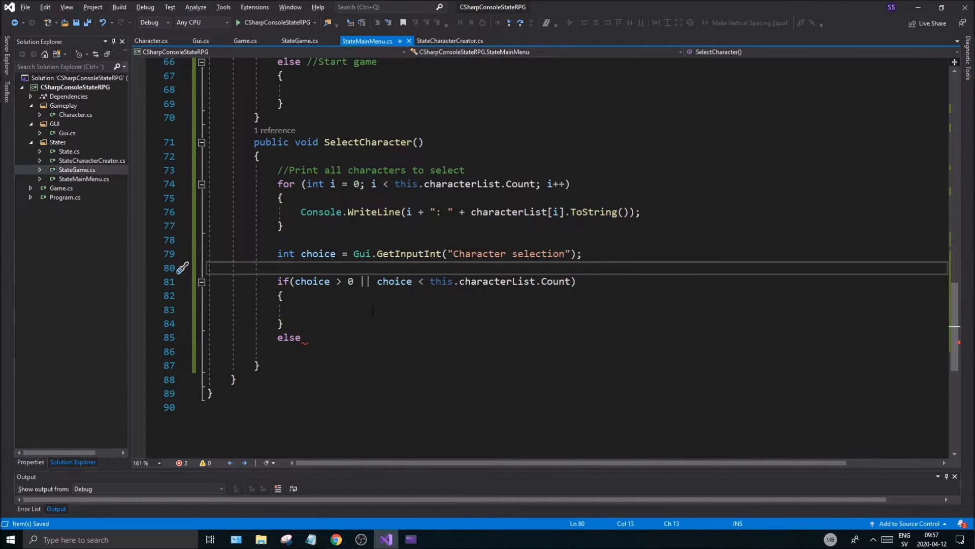
# Insert a try block template followed by a catch.
pyautogui.write('tri')
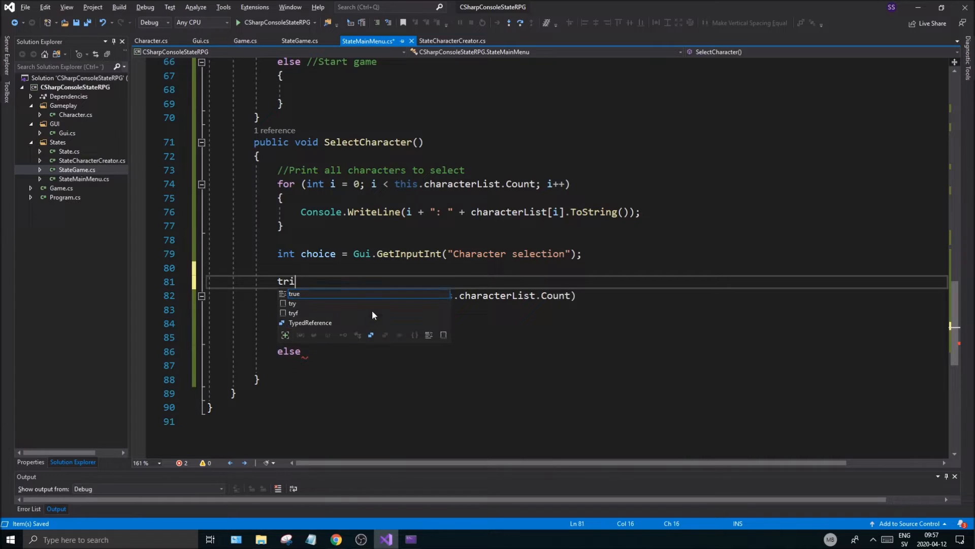
pyautogui.write('y')
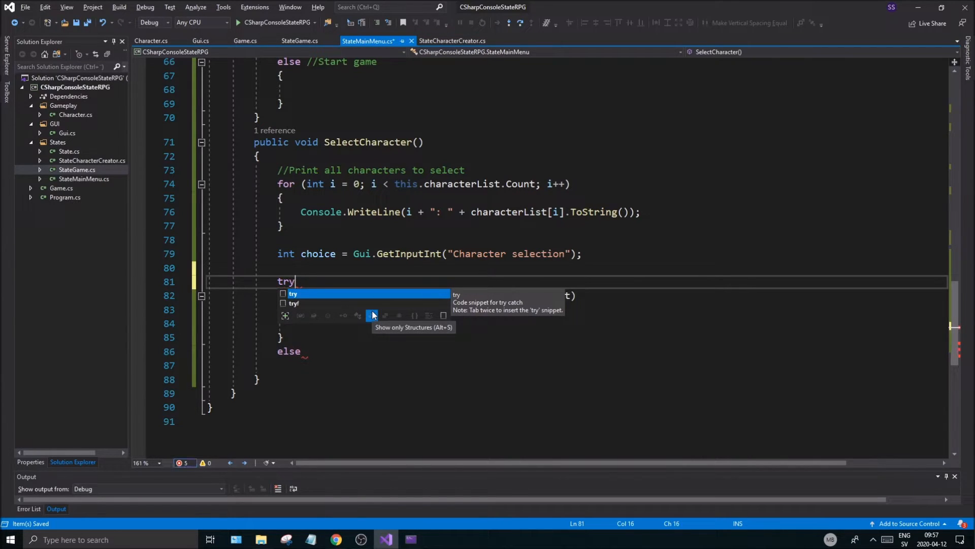
pyautogui.press('Tab')
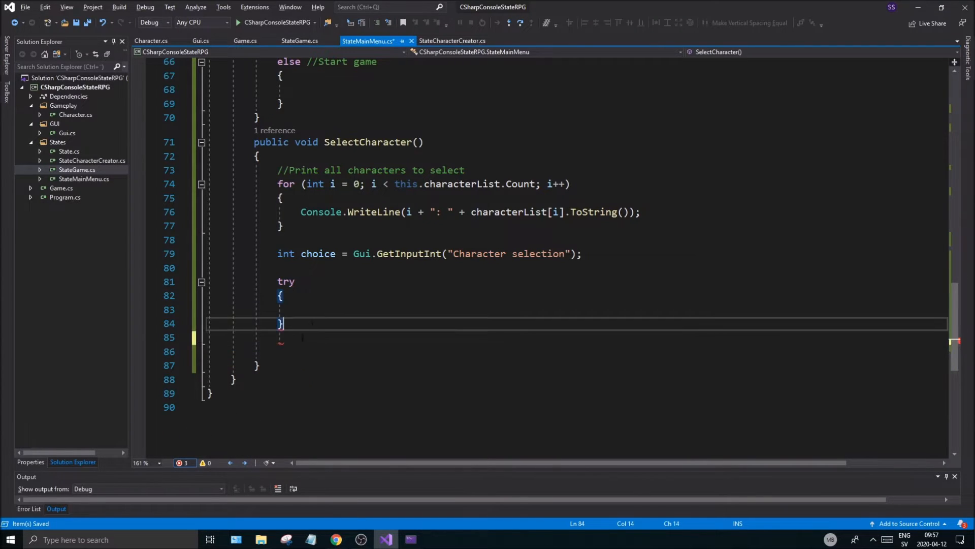
pyautogui.write('catch')
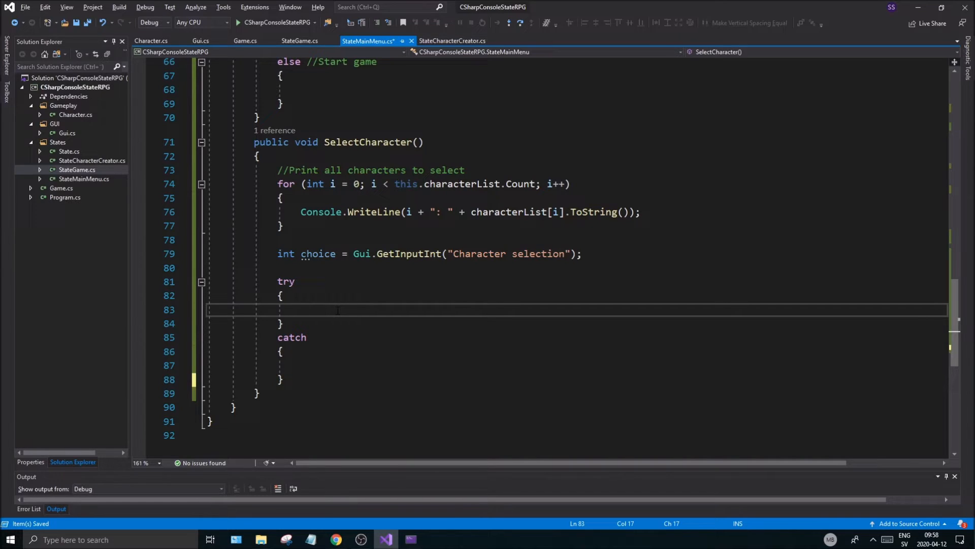
# Inside try, assign this.activeCharacter = this.characterList[choice];.
pyautogui.write('th')
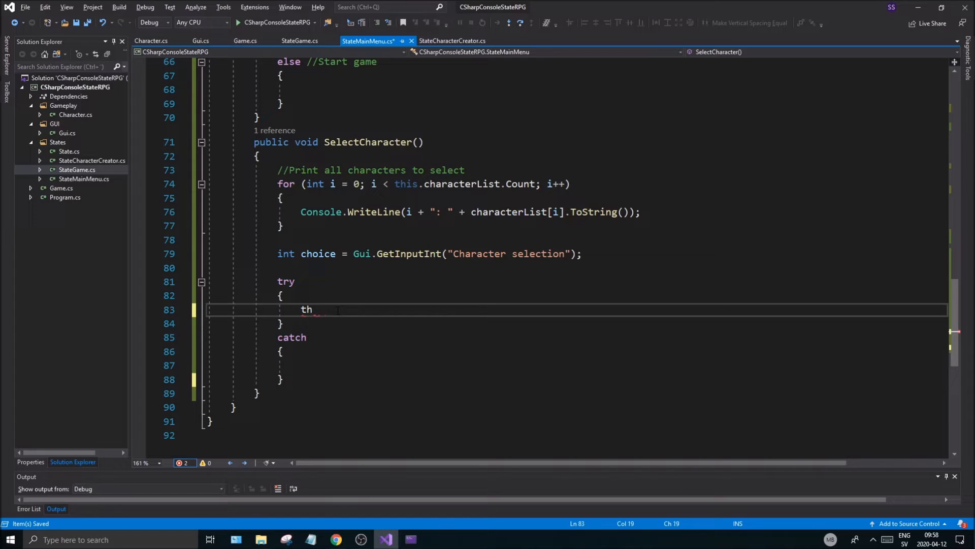
pyautogui.write('is.')
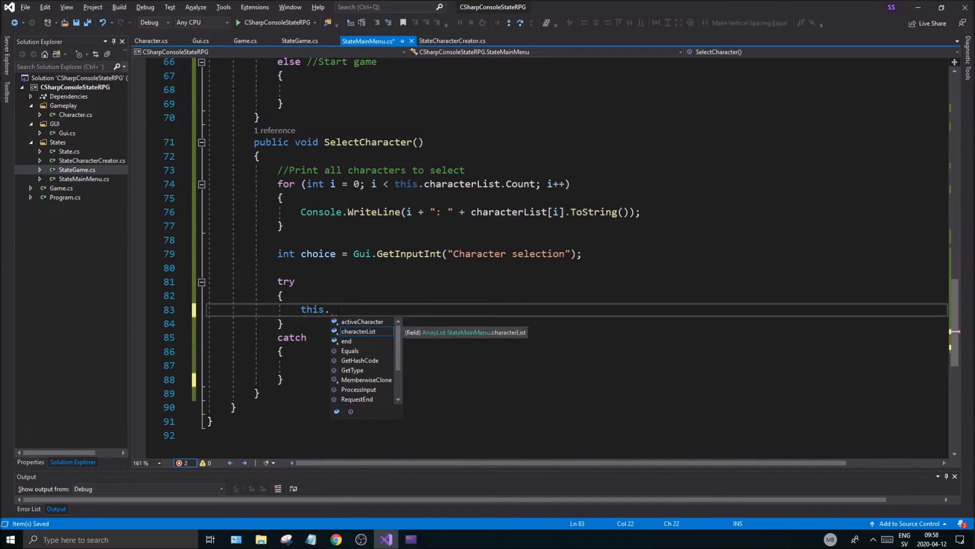
pyautogui.write('cha')
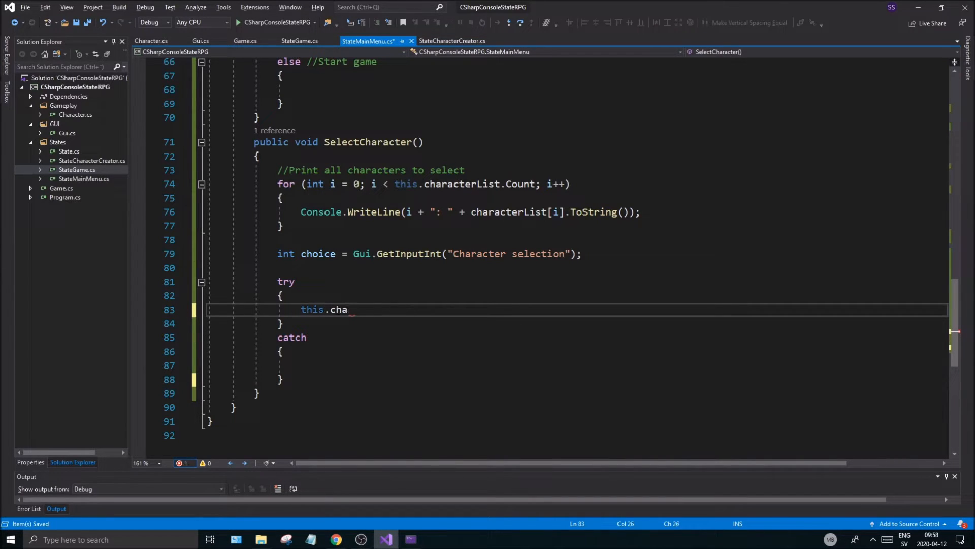
pyautogui.write('activeCharacter =')
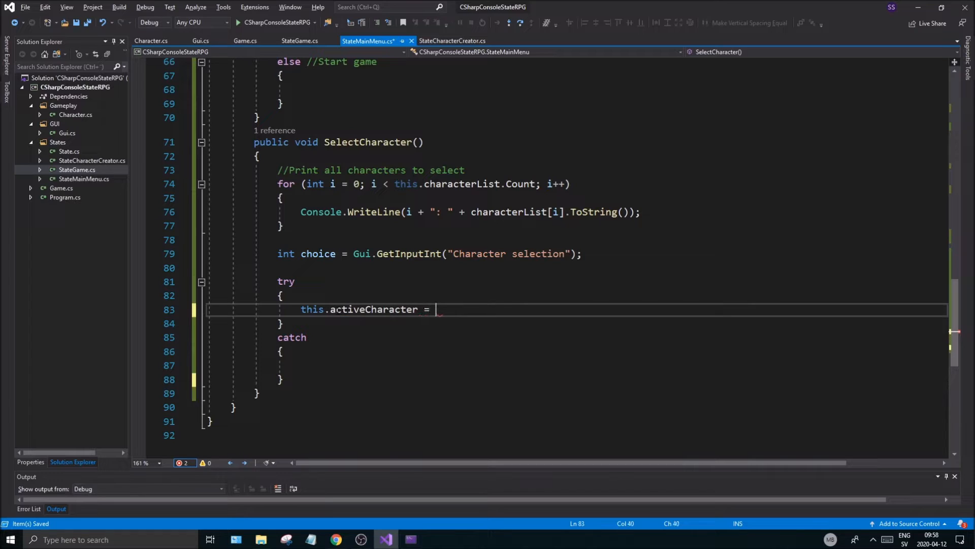
pyautogui.write('this.characterList')
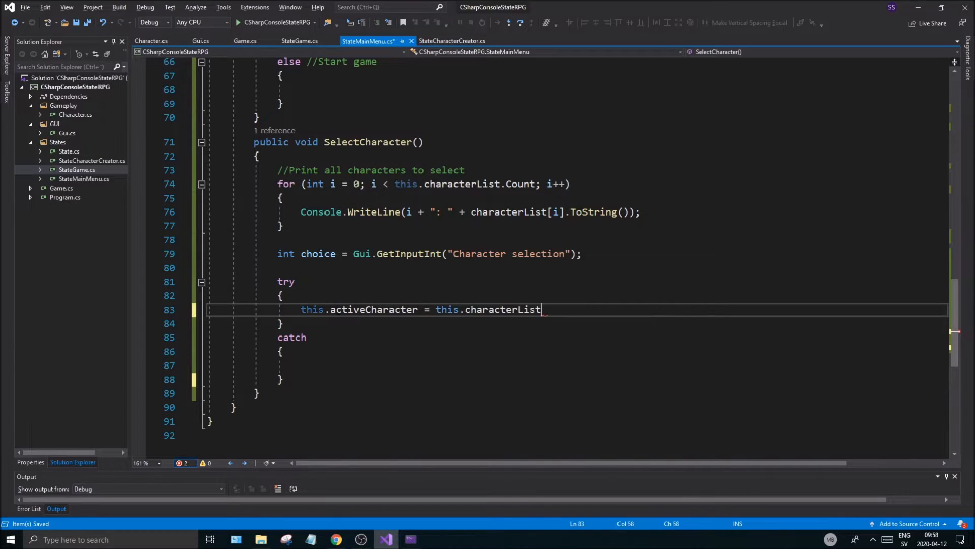
pyautogui.write('[if];')
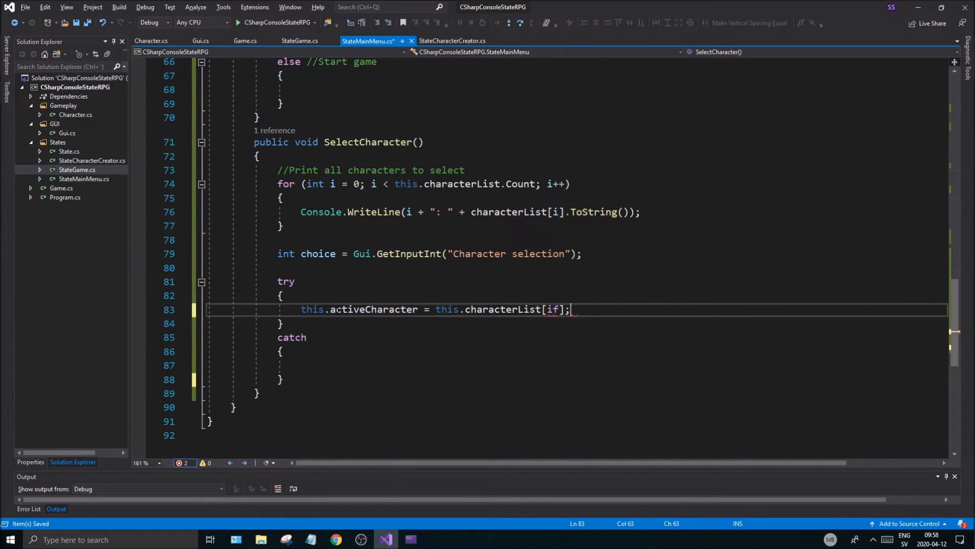
pyautogui.press('BackSpace')
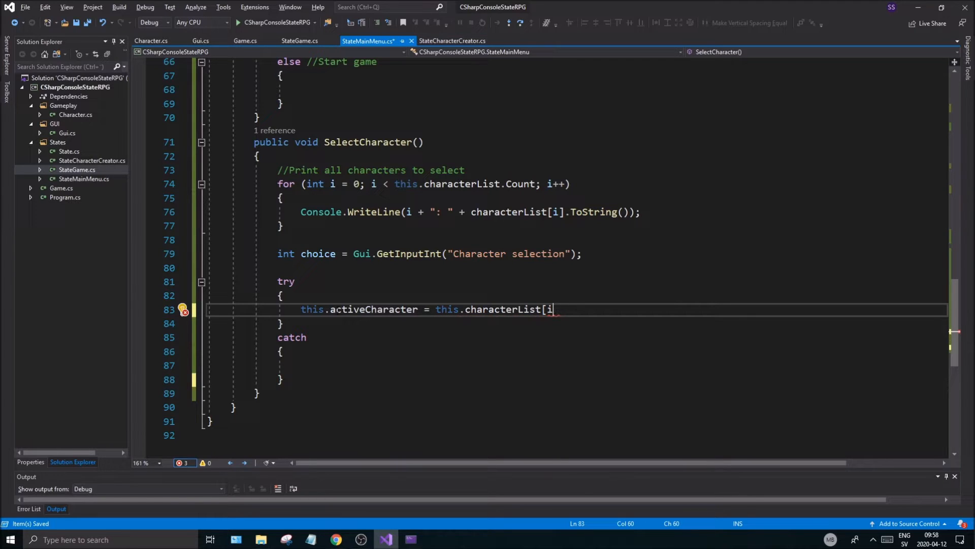
pyautogui.write('];')
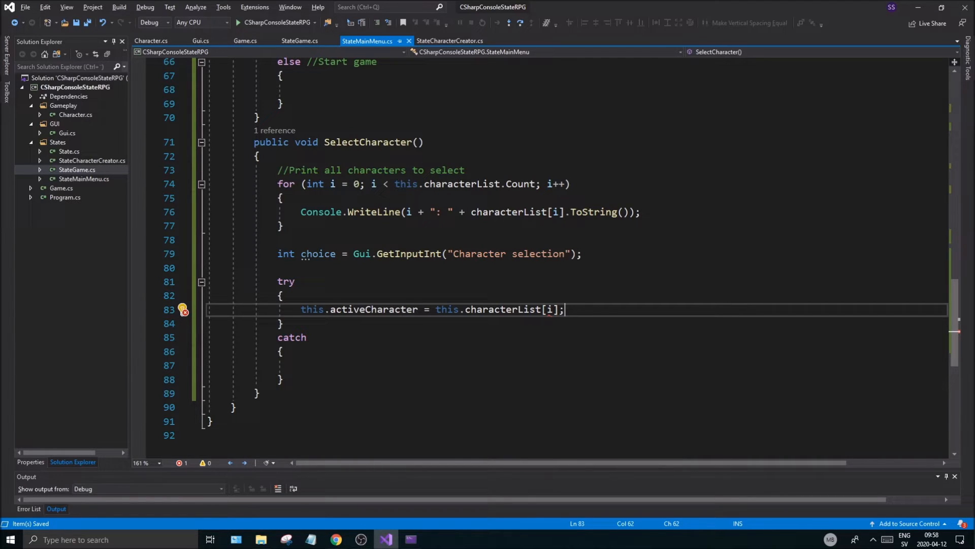
pyautogui.write('choice')
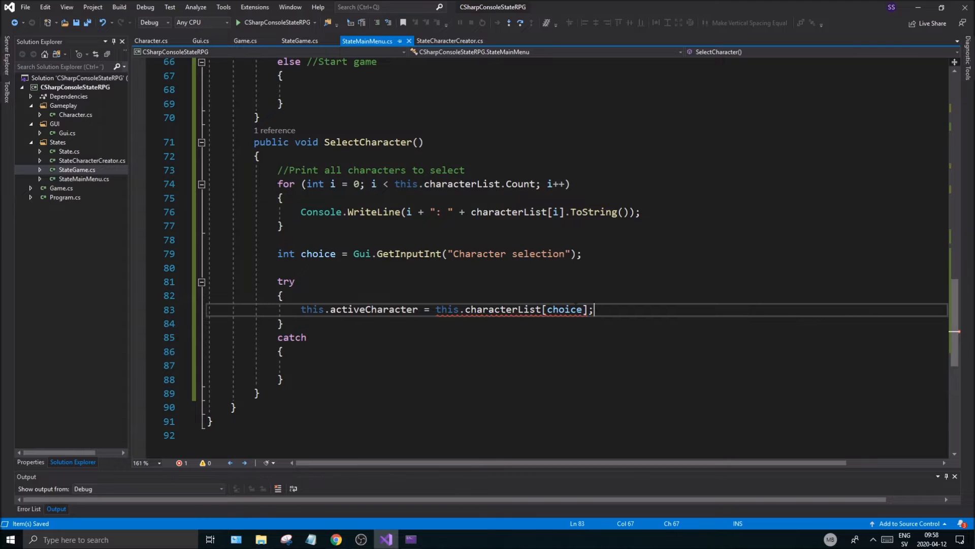
# Cast the list element to (Character) in the activeCharacter assignment.
pyautogui.click(291, 337)
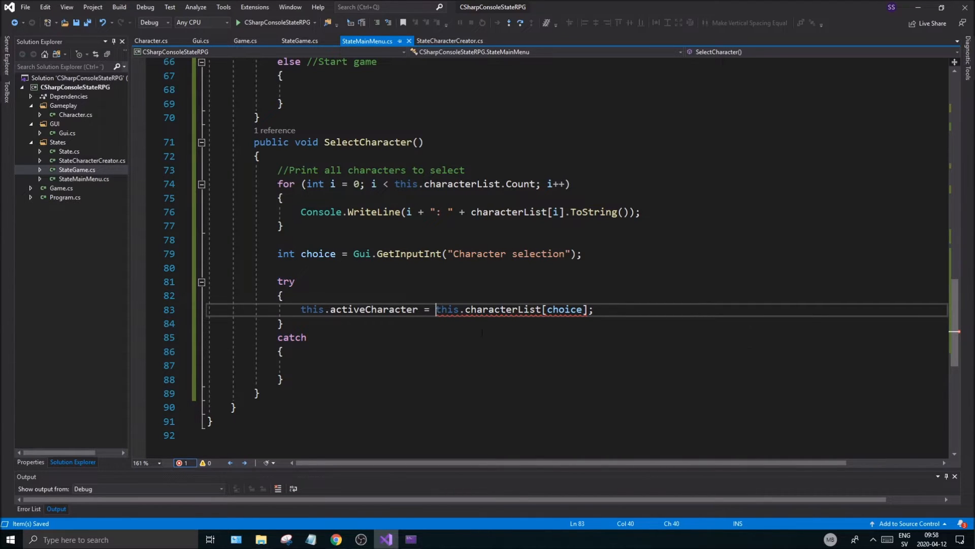
pyautogui.write('/')
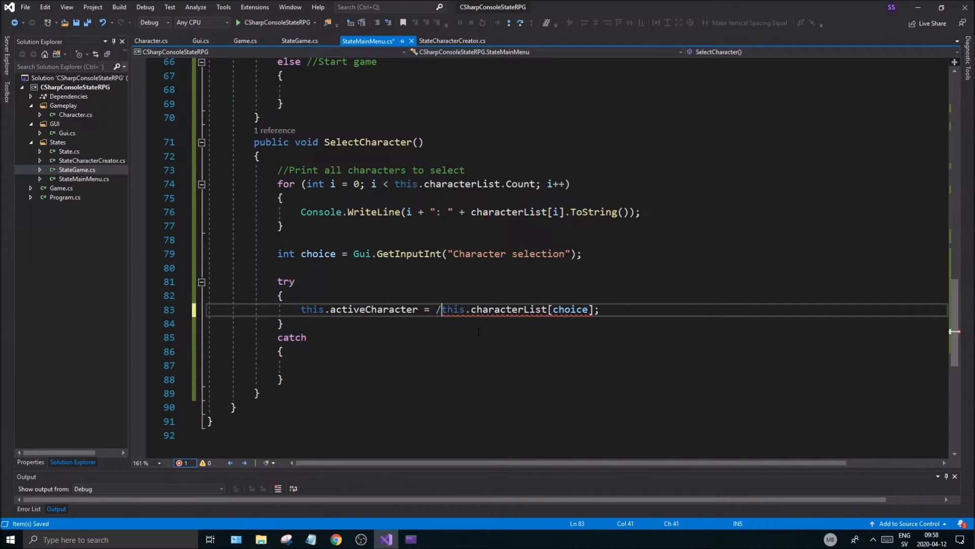
pyautogui.press('Backspace')
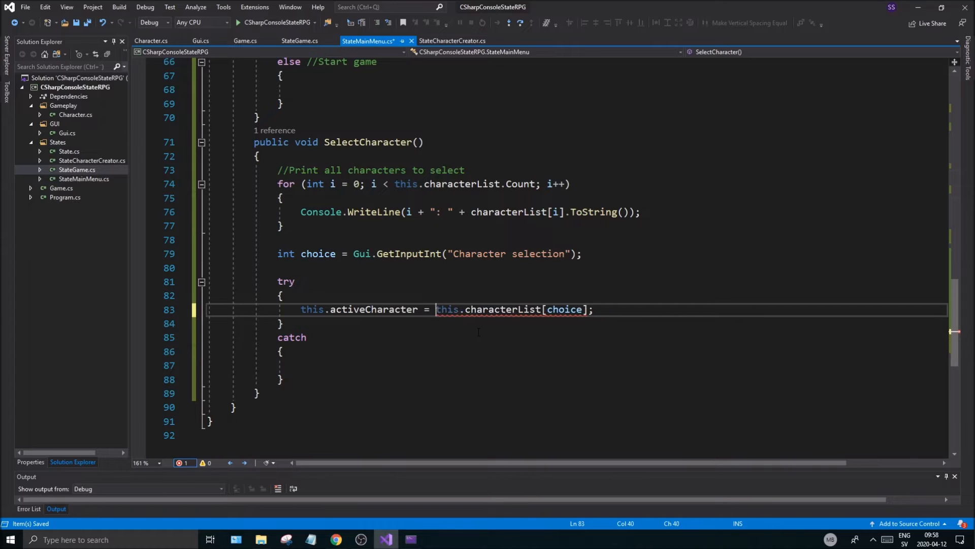
pyautogui.write('(Character')
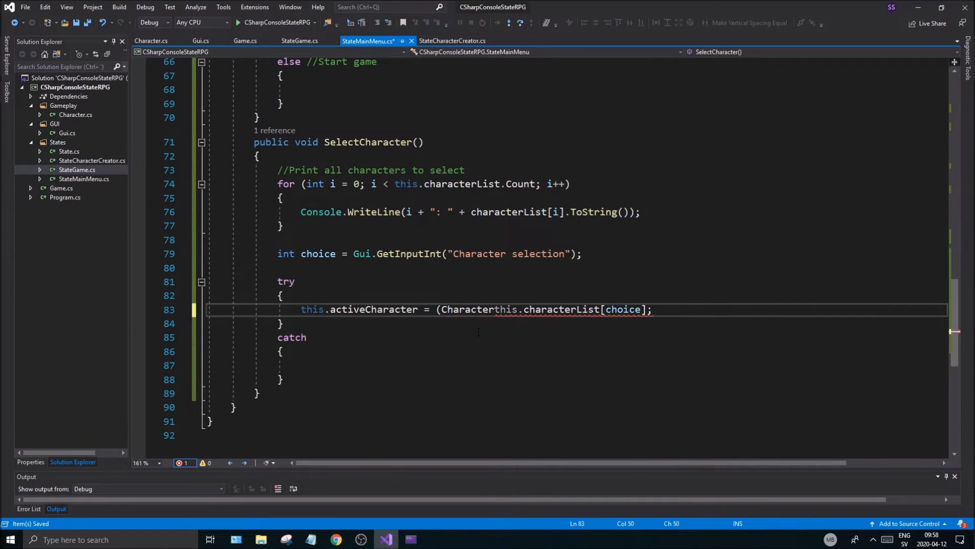
pyautogui.write(')')
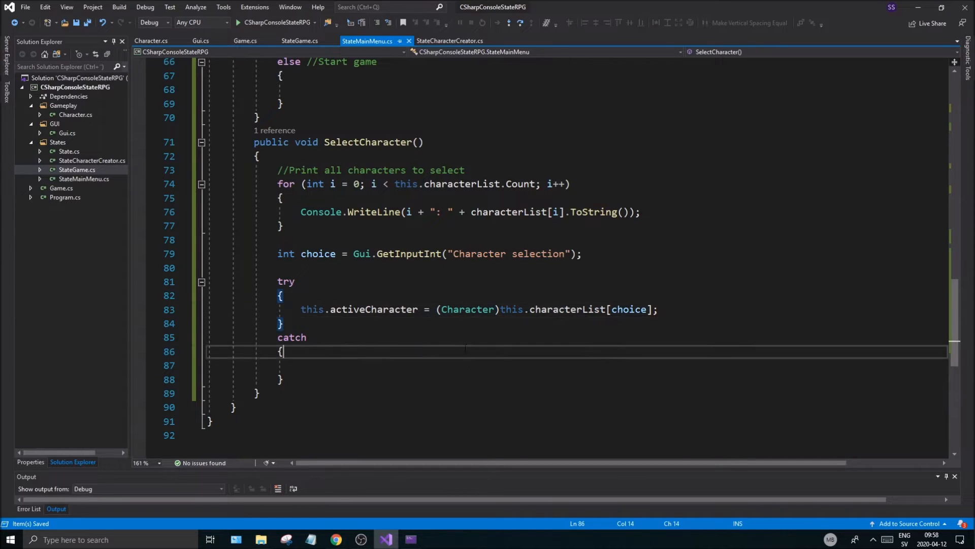
# Make the catch take the exception and print e.Message with Console.WriteLine.
pyautogui.press('enter')
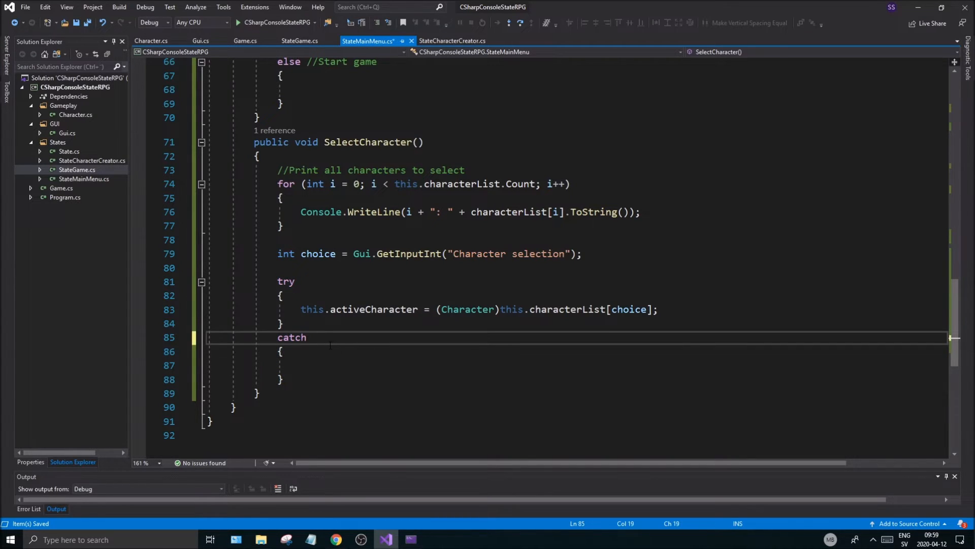
pyautogui.write('(ec)')
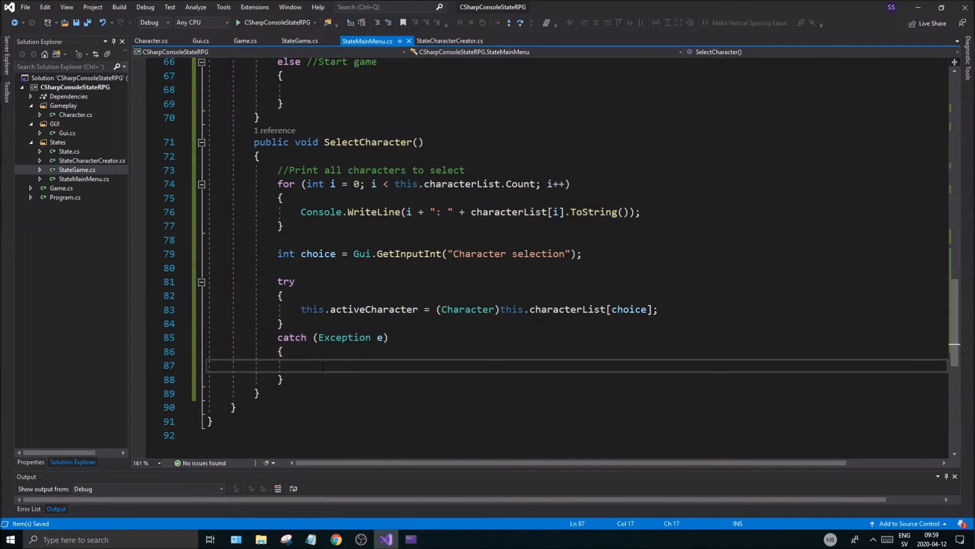
pyautogui.write('Console.')
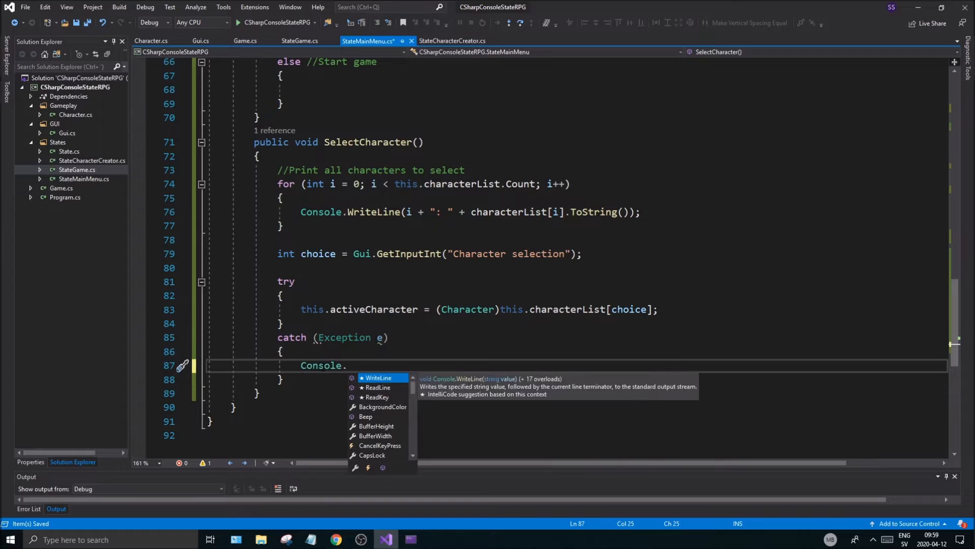
pyautogui.write('WriteLine(e.')
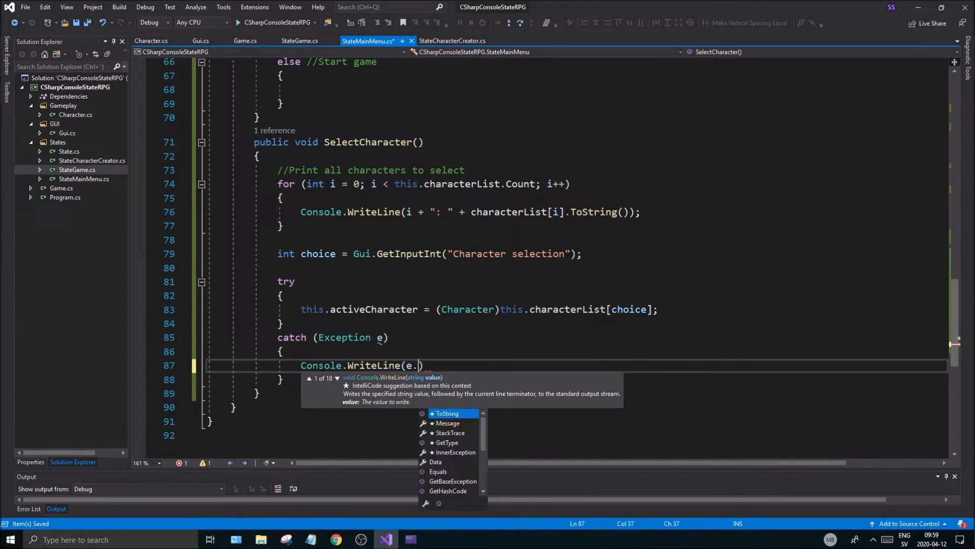
pyautogui.write('Message')
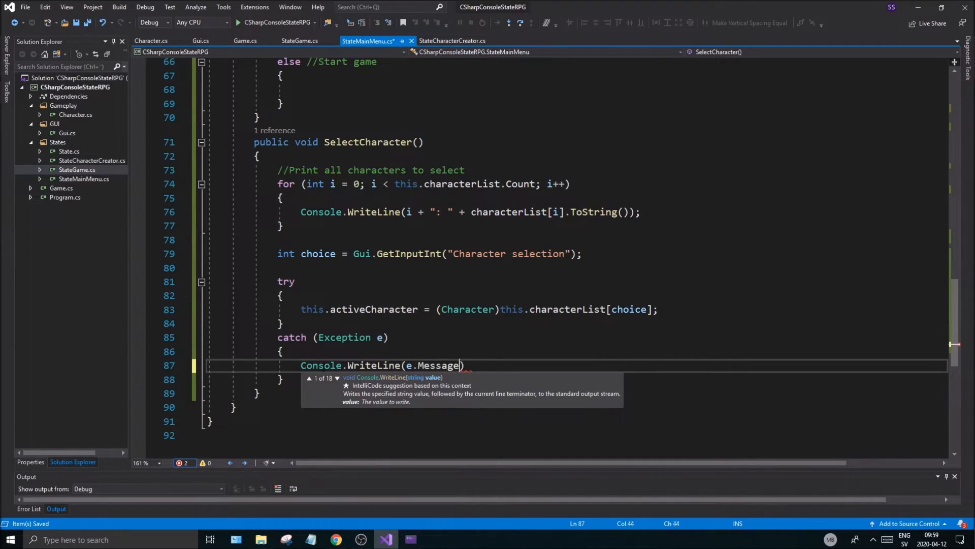
pyautogui.write(';')
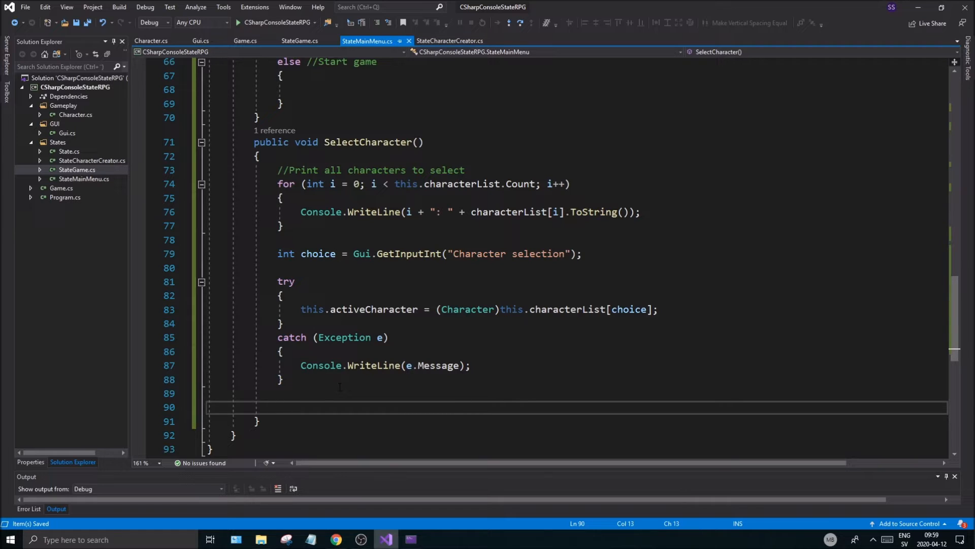
# Start a Console.WriteLine announcing the selected character after the try/catch.
pyautogui.write('Con')
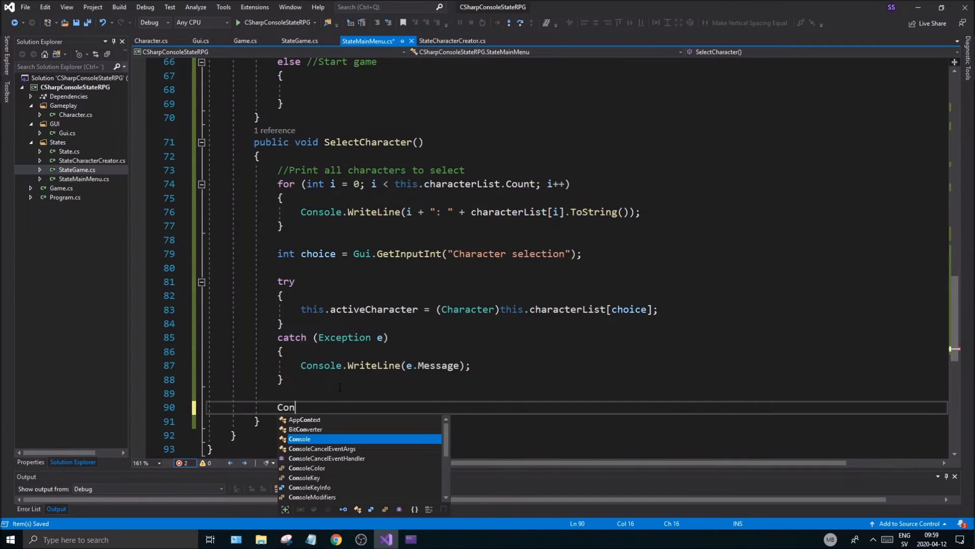
pyautogui.write('sole.')
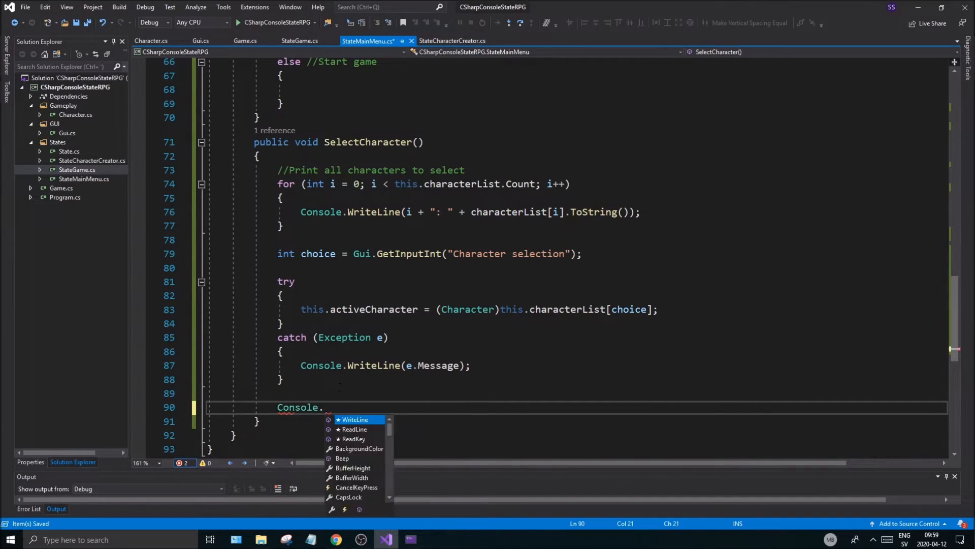
pyautogui.write('WriteLine()')
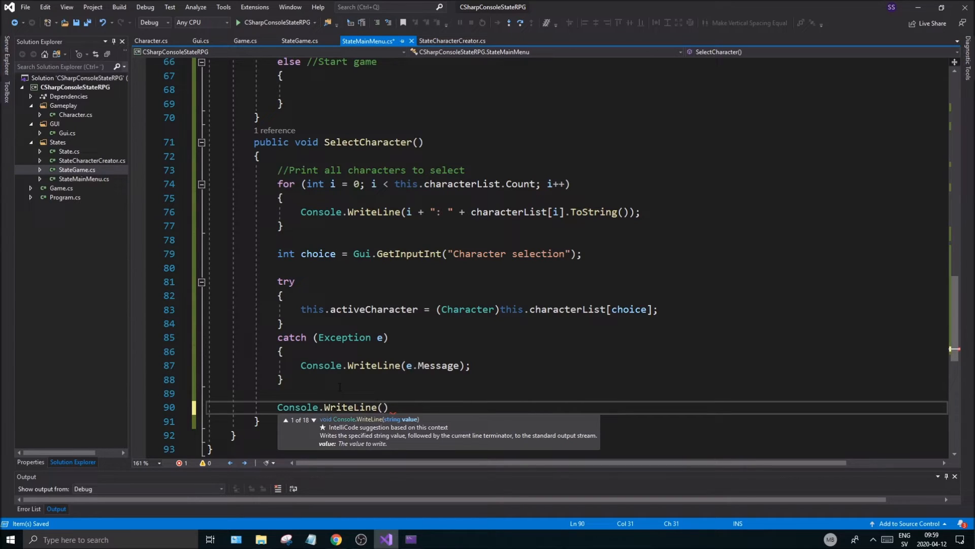
pyautogui.write('The character "')
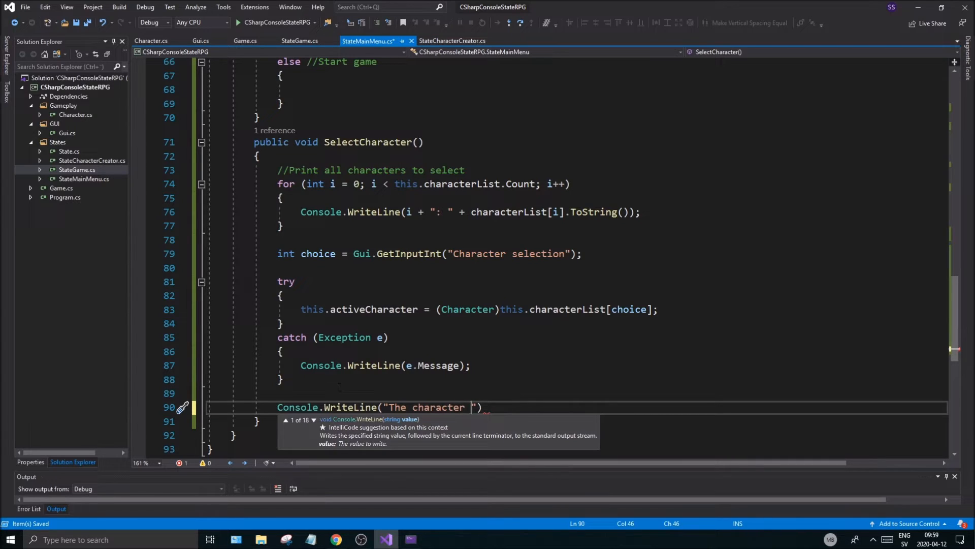
pyautogui.write('{')
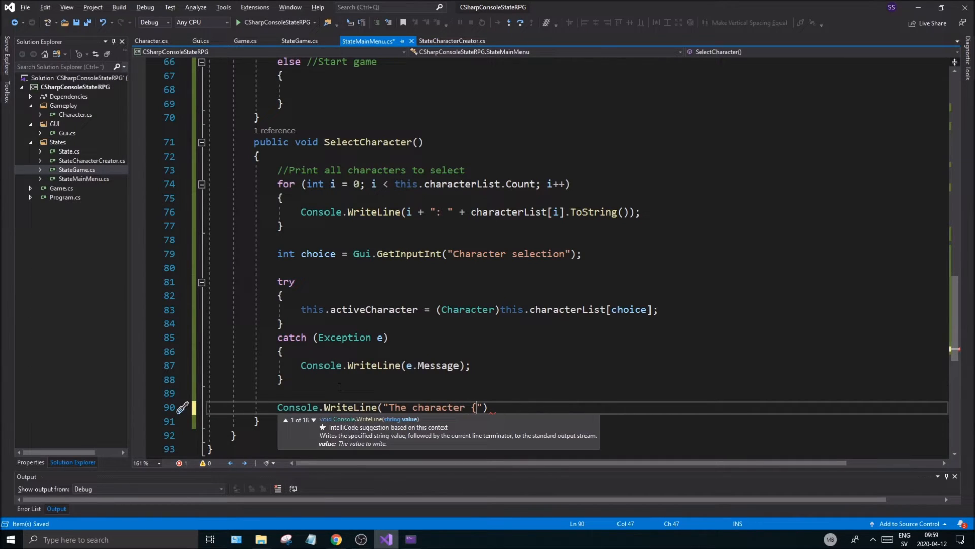
pyautogui.write('0:D]')
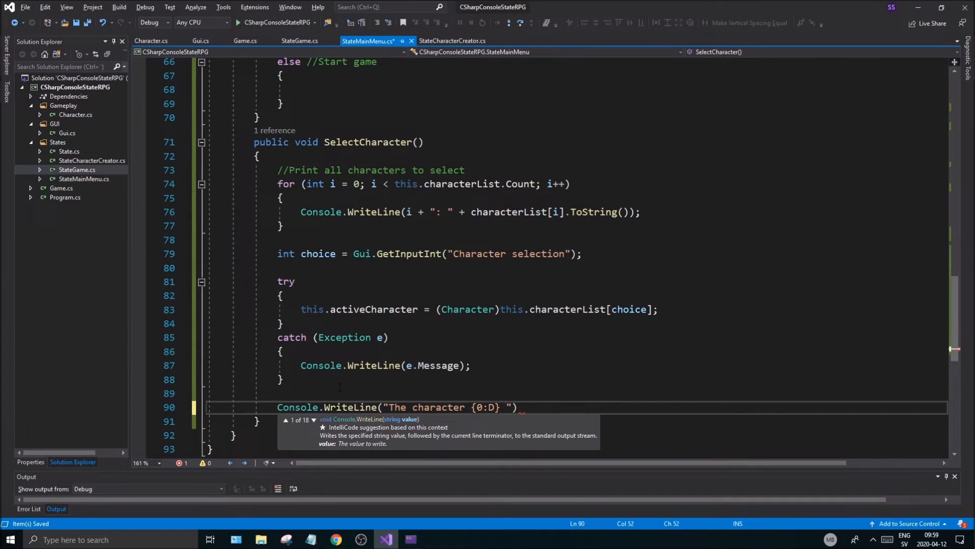
pyautogui.write('w')
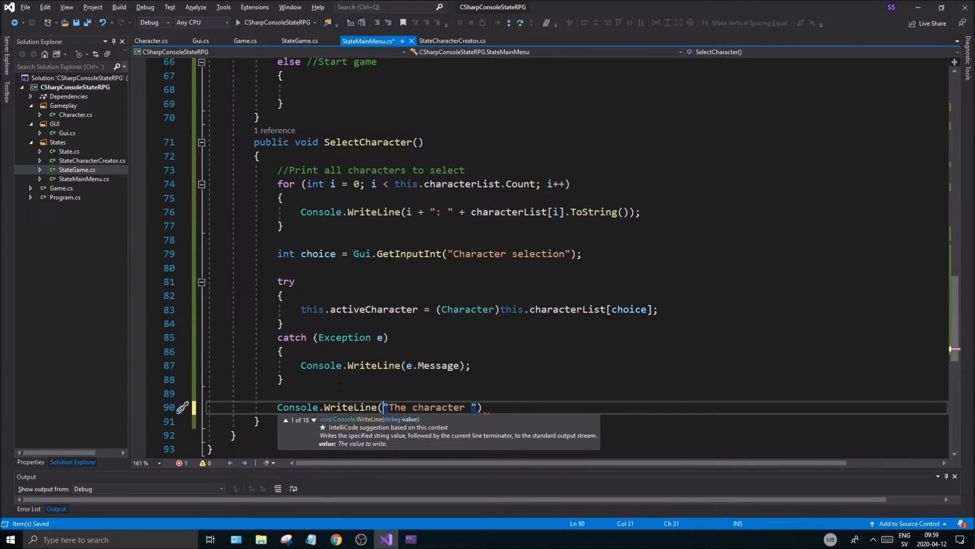
# Write the interpolated message "The {this.ActiveCharacter.ToString()} is selected.".
pyautogui.write('$')
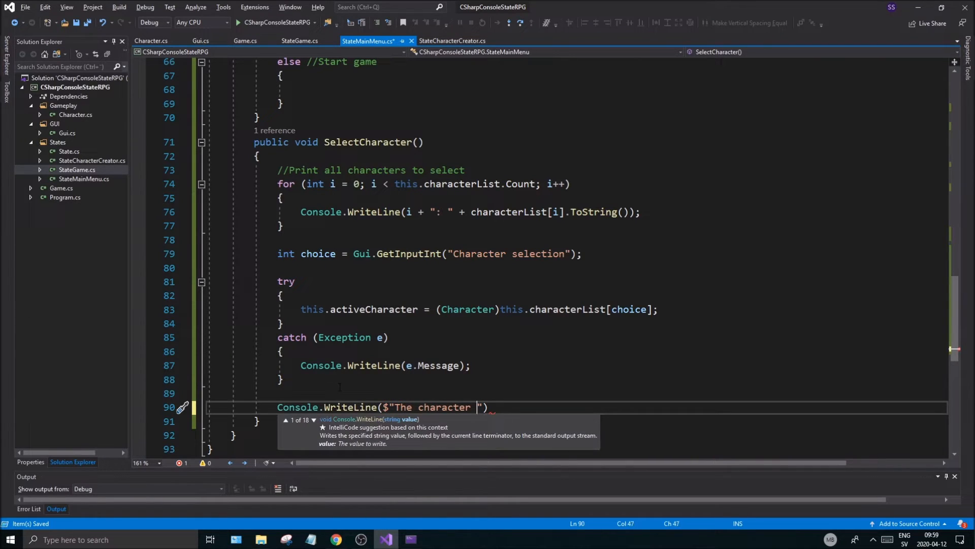
pyautogui.write('{}')
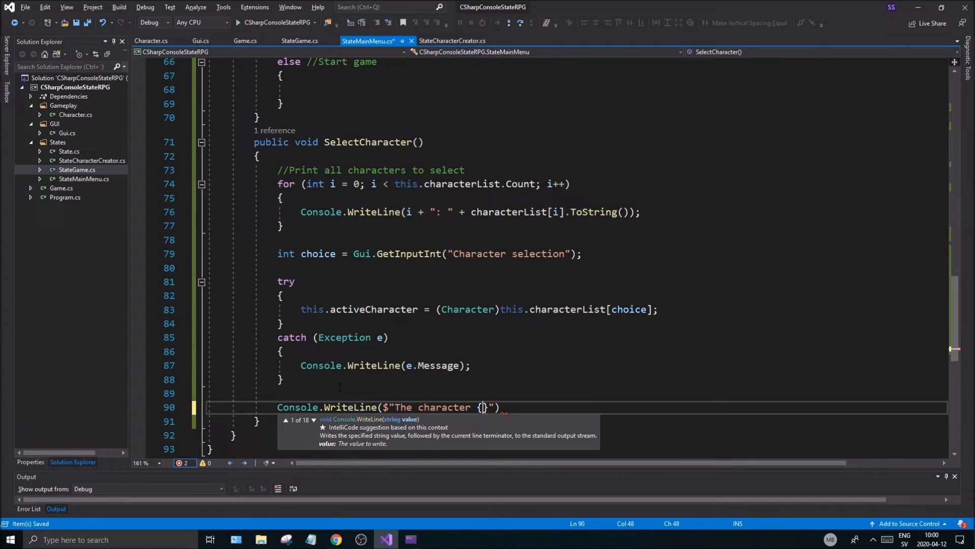
pyautogui.write('this.A')
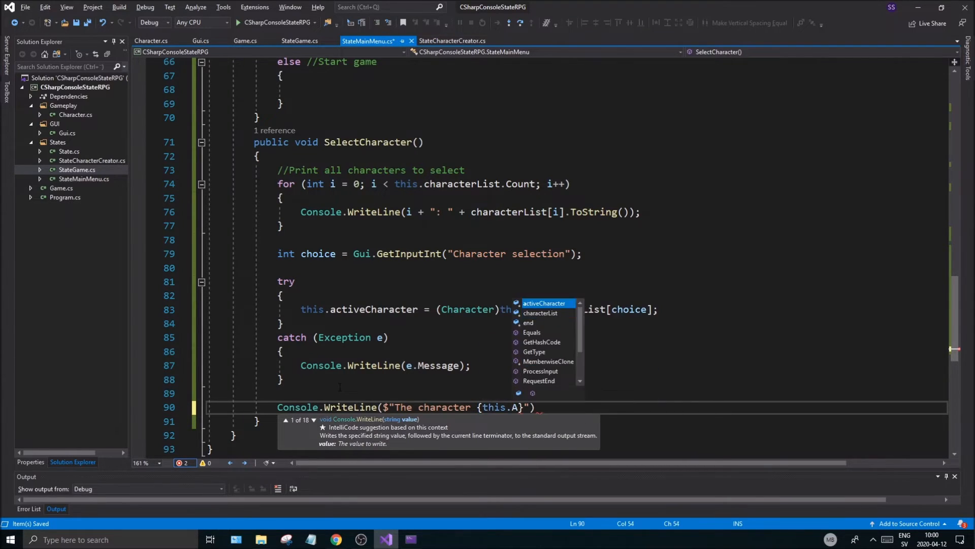
pyautogui.write('ctiveCharacter.')
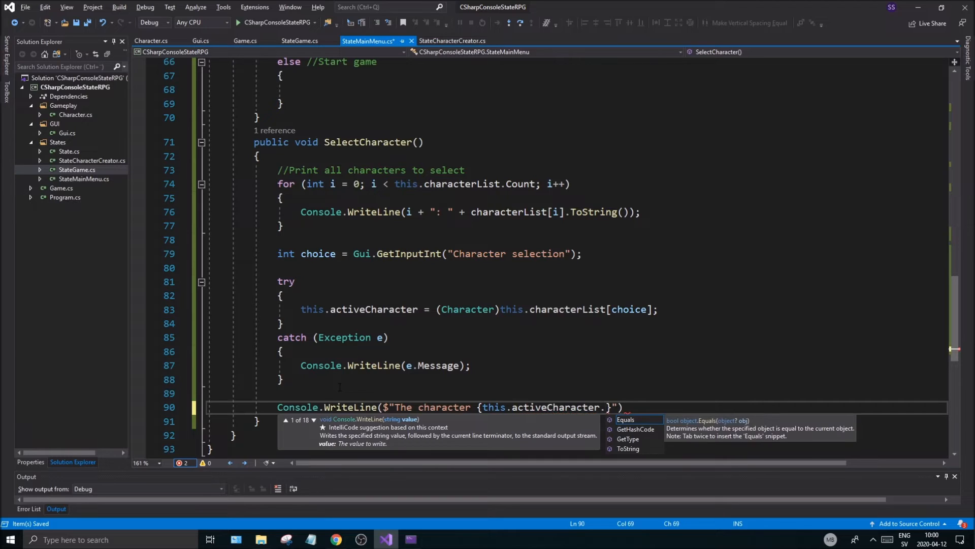
pyautogui.write('ToString(')
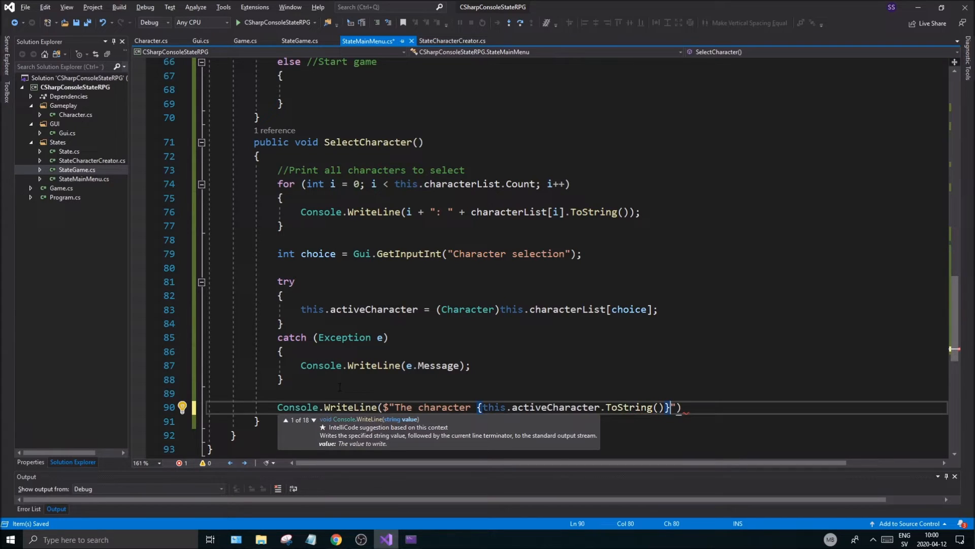
pyautogui.write('w')
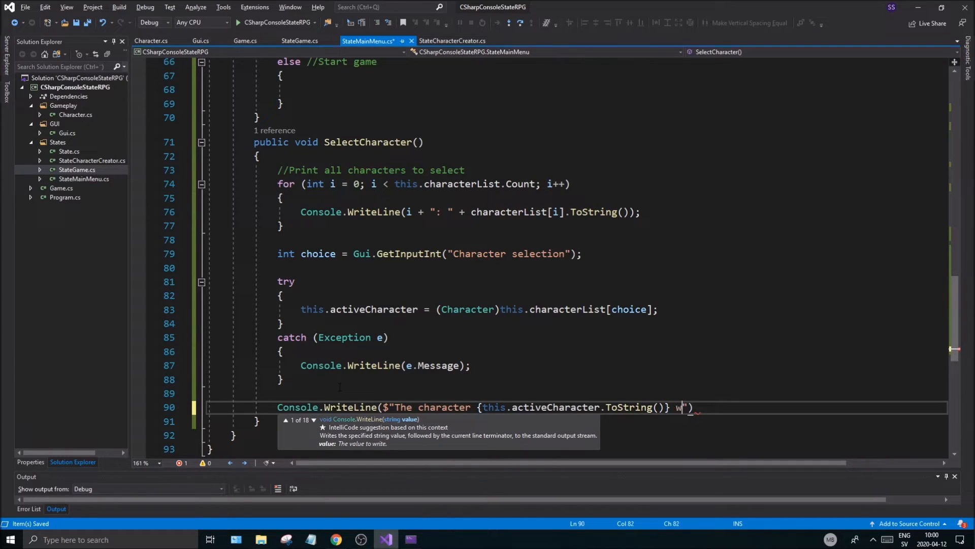
pyautogui.write('is select')
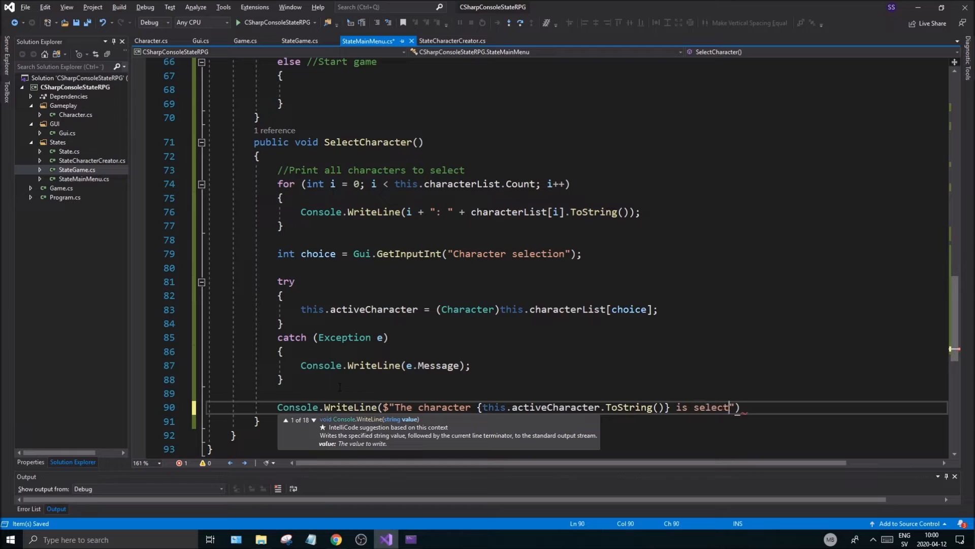
pyautogui.write('ed.')
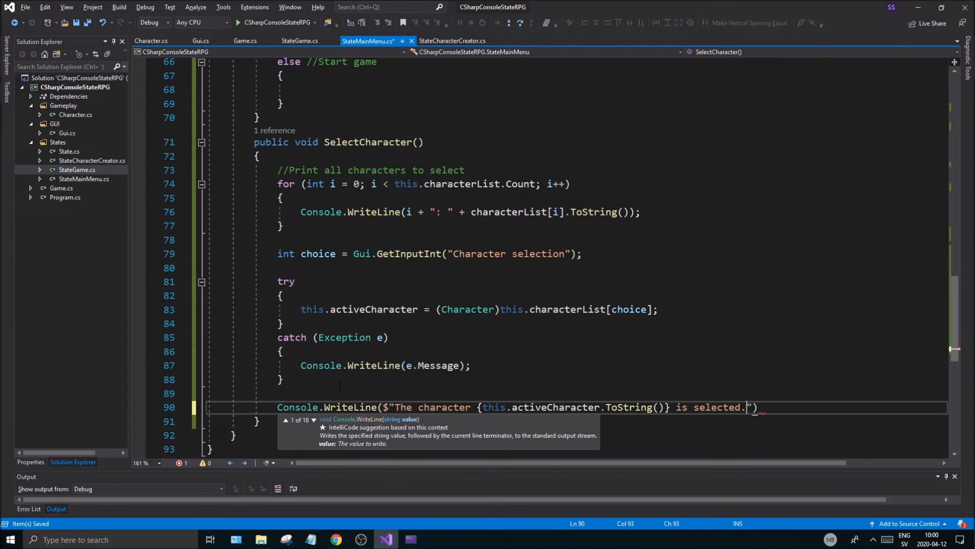
pyautogui.write(';')
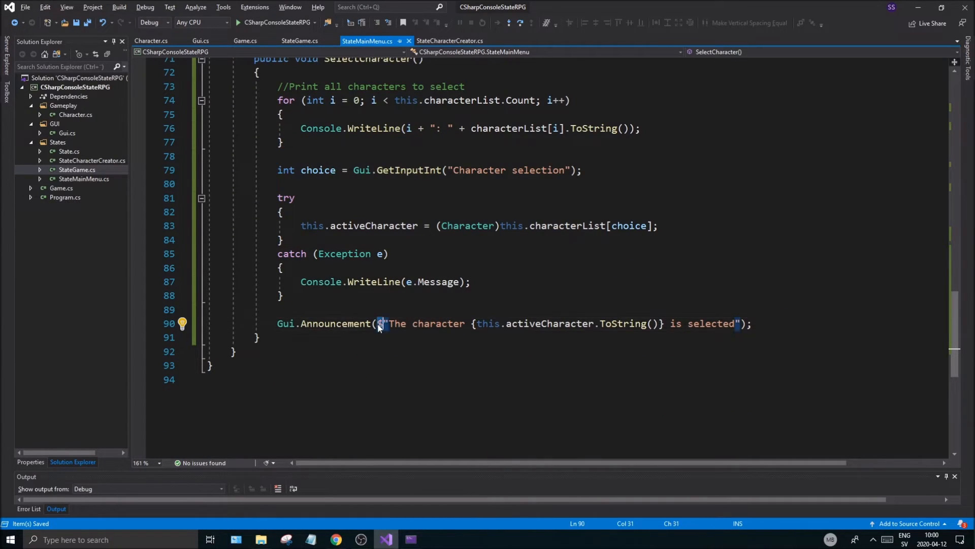
# Review the announcement's message string and open the startup project list.
pyautogui.moveTo(385, 324); pyautogui.dragTo(456, 324)
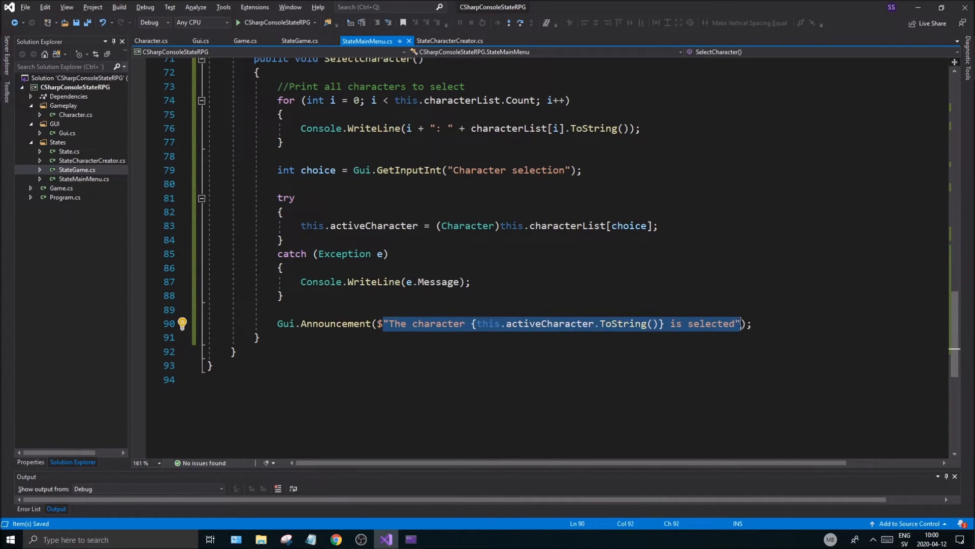
pyautogui.click(740, 323)
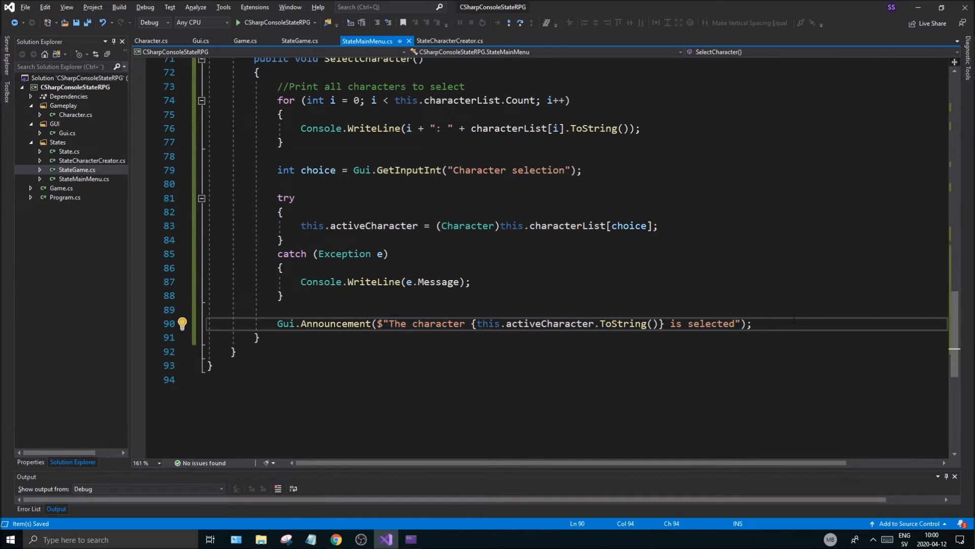
pyautogui.click(278, 309)
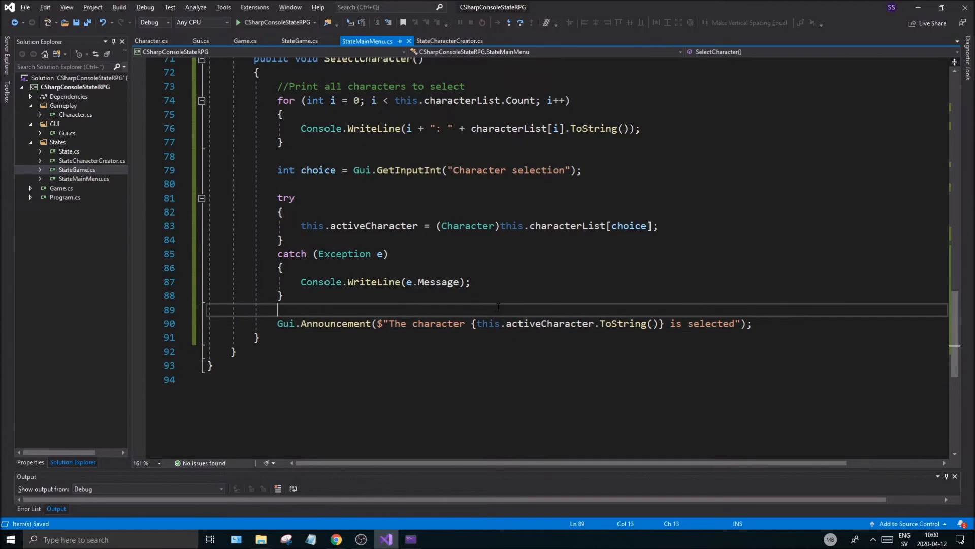
pyautogui.click(277, 22)
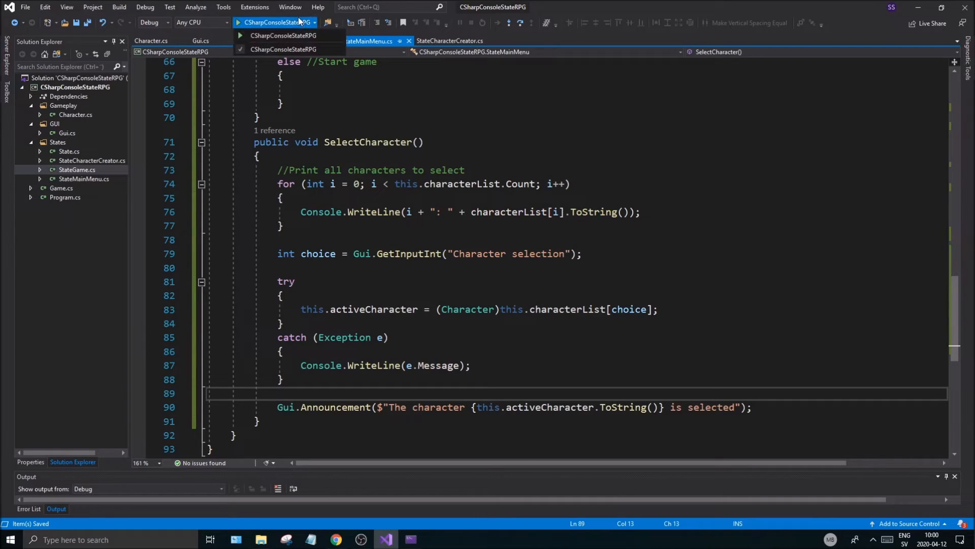
# Debug the game past the NullReferenceException, create a character, and select it as index 0.
pyautogui.click(238, 23)
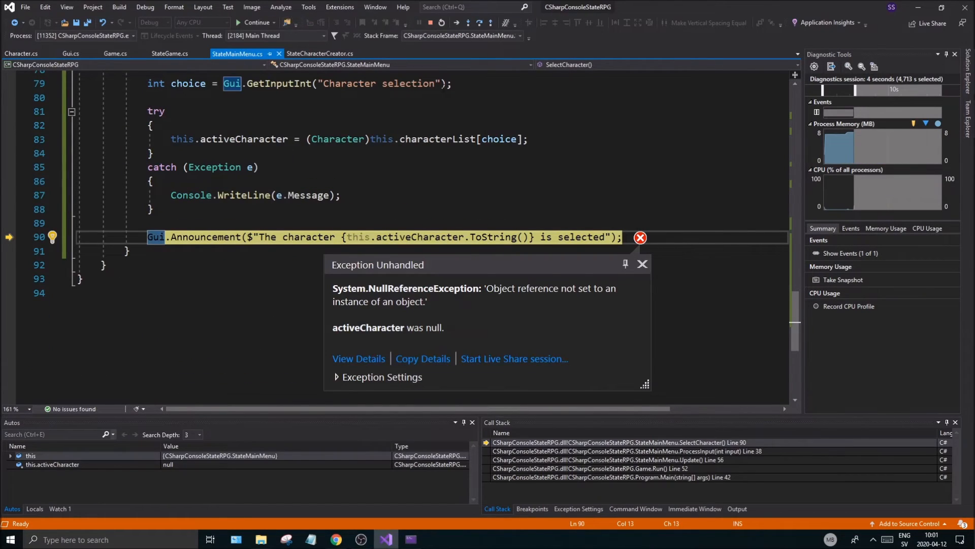
pyautogui.click(642, 264)
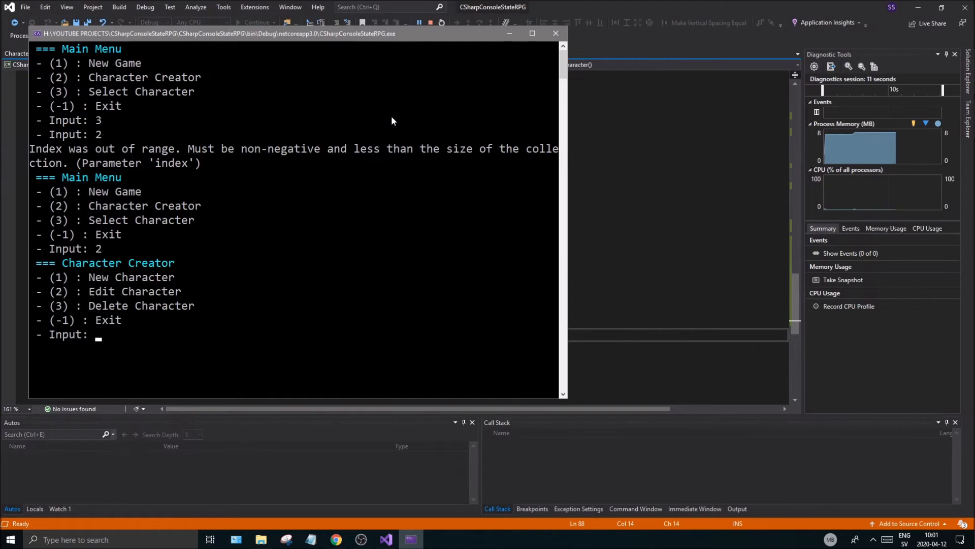
pyautogui.write('1')
pyautogui.write('Suraj')
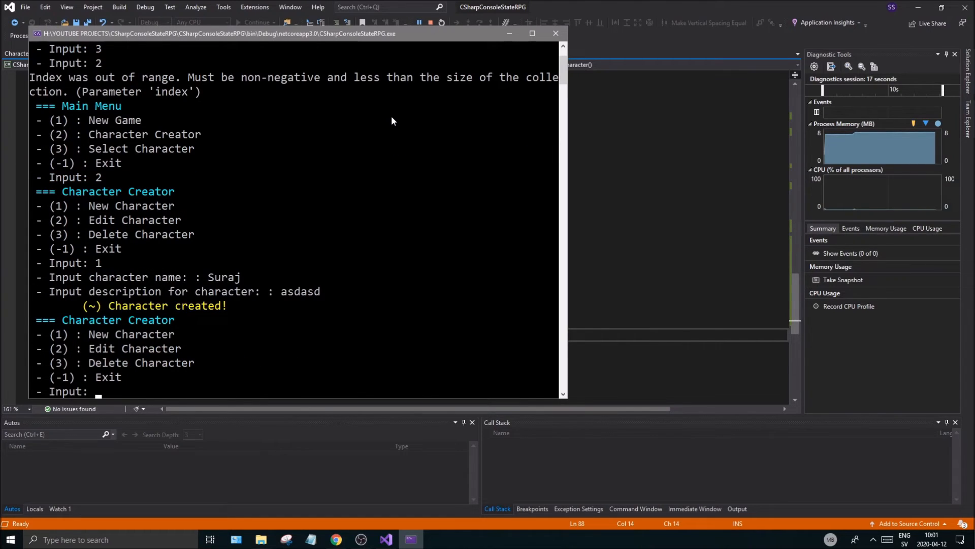
pyautogui.write('-1')
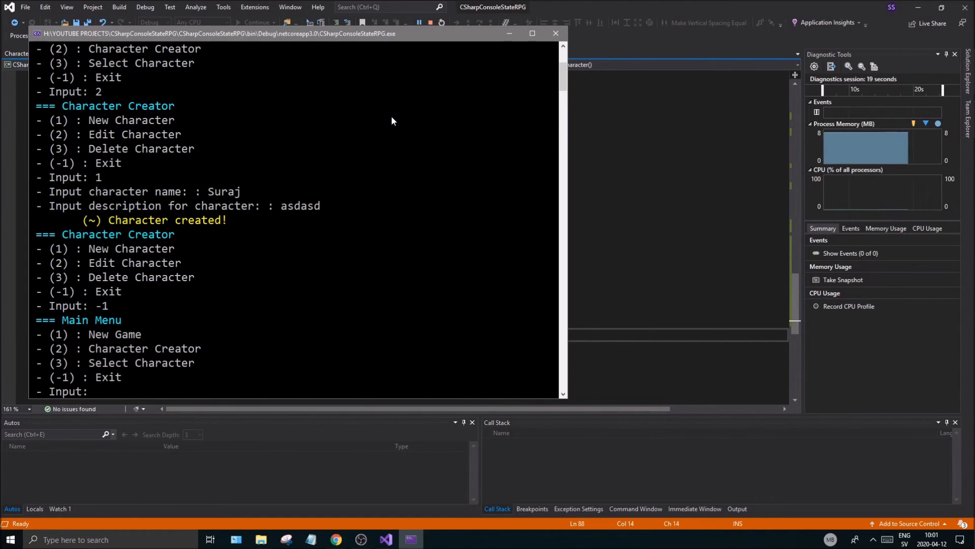
pyautogui.write('3')
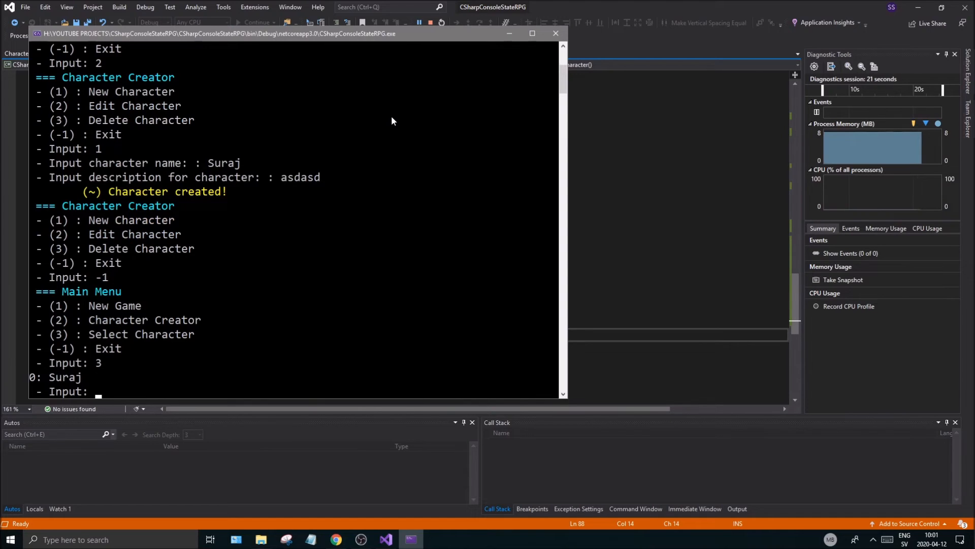
pyautogui.write('0')
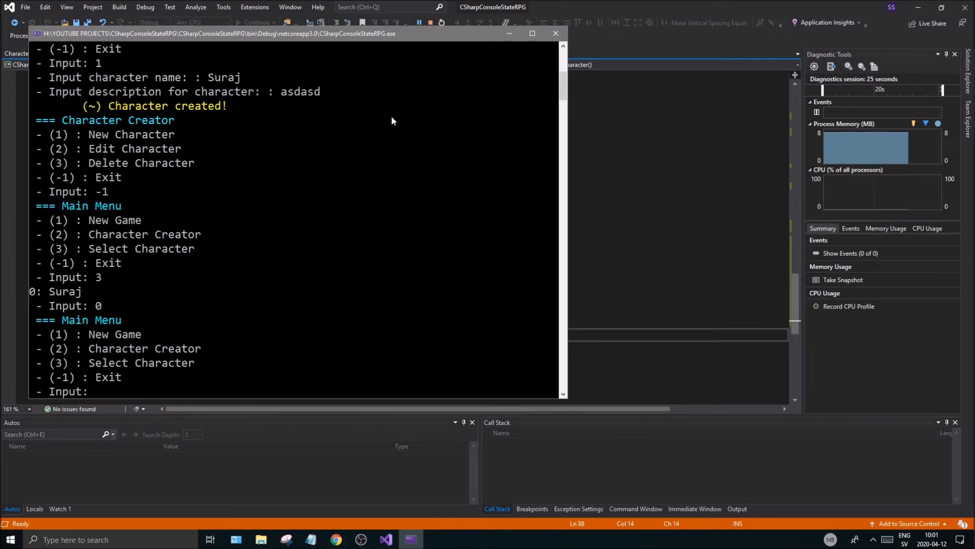
pyautogui.moveTo(434, 23)
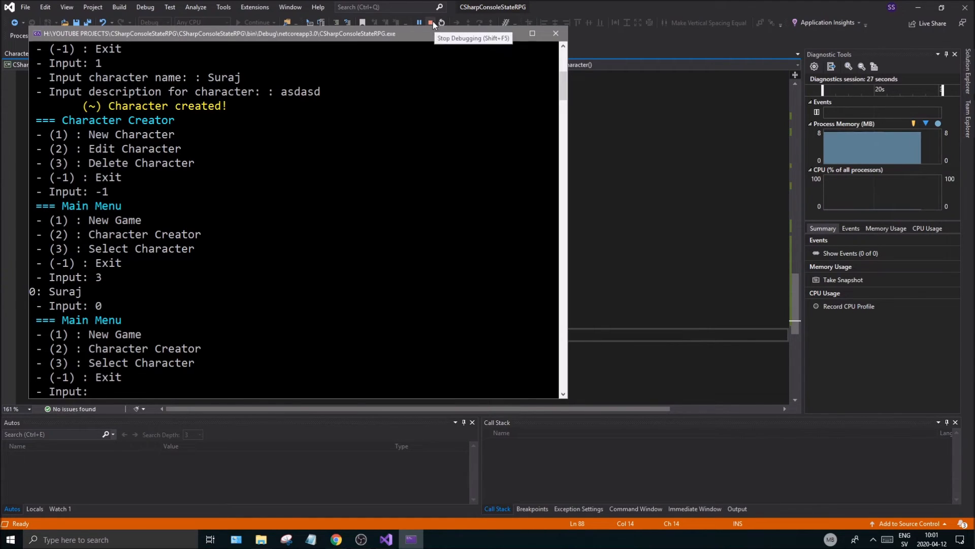
# Stop debugging and wrap the announcement in if(this.activeCharacter != null).
pyautogui.click(433, 22)
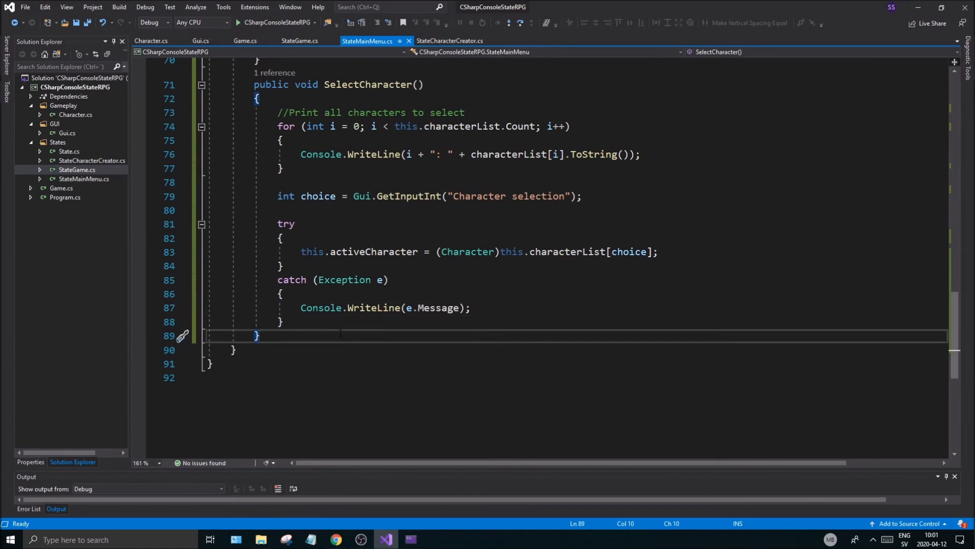
pyautogui.write('if(')
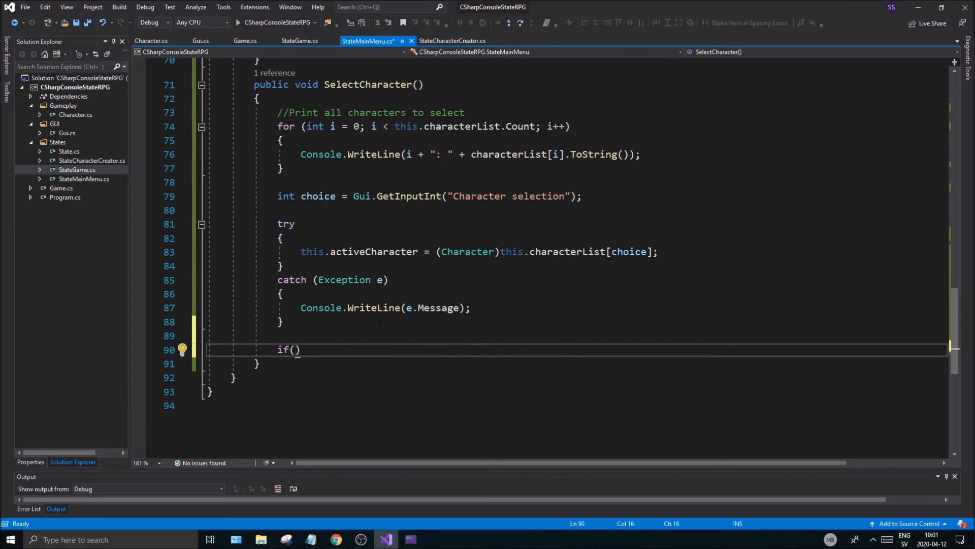
pyautogui.write('this.activeCharacter')
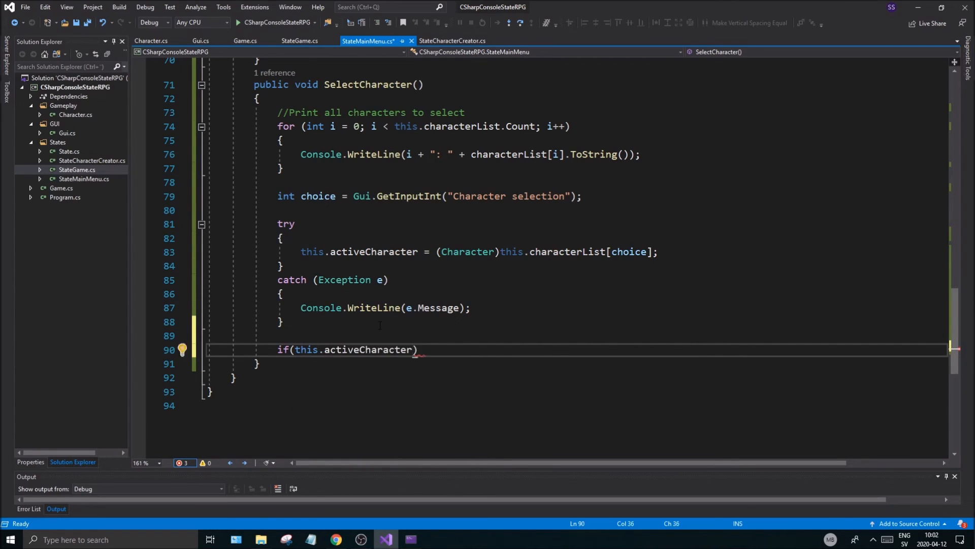
pyautogui.write('!= null')
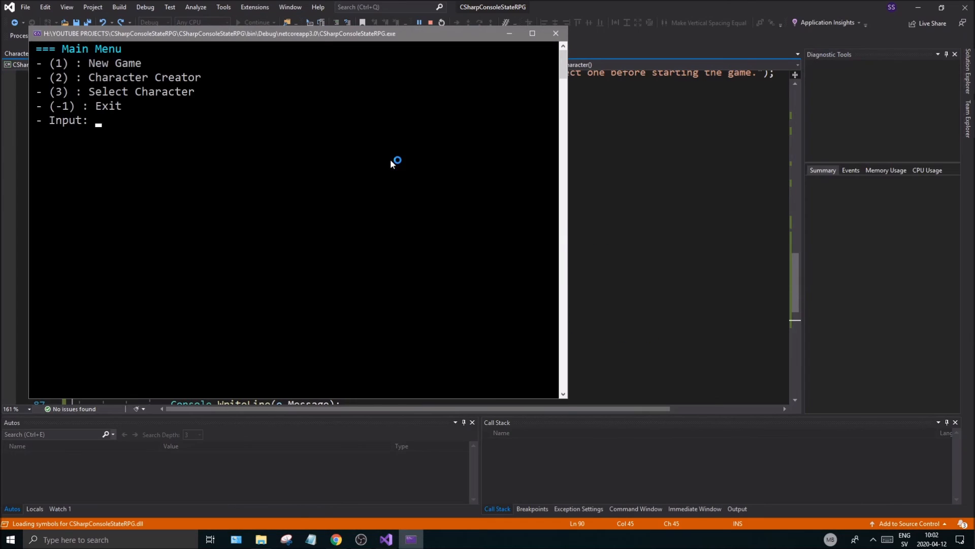
# Test the game by entering 3 then 4, and close the console.
pyautogui.write('3')
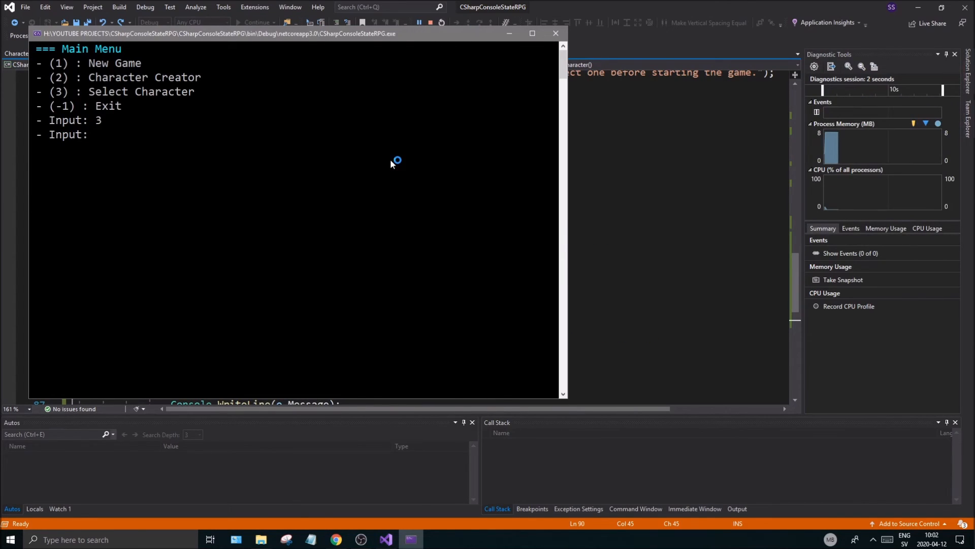
pyautogui.write('4')
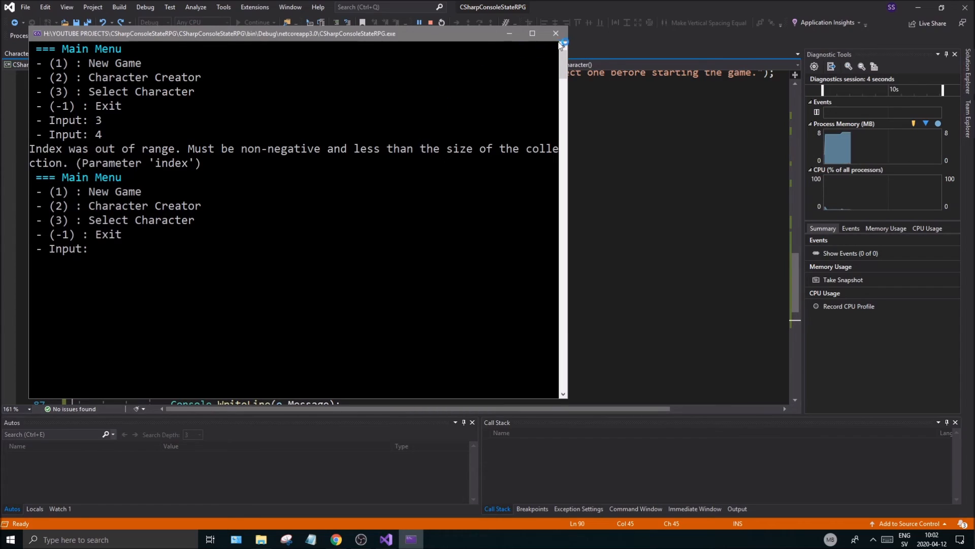
pyautogui.click(554, 33)
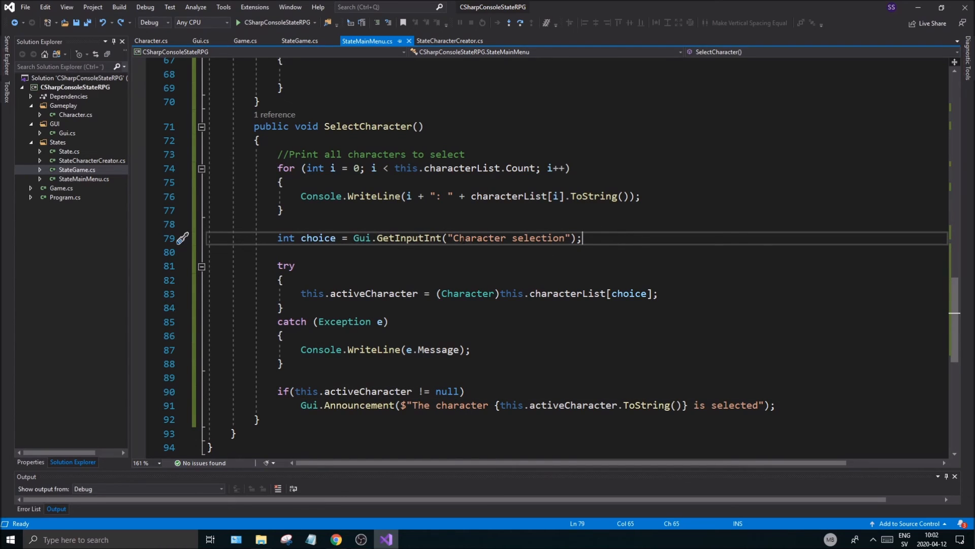
# In Gui.cs, replace the fixed "Input" prompt with message, then view StateCharacterCreator.cs.
pyautogui.click(552, 237)
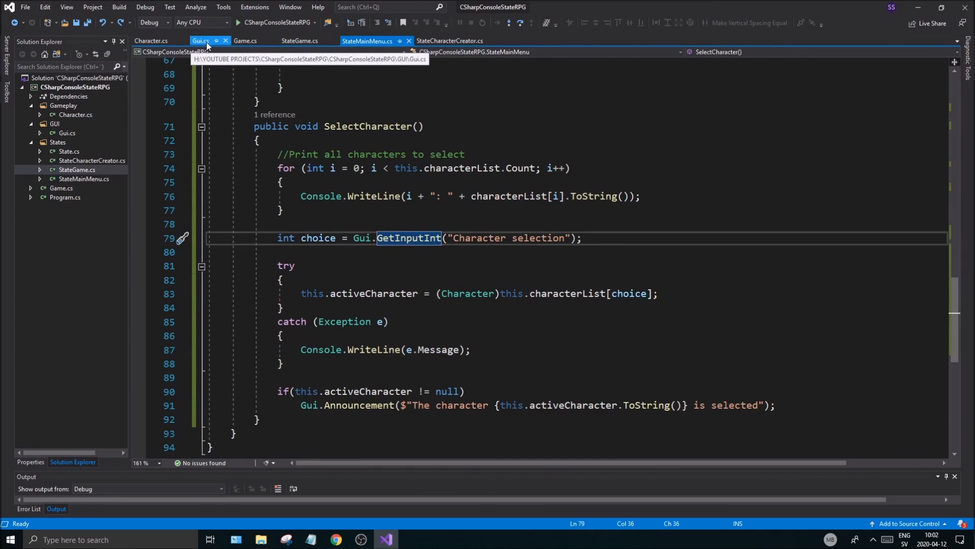
pyautogui.click(199, 41)
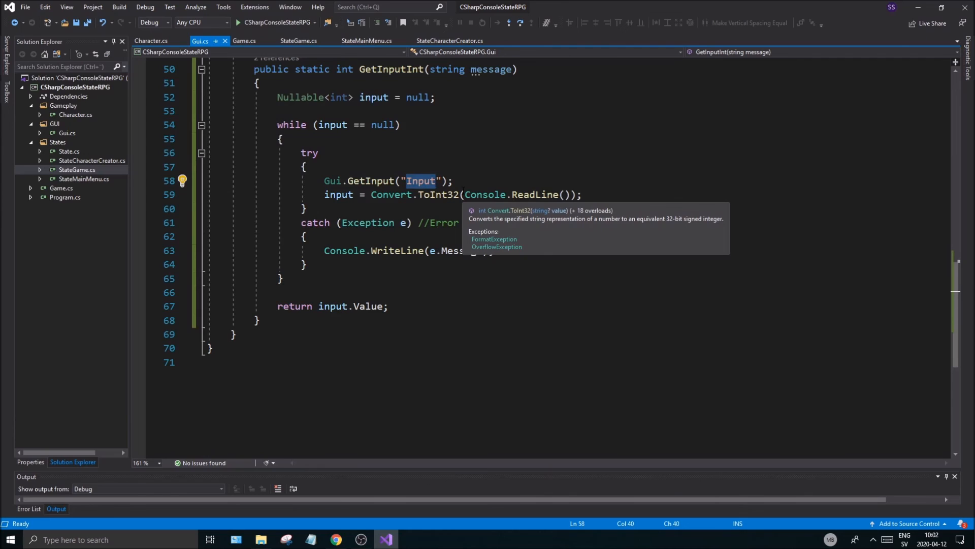
pyautogui.write('m')
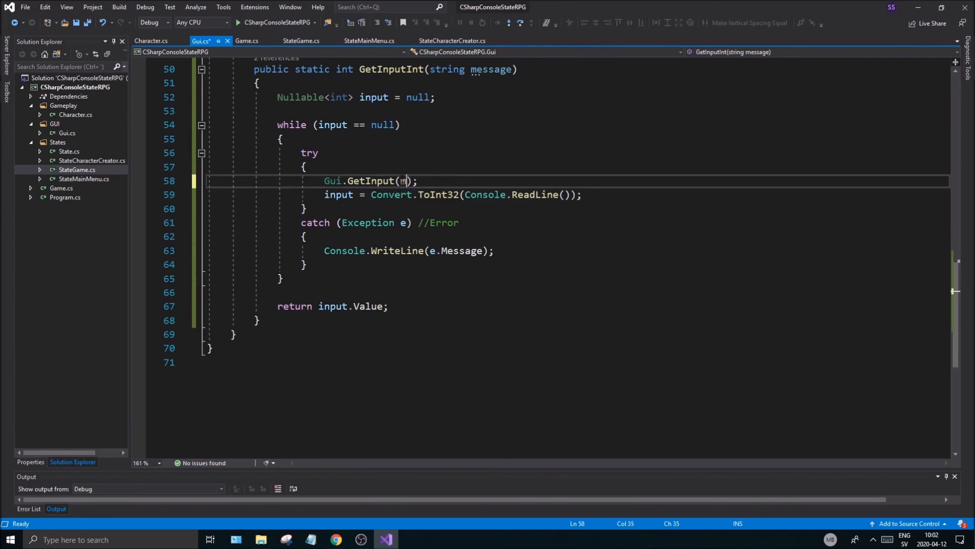
pyautogui.write('essage')
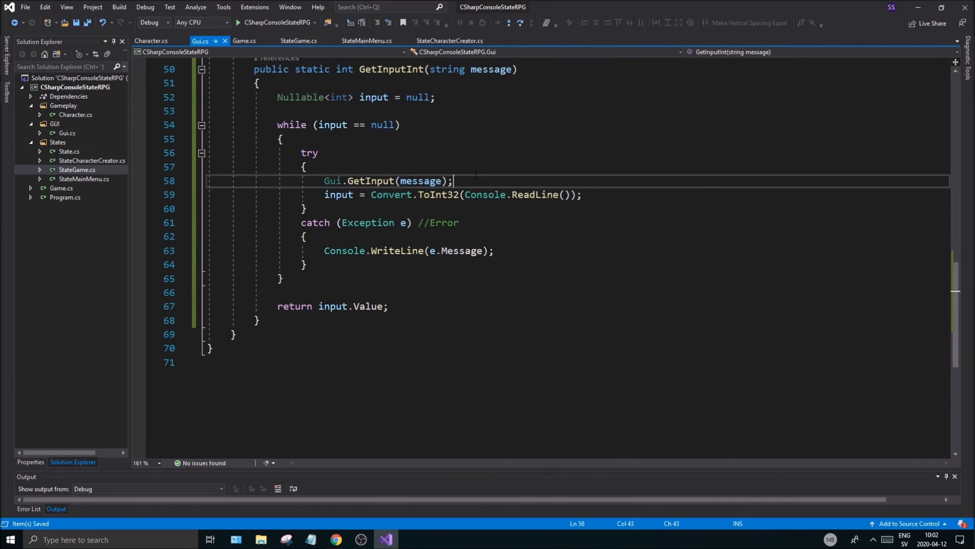
pyautogui.click(151, 41)
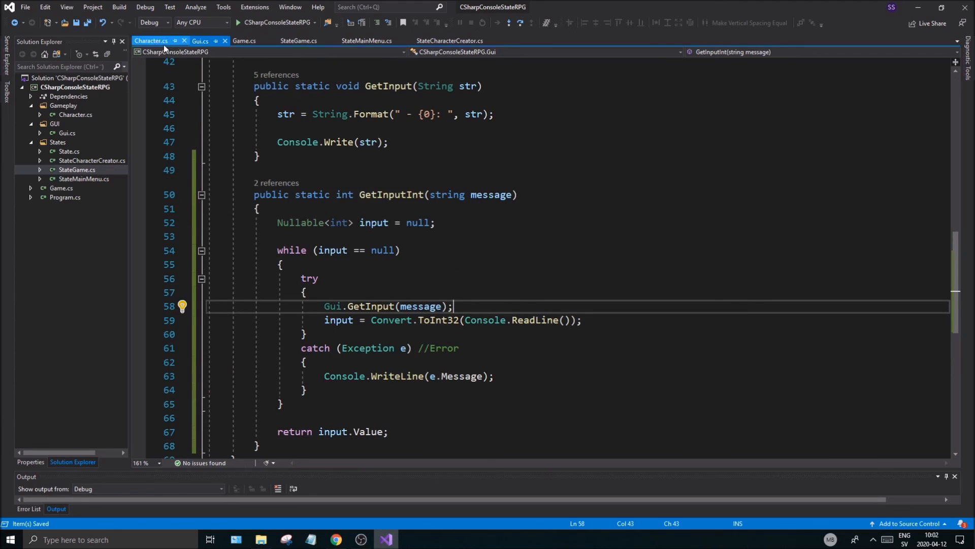
pyautogui.click(449, 40)
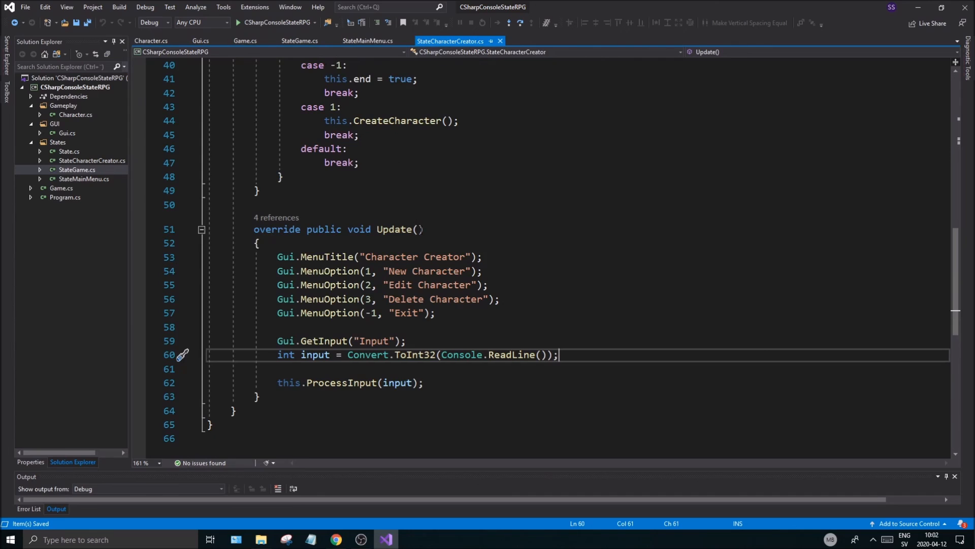
pyautogui.scroll(3)
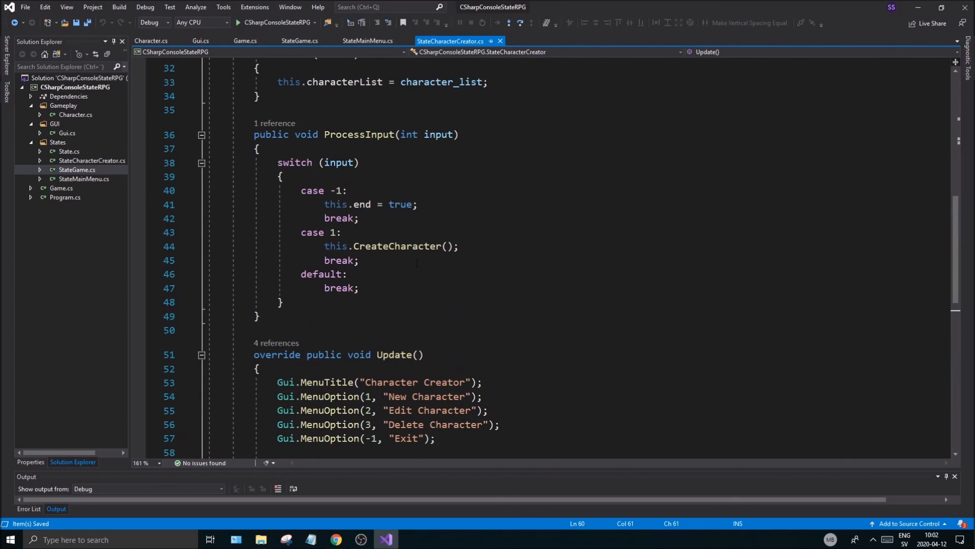